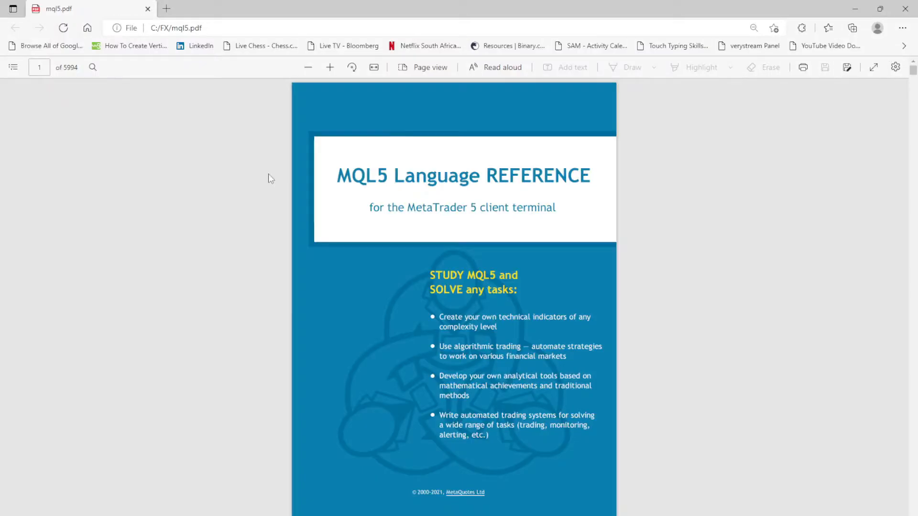
{"action": "mouse_move", "coordinate": [92, 116]}
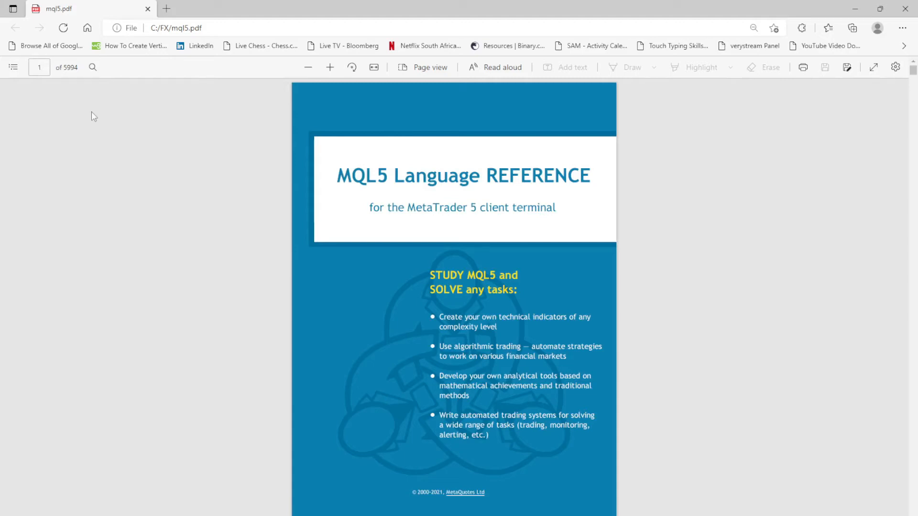
{"action": "mouse_move", "coordinate": [153, 162]}
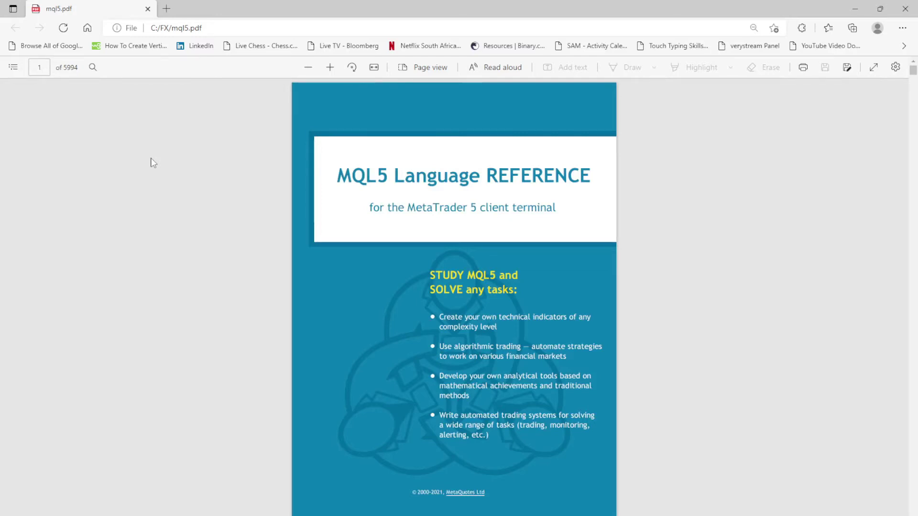
{"action": "mouse_move", "coordinate": [13, 67]}
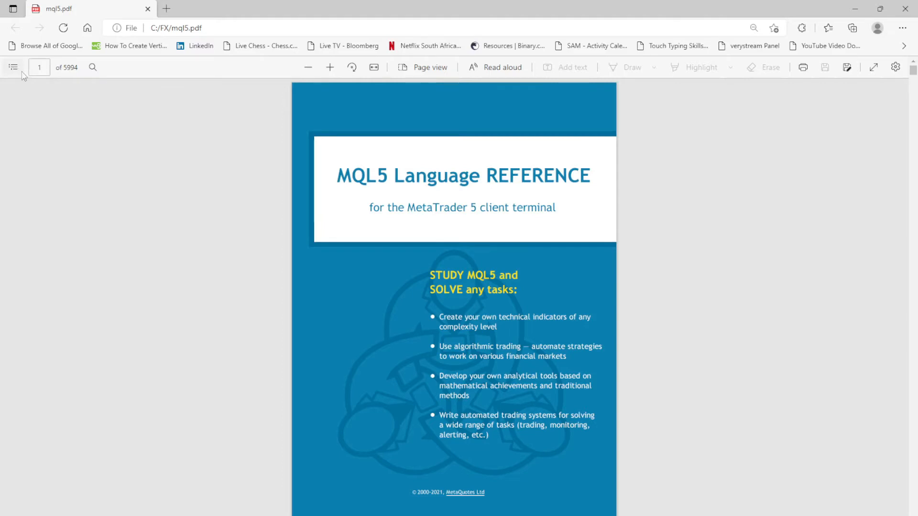
Jump via the table of contents to Language Basics > Syntax on page 71 and read it
{"action": "left_click", "coordinate": [12, 67]}
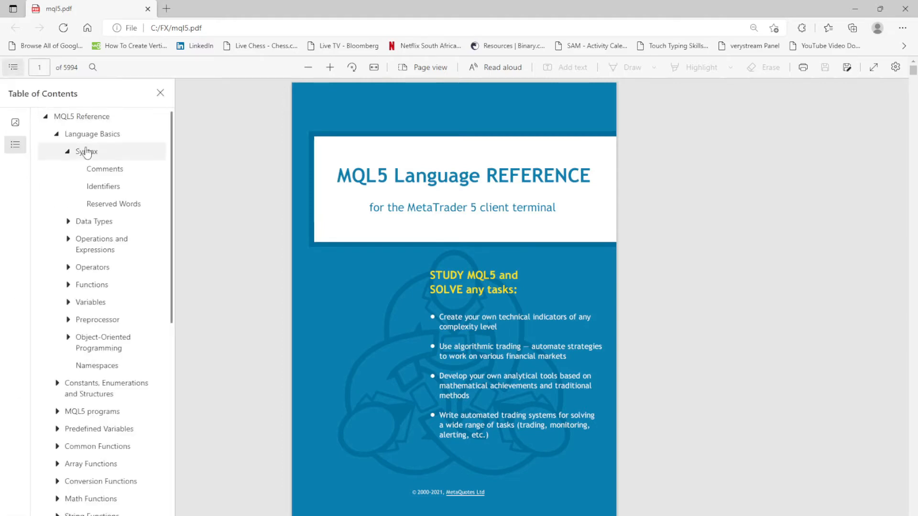
{"action": "left_click", "coordinate": [86, 152]}
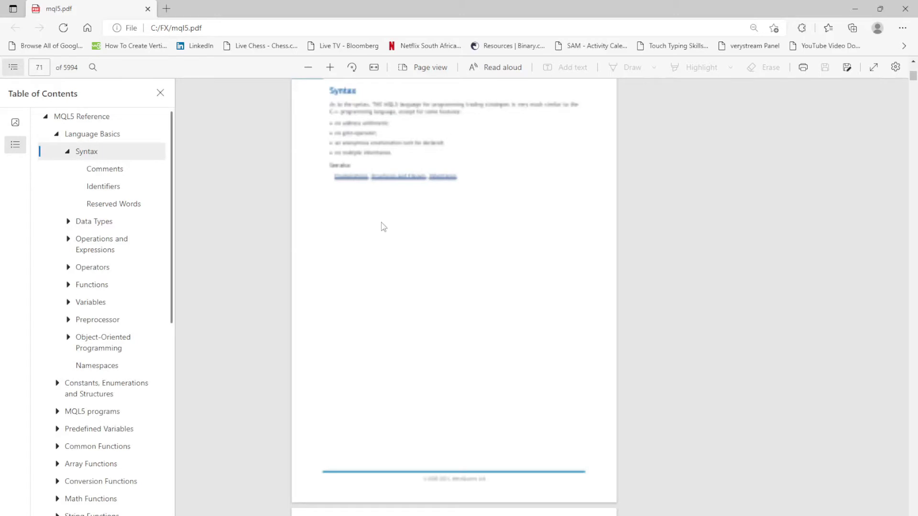
{"action": "scroll", "scroll_direction": "down", "scroll_amount": 3}
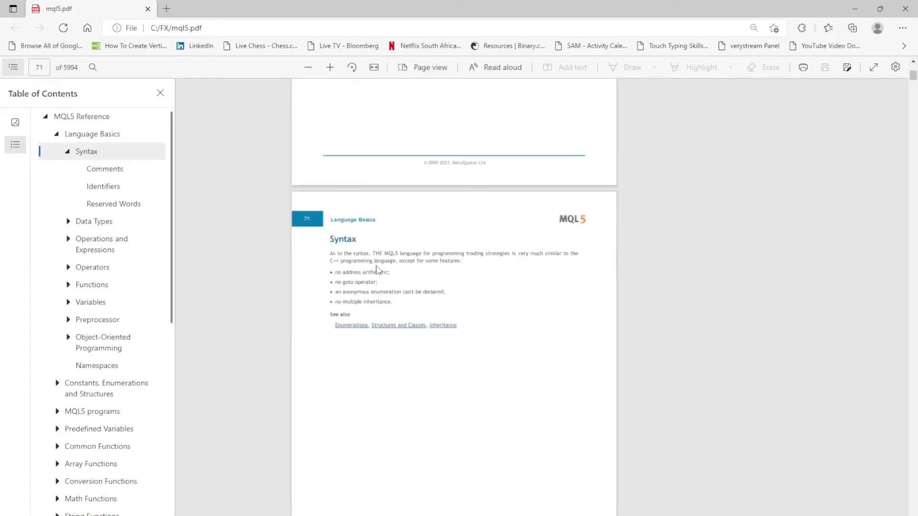
{"action": "mouse_move", "coordinate": [480, 316]}
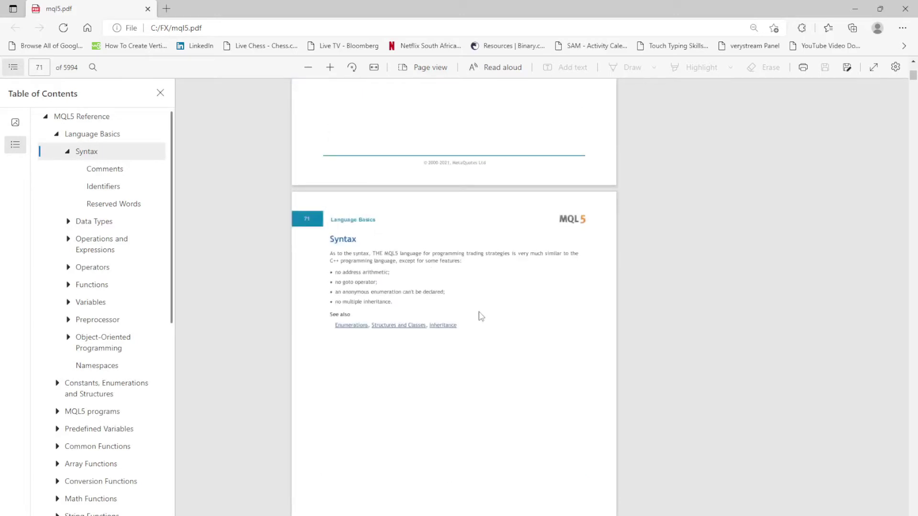
{"action": "mouse_move", "coordinate": [568, 254]}
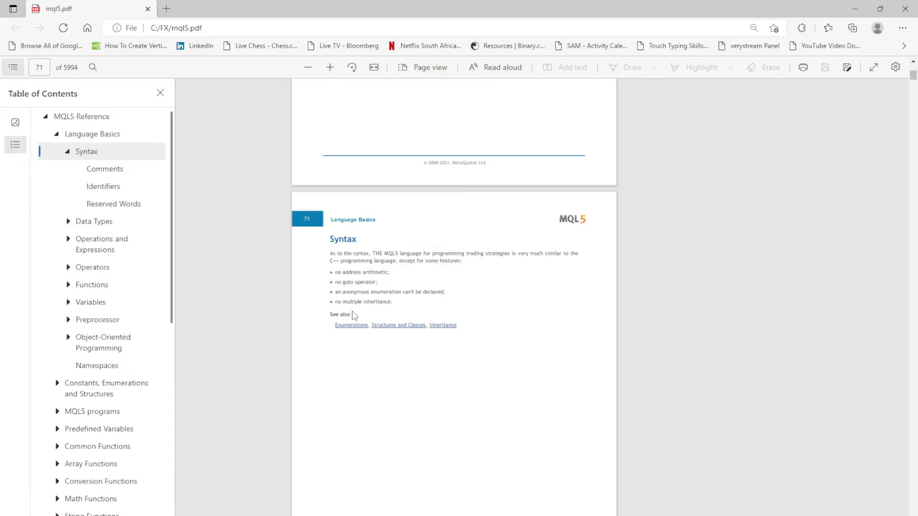
{"action": "mouse_move", "coordinate": [382, 281]}
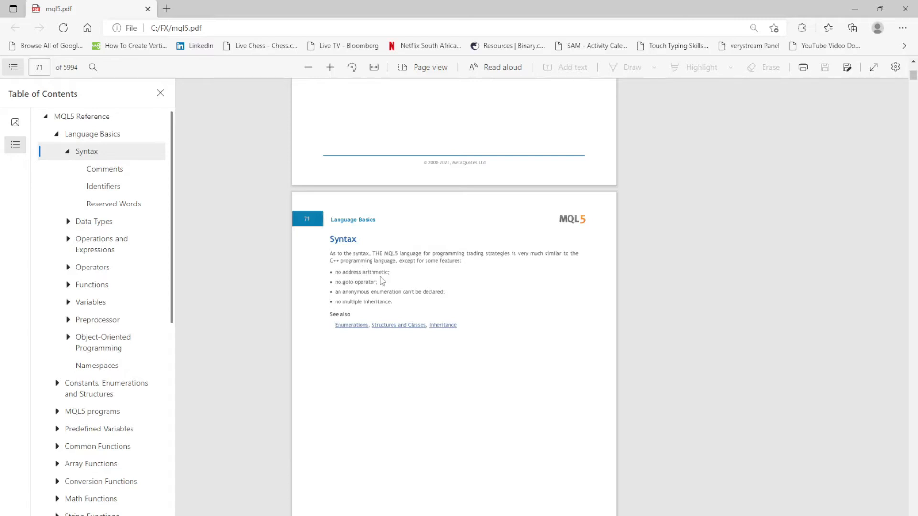
{"action": "mouse_move", "coordinate": [345, 286]}
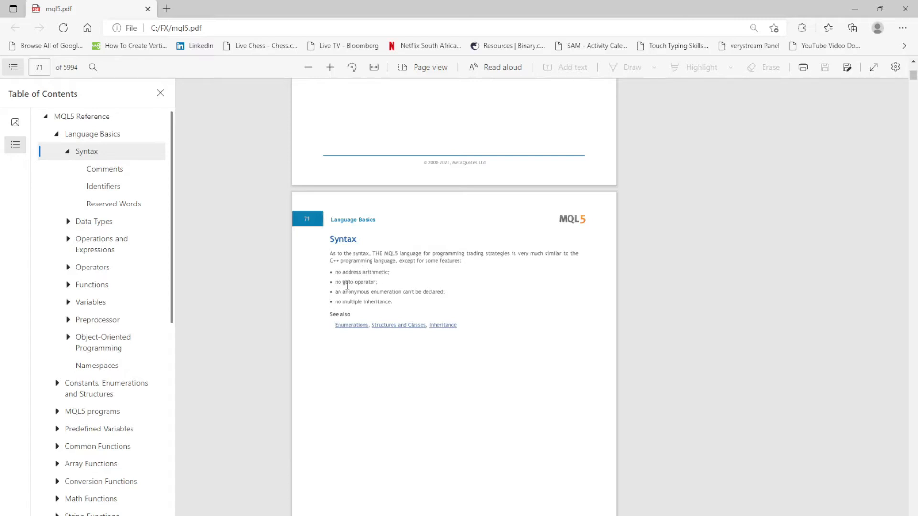
{"action": "mouse_move", "coordinate": [343, 295]}
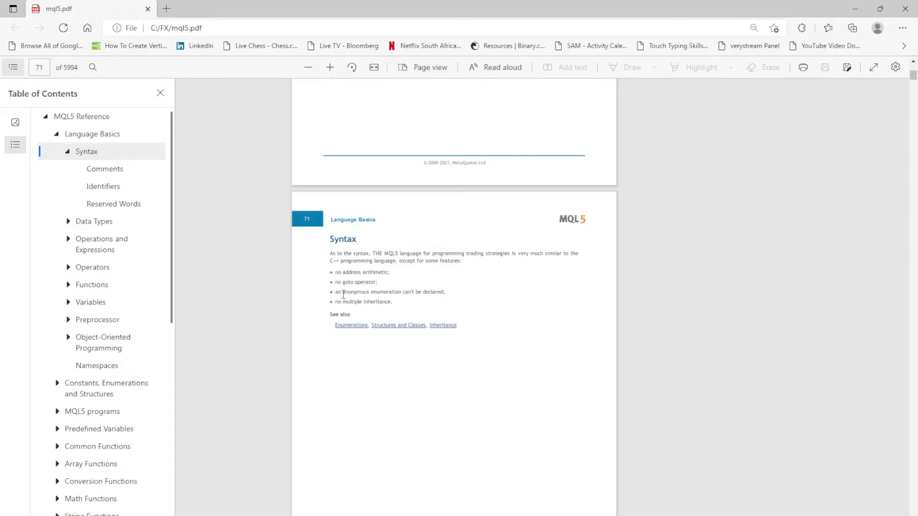
{"action": "mouse_move", "coordinate": [394, 296]}
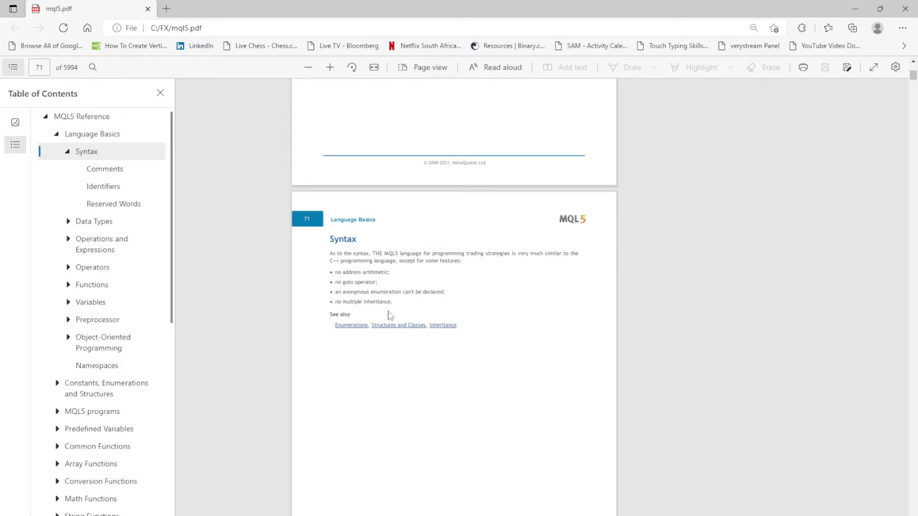
{"action": "scroll", "scroll_direction": "up", "scroll_amount": 3}
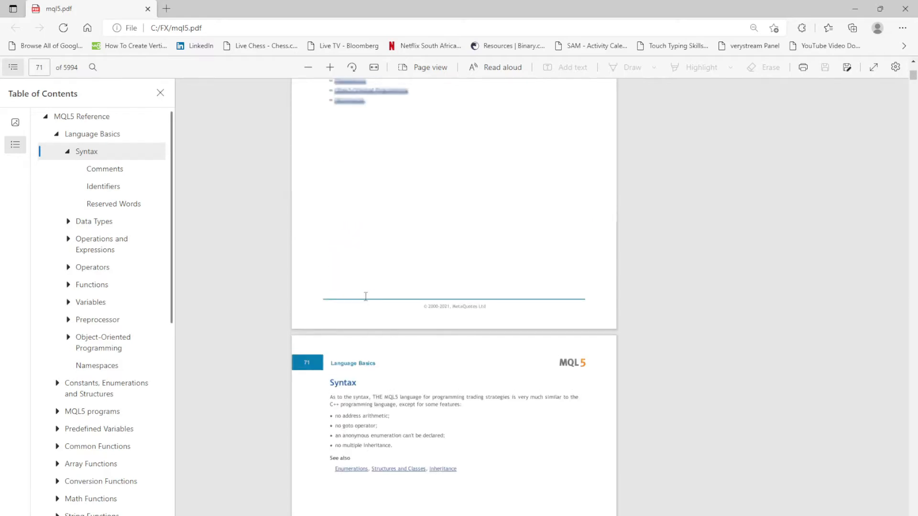
{"action": "scroll", "scroll_direction": "down", "scroll_amount": 3}
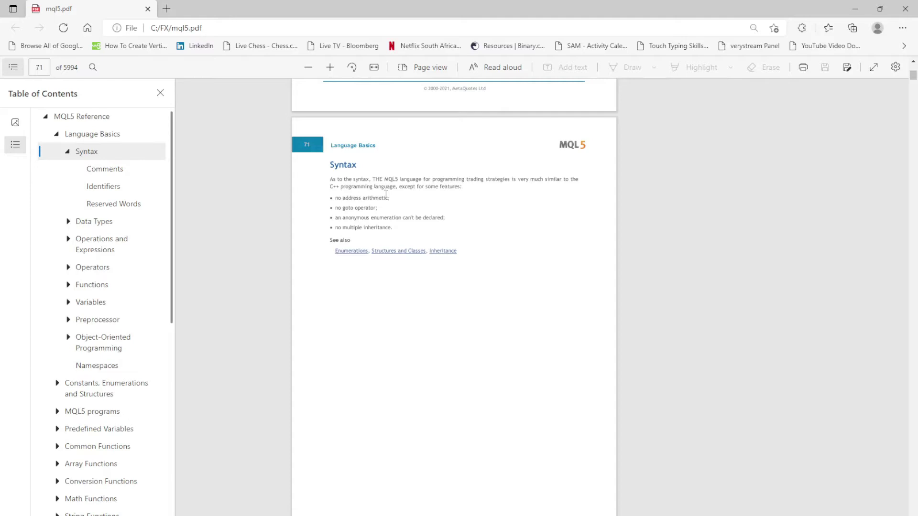
{"action": "mouse_move", "coordinate": [225, 205]}
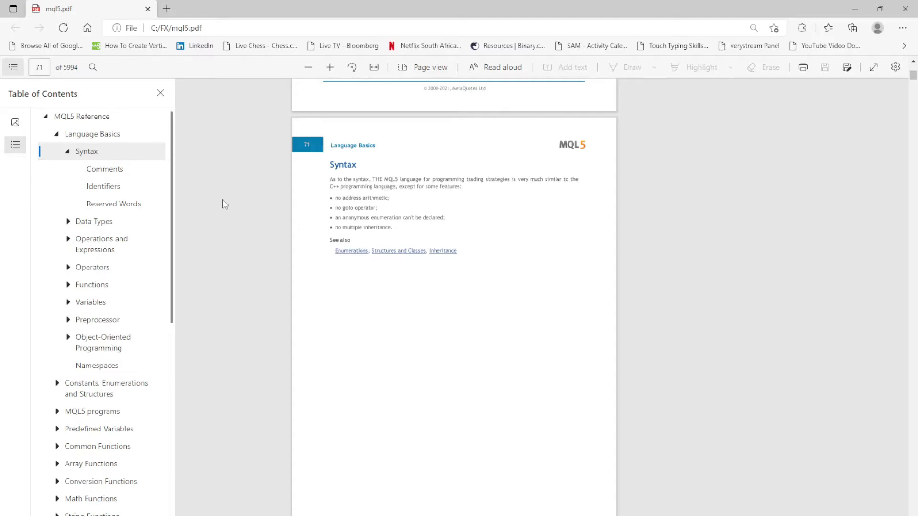
{"action": "mouse_move", "coordinate": [281, 199]}
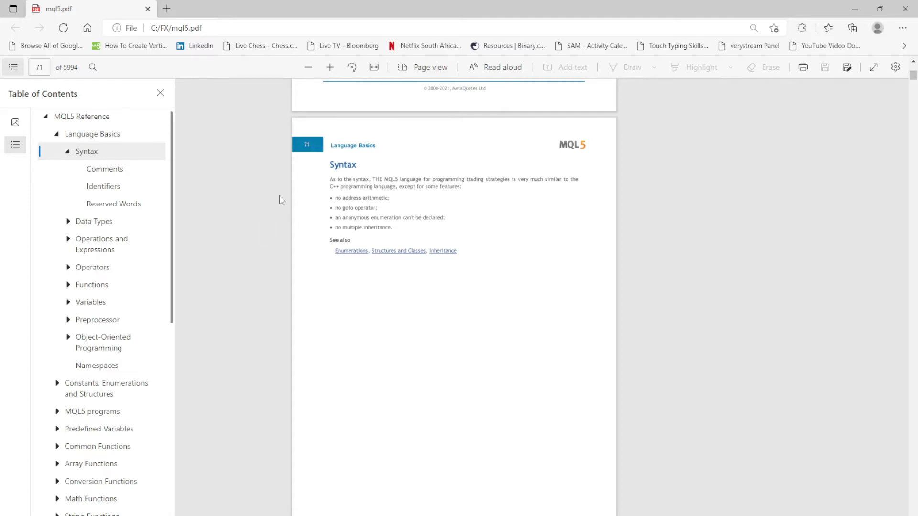
{"action": "mouse_move", "coordinate": [452, 193]}
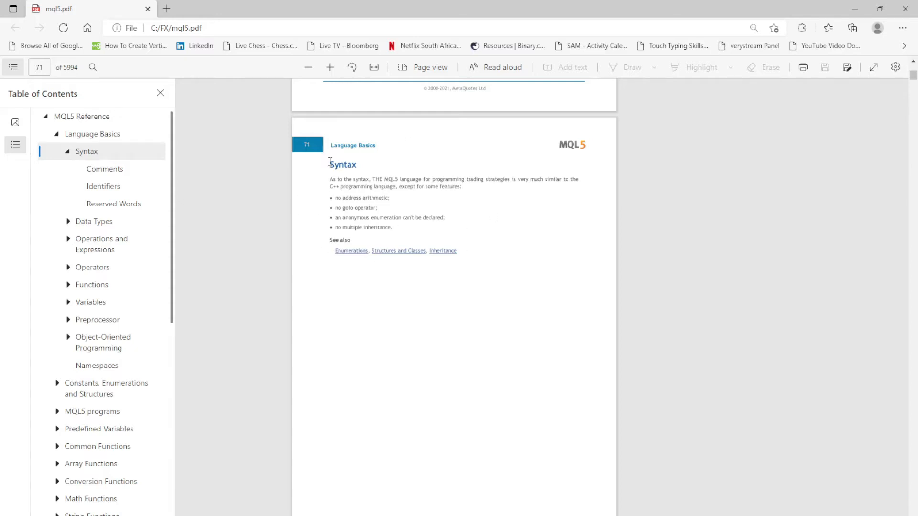
{"action": "mouse_move", "coordinate": [310, 273]}
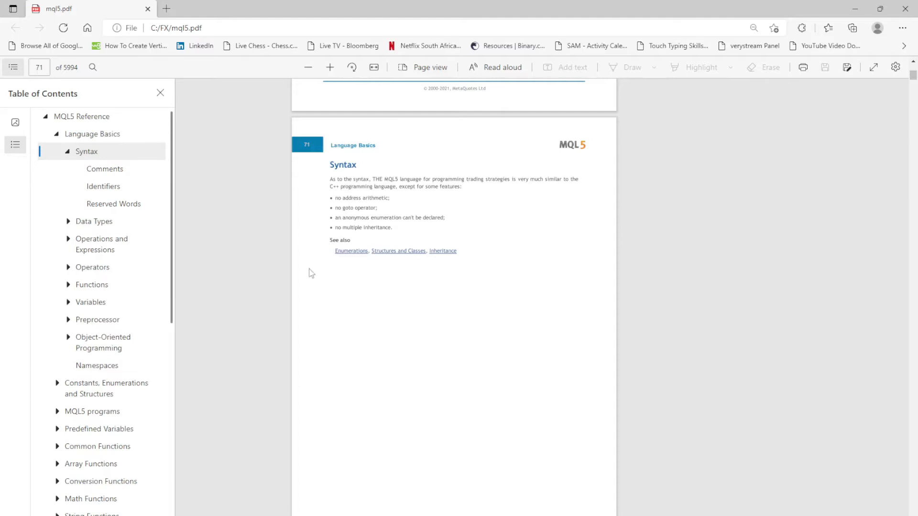
{"action": "mouse_move", "coordinate": [557, 457]}
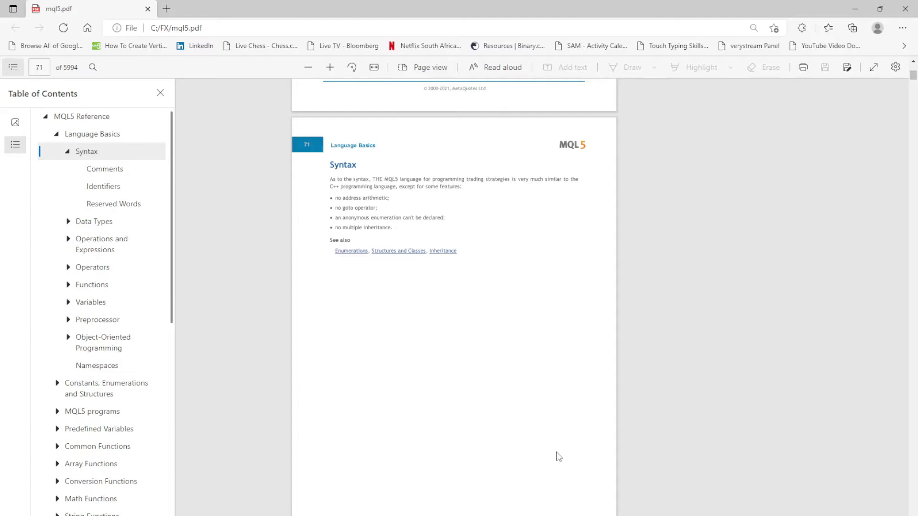
{"action": "mouse_move", "coordinate": [504, 515]}
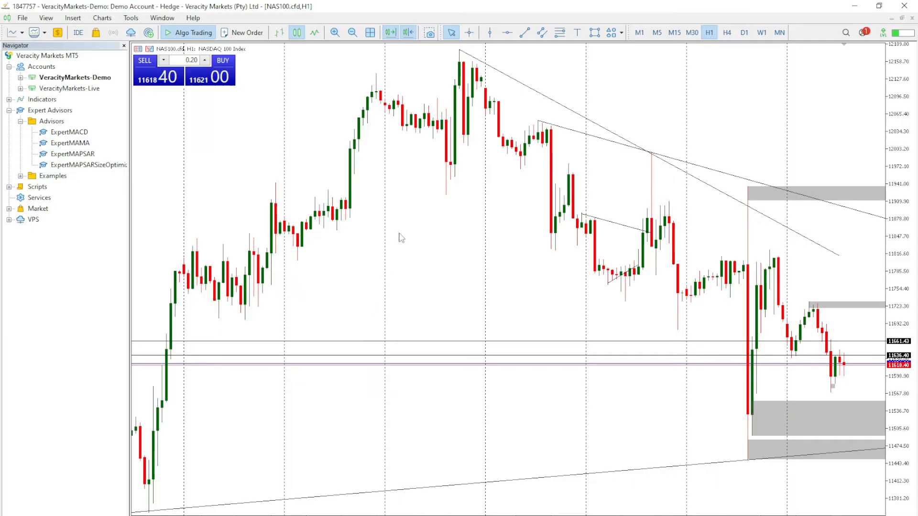
Browse the Charts and Tools menus to find the MetaQuotes Language Editor command
{"action": "left_click", "coordinate": [102, 18]}
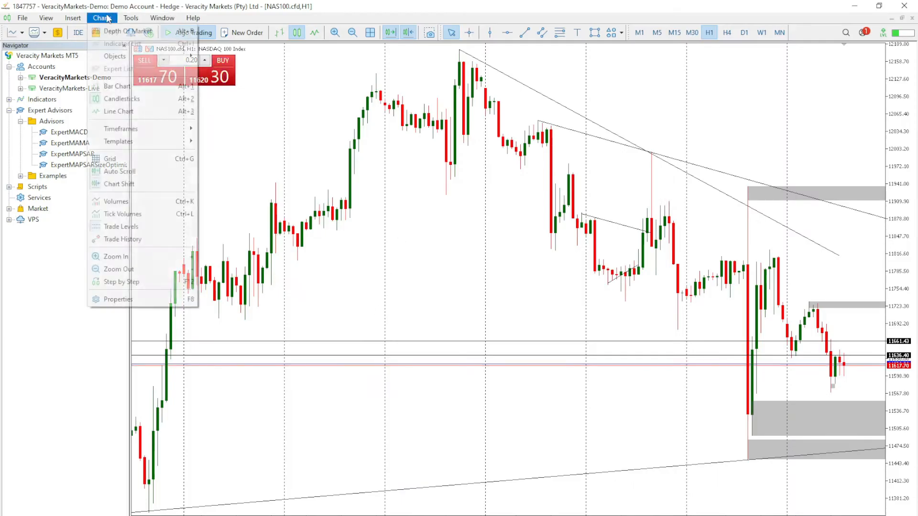
{"action": "left_click", "coordinate": [131, 17]}
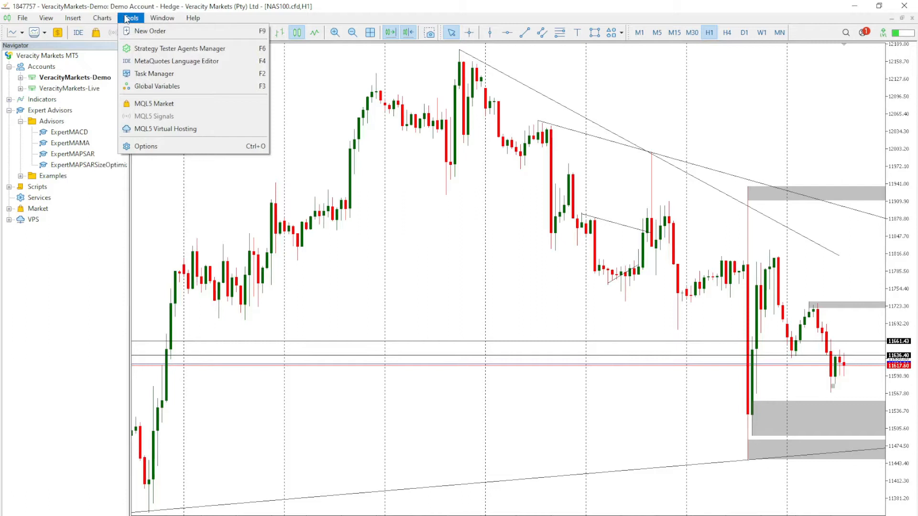
{"action": "mouse_move", "coordinate": [176, 61]}
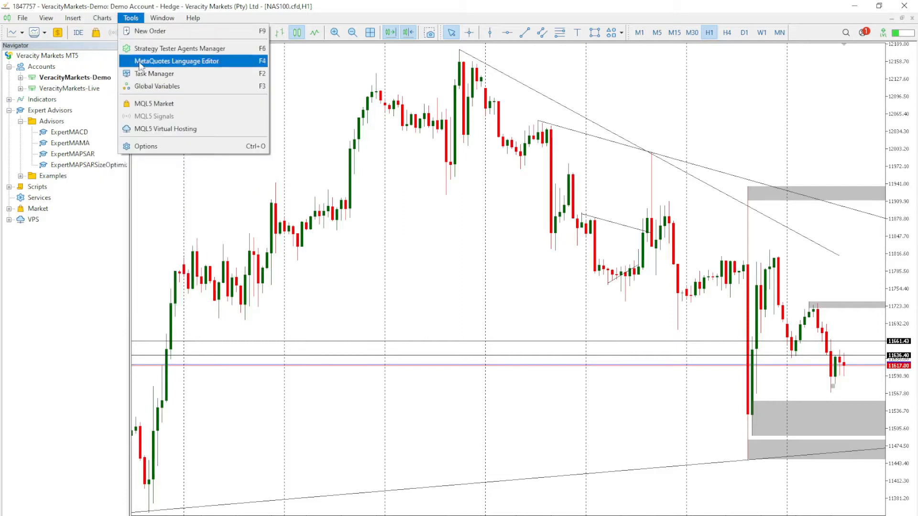
{"action": "mouse_move", "coordinate": [152, 61]}
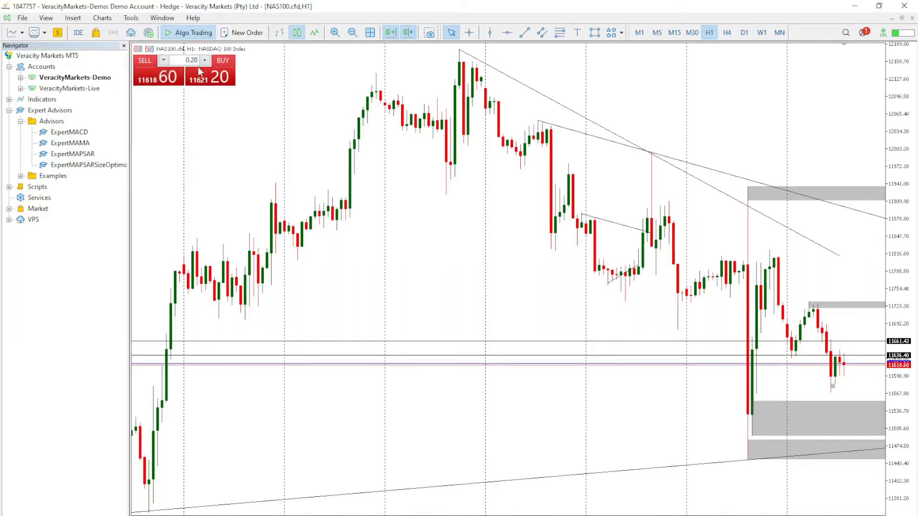
{"action": "mouse_move", "coordinate": [257, 179]}
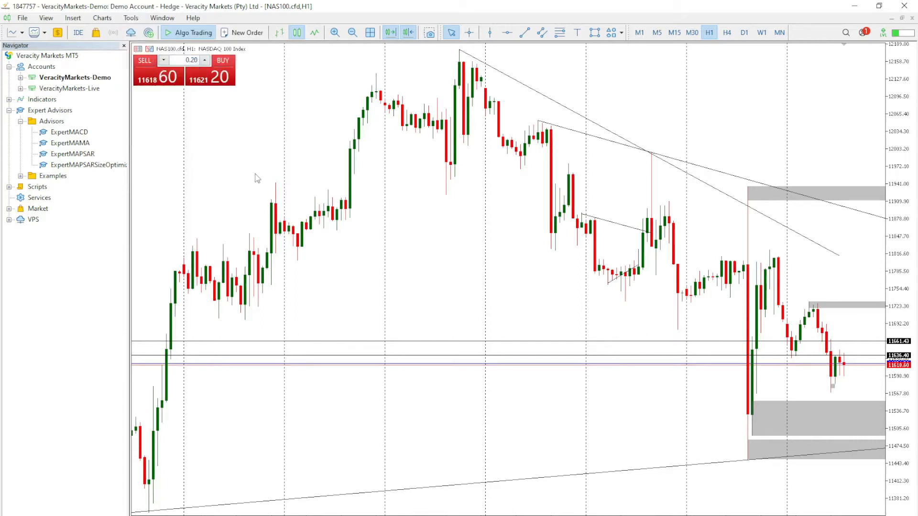
{"action": "mouse_move", "coordinate": [260, 177]}
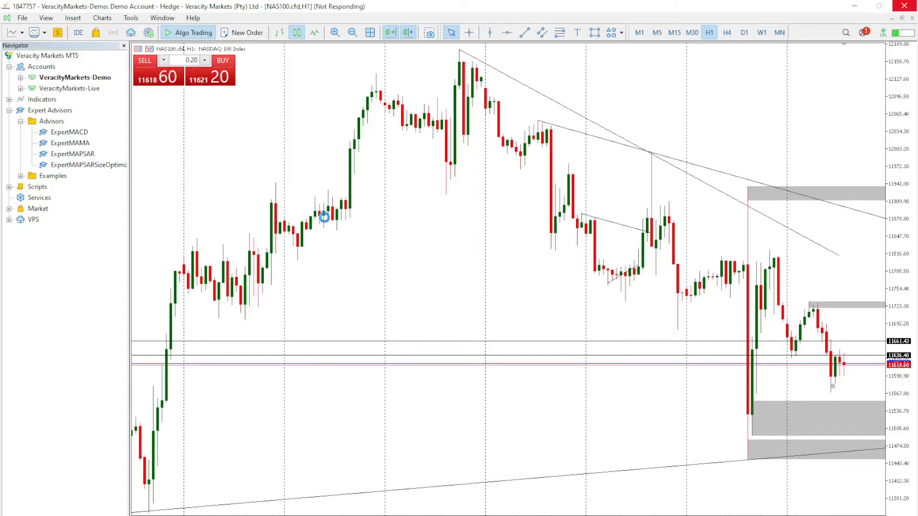
{"action": "mouse_move", "coordinate": [345, 229]}
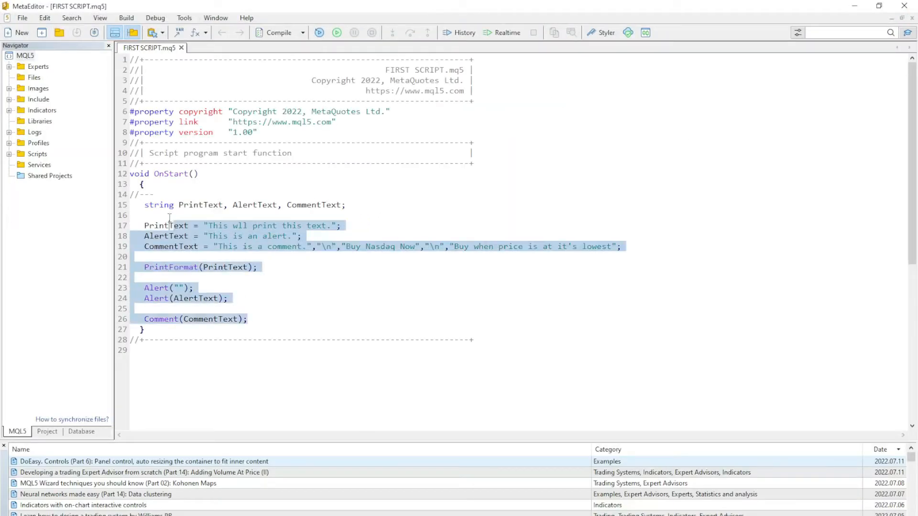
{"action": "left_click", "coordinate": [150, 204]}
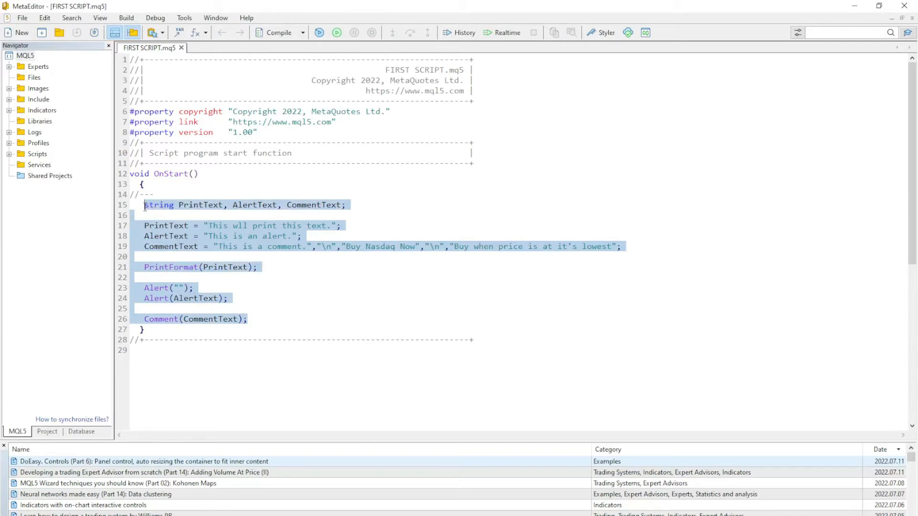
{"action": "key", "text": "Delete"}
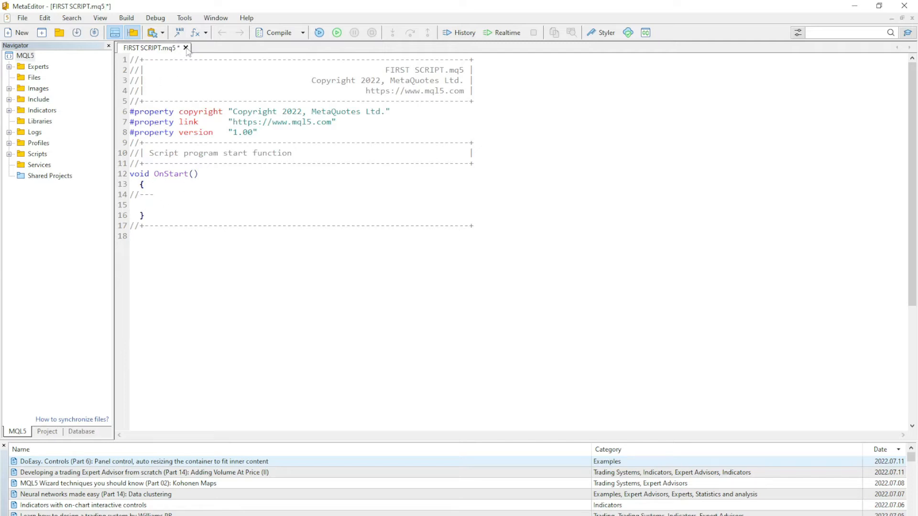
{"action": "left_click", "coordinate": [186, 48]}
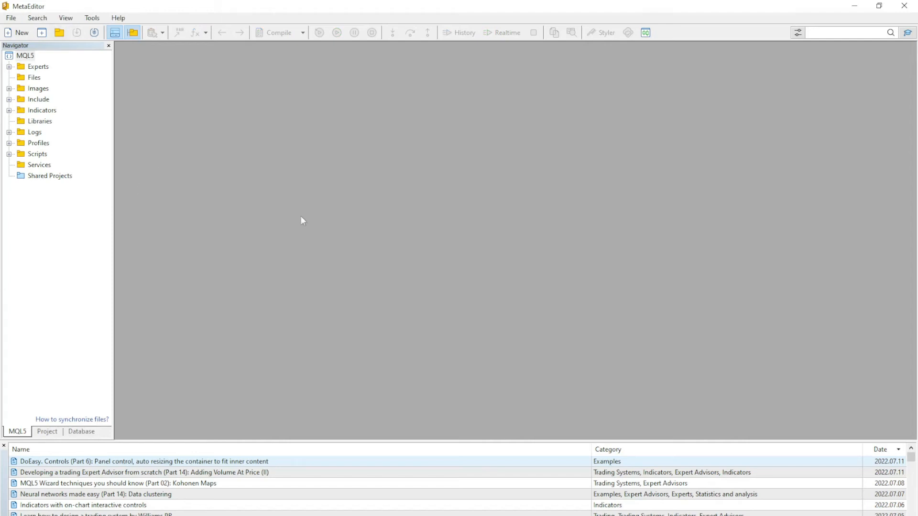
{"action": "mouse_move", "coordinate": [505, 369]}
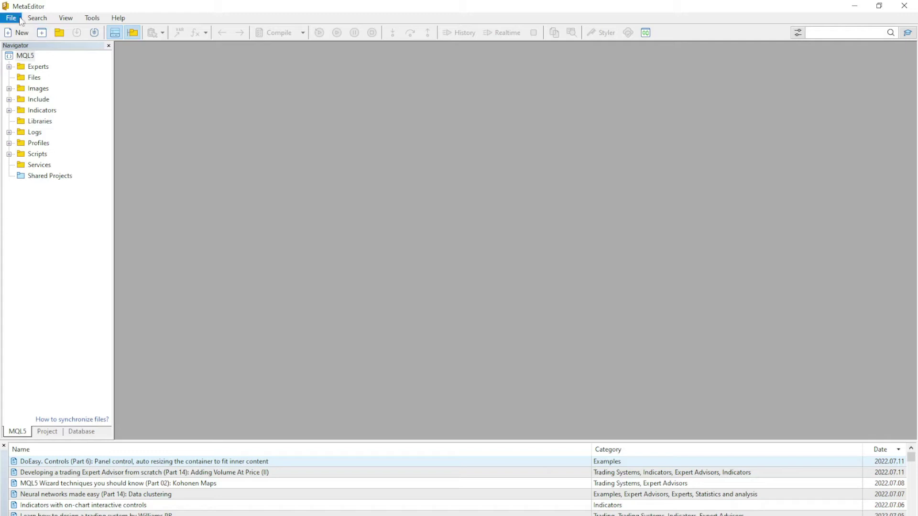
Start a new Expert Advisor (generate), view its general and signal property pages, then step back
{"action": "left_click", "coordinate": [11, 17]}
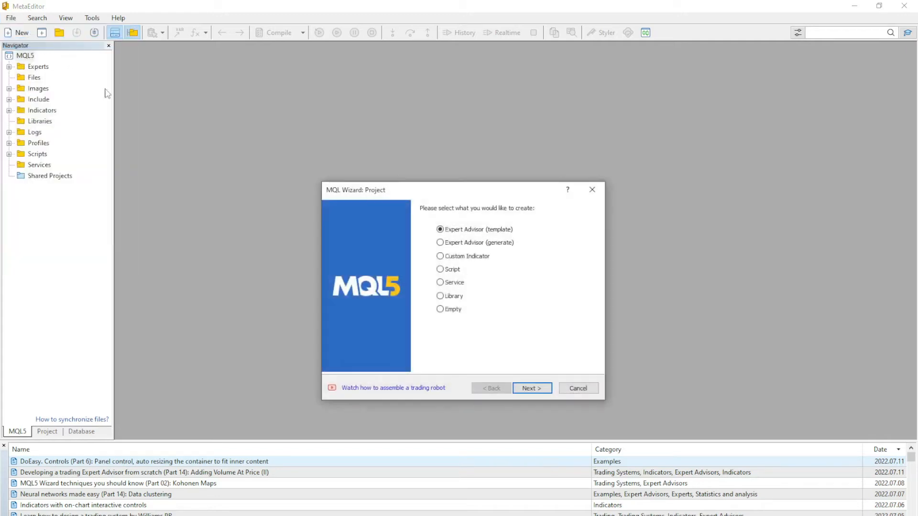
{"action": "mouse_move", "coordinate": [492, 267]}
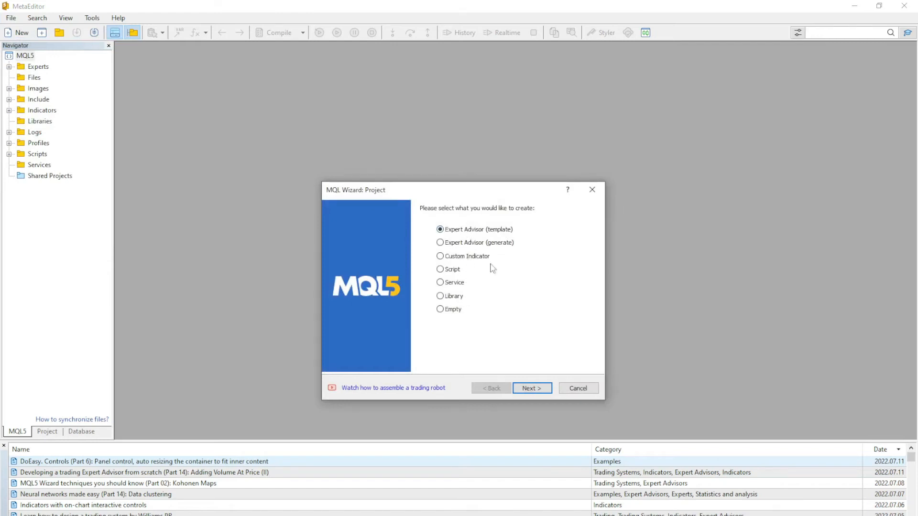
{"action": "mouse_move", "coordinate": [416, 270]}
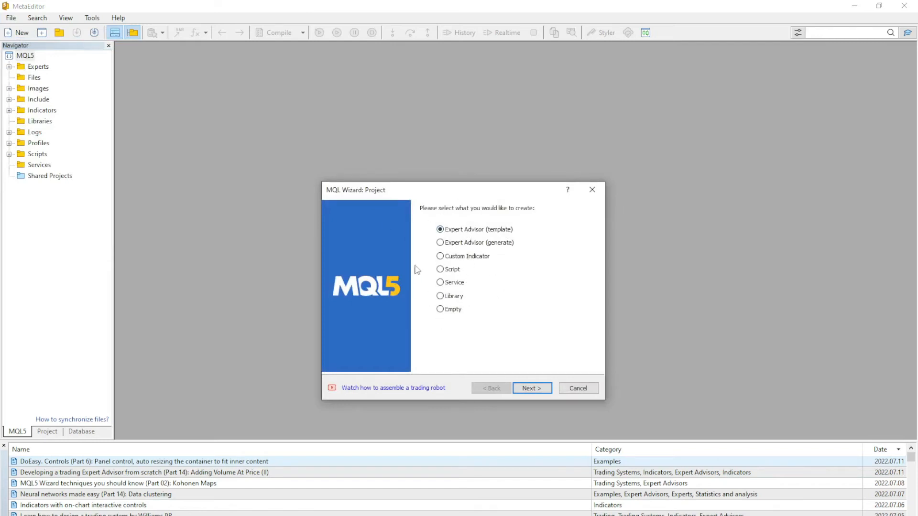
{"action": "mouse_move", "coordinate": [433, 326]}
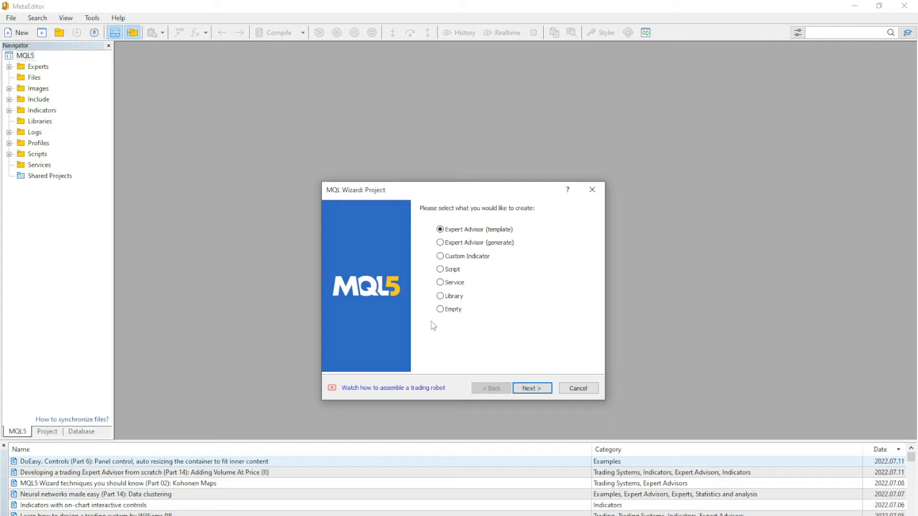
{"action": "mouse_move", "coordinate": [472, 237]}
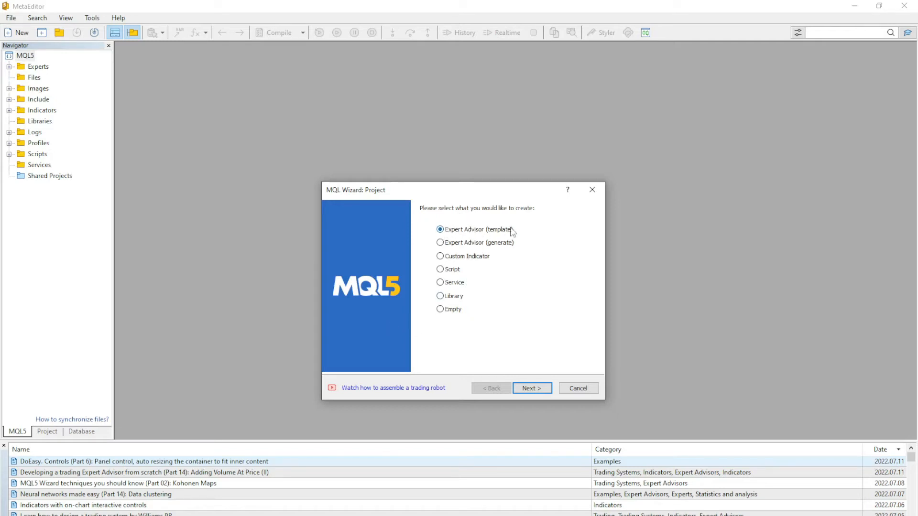
{"action": "left_click", "coordinate": [440, 242]}
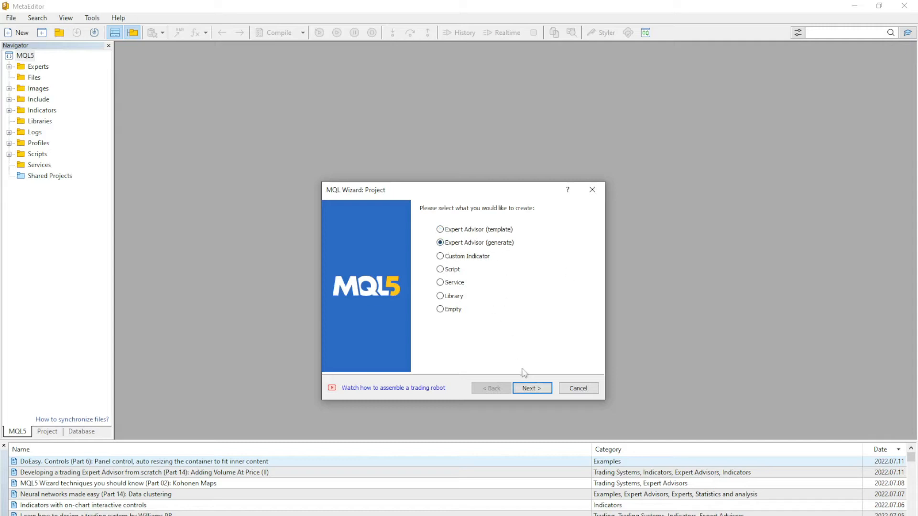
{"action": "mouse_move", "coordinate": [529, 389]}
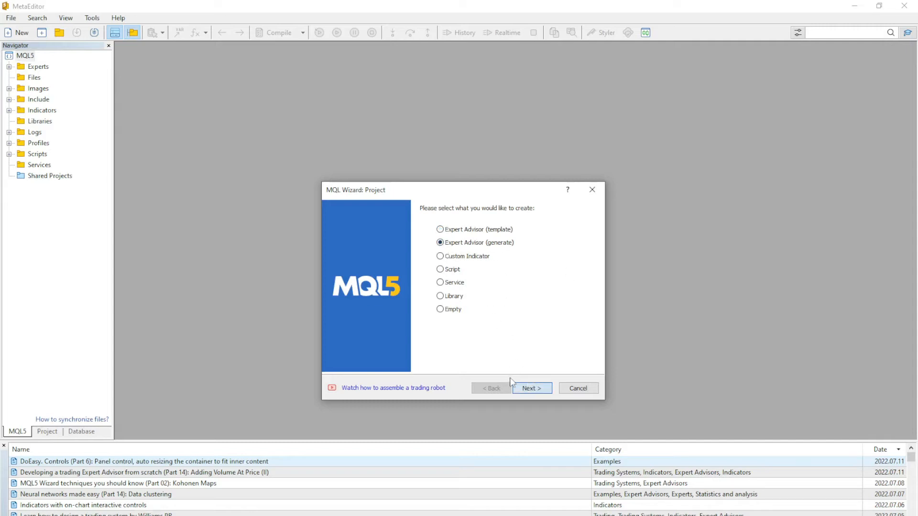
{"action": "left_click", "coordinate": [531, 389]}
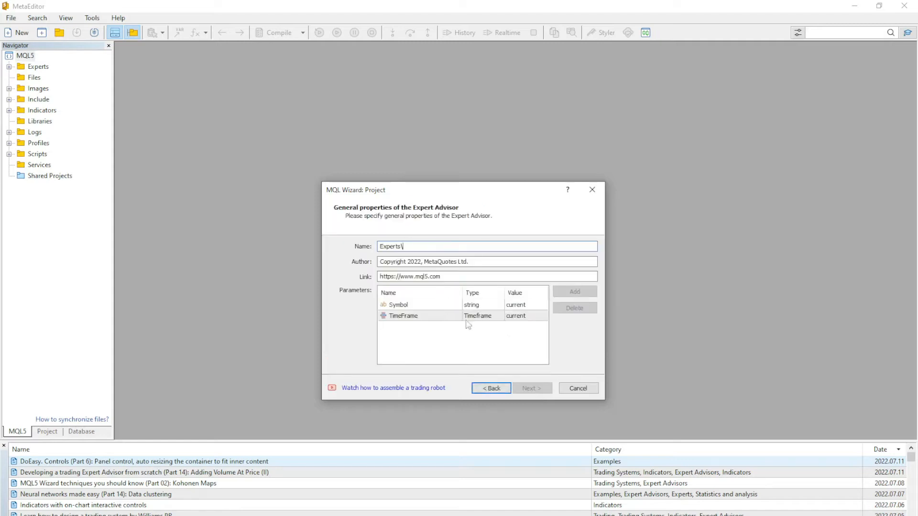
{"action": "mouse_move", "coordinate": [484, 335]}
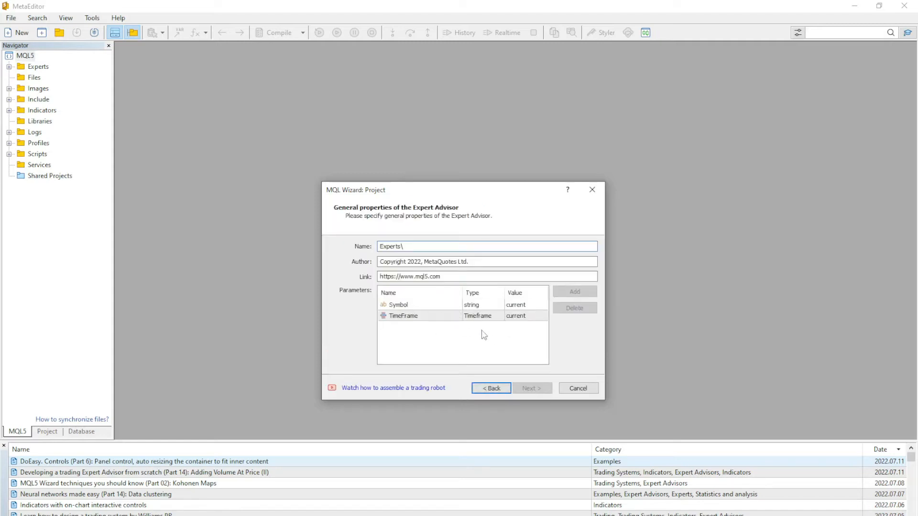
{"action": "left_click", "coordinate": [532, 388]}
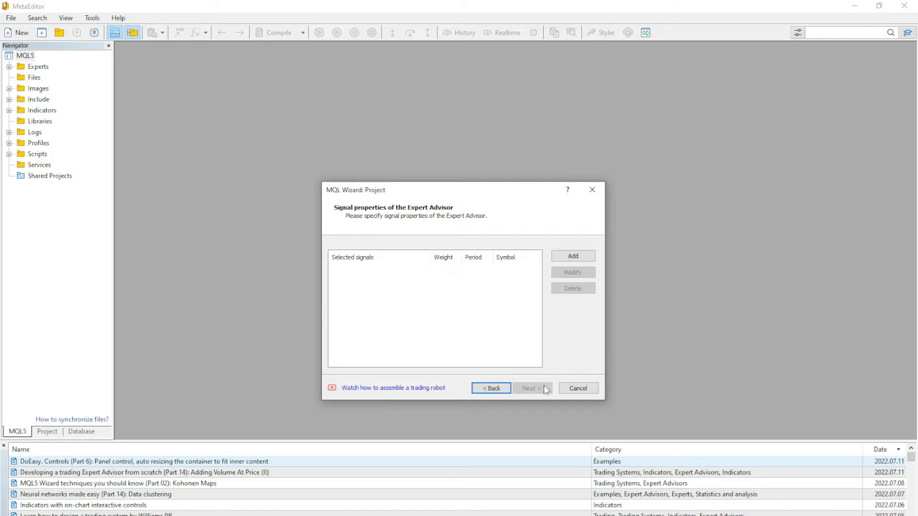
{"action": "mouse_move", "coordinate": [533, 387]}
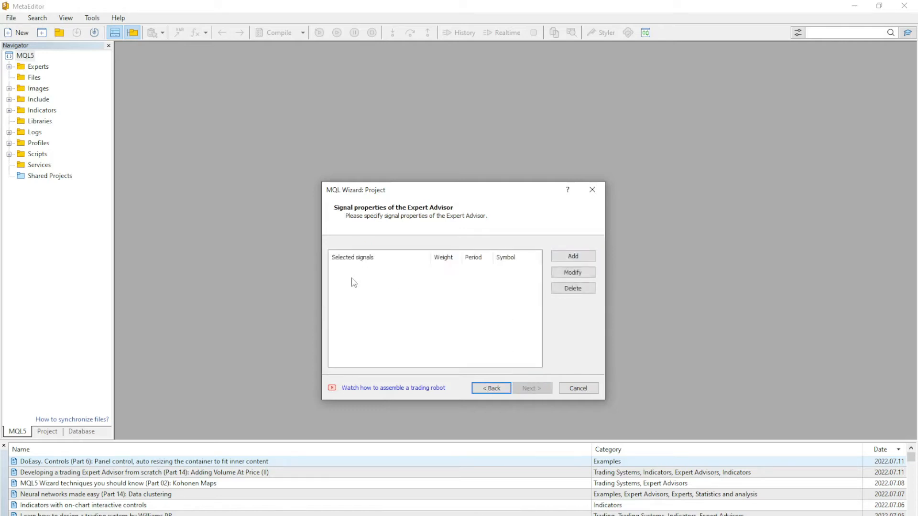
{"action": "mouse_move", "coordinate": [449, 324]}
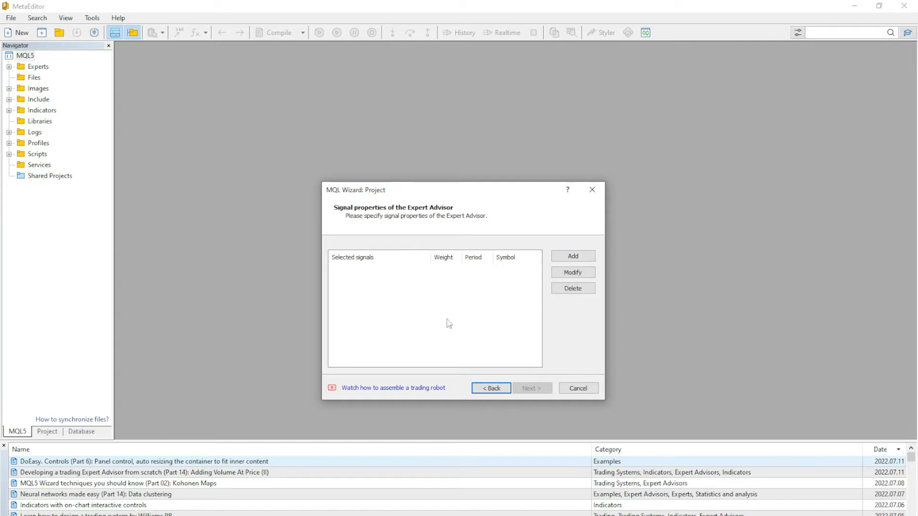
{"action": "left_click", "coordinate": [490, 388]}
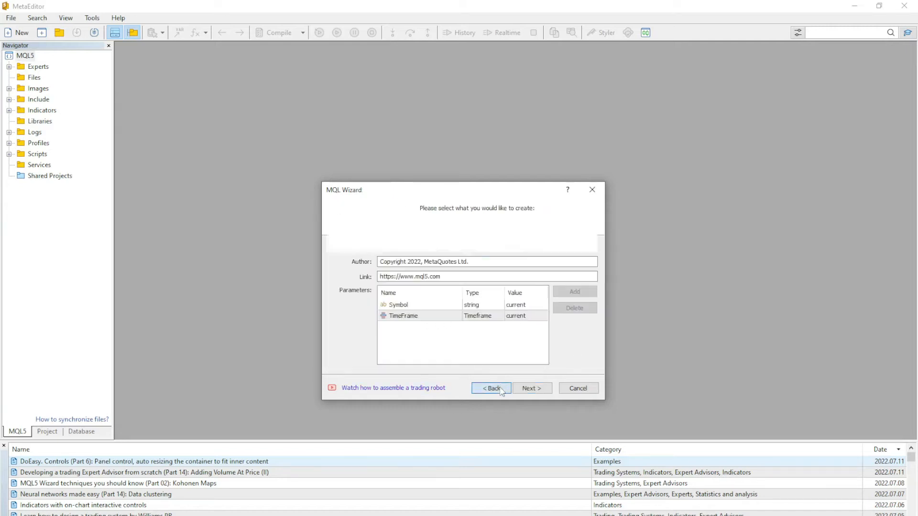
Go back and continue with the Expert Advisor (template) program type
{"action": "left_click", "coordinate": [491, 389]}
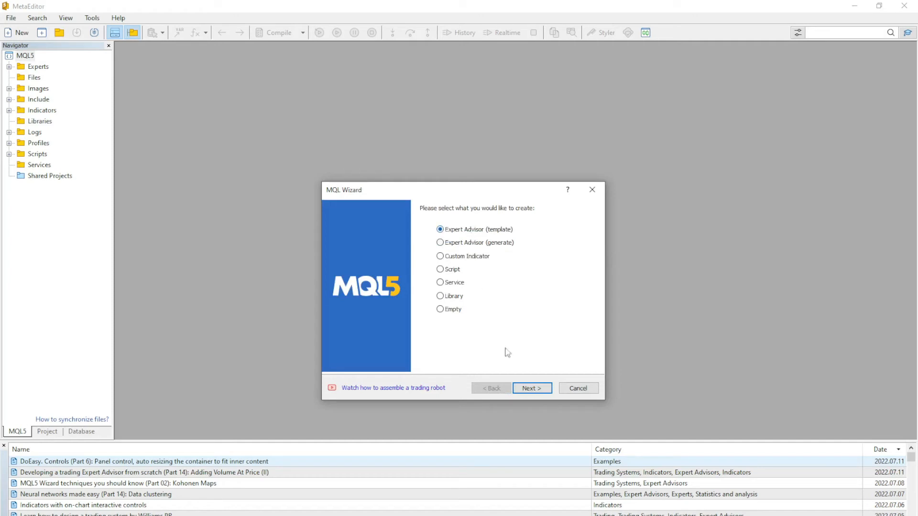
{"action": "mouse_move", "coordinate": [531, 389]}
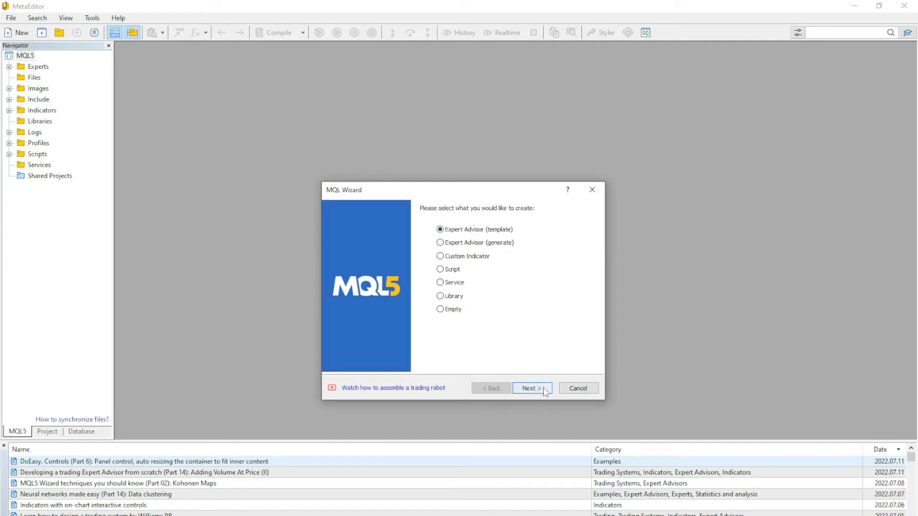
{"action": "left_click", "coordinate": [531, 388]}
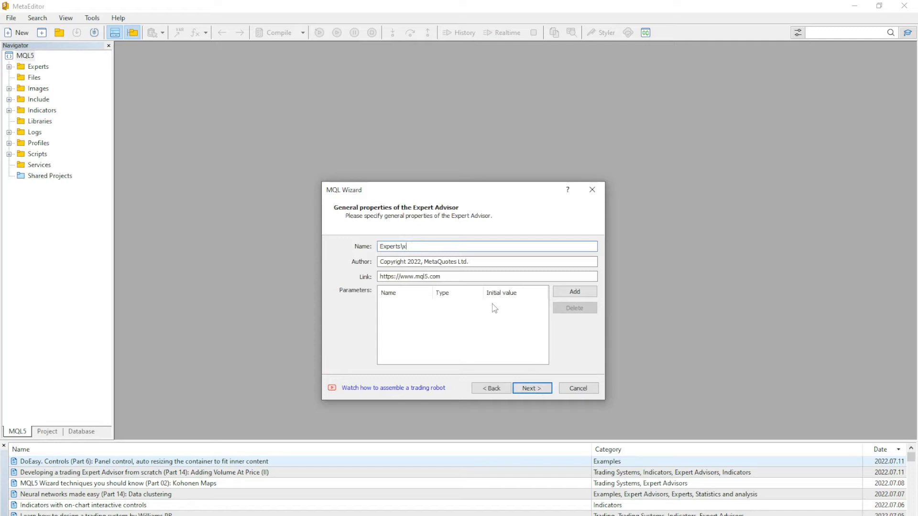
Name the Expert Advisor 'My first EA' and skip extra event handlers to the tester handlers page
{"action": "key", "text": "backspace"}
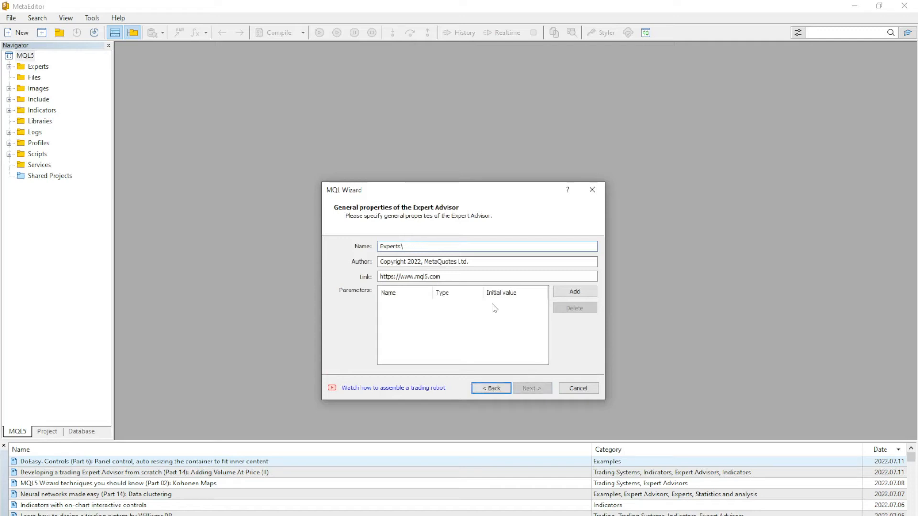
{"action": "type", "text": "My"}
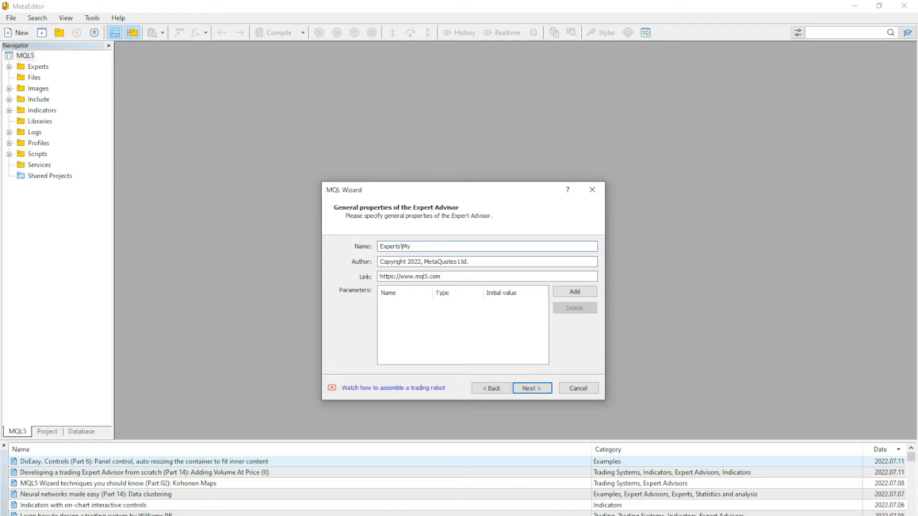
{"action": "type", "text": "first"}
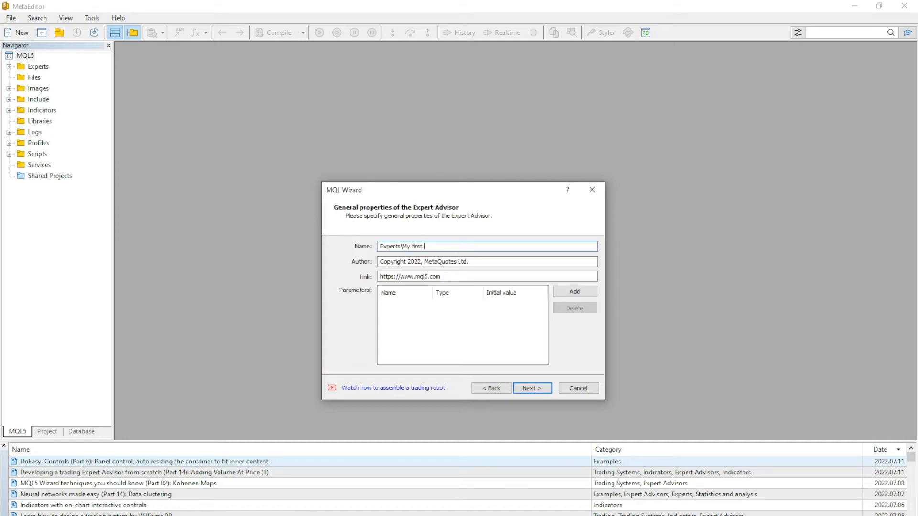
{"action": "type", "text": "EA"}
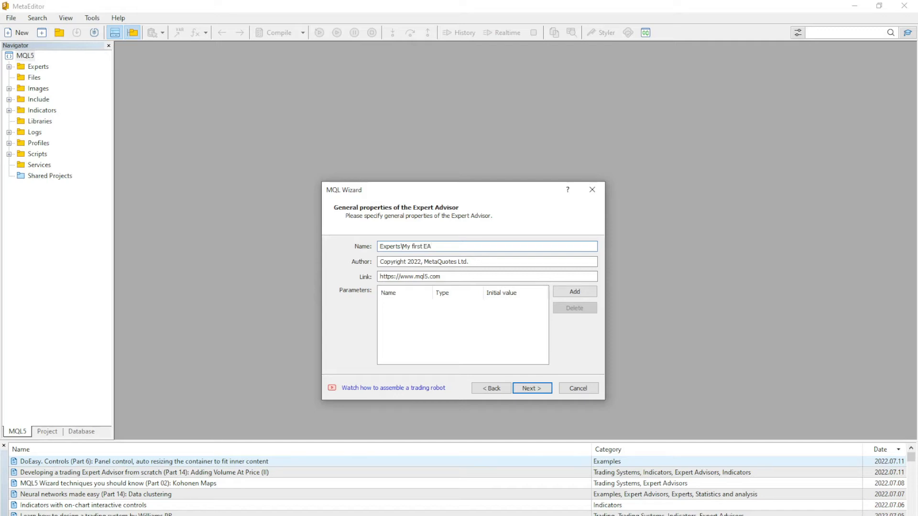
{"action": "left_click", "coordinate": [532, 388]}
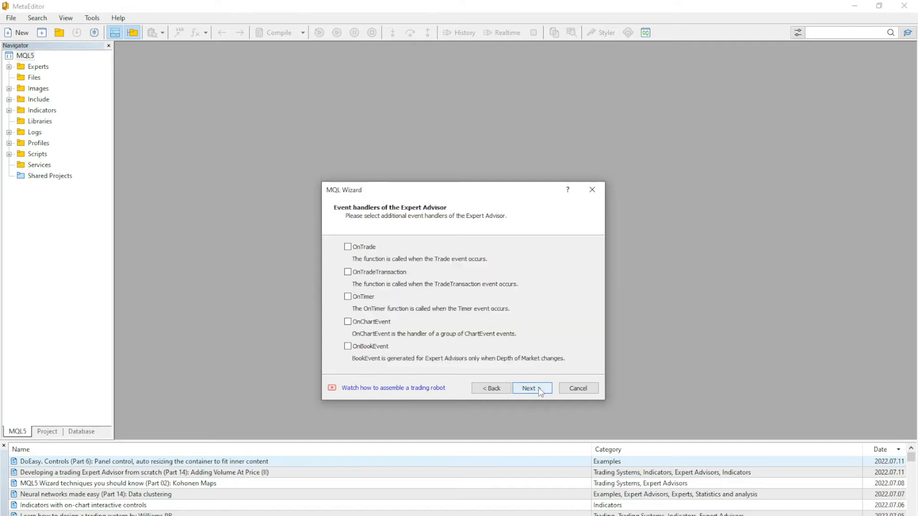
{"action": "mouse_move", "coordinate": [439, 262]}
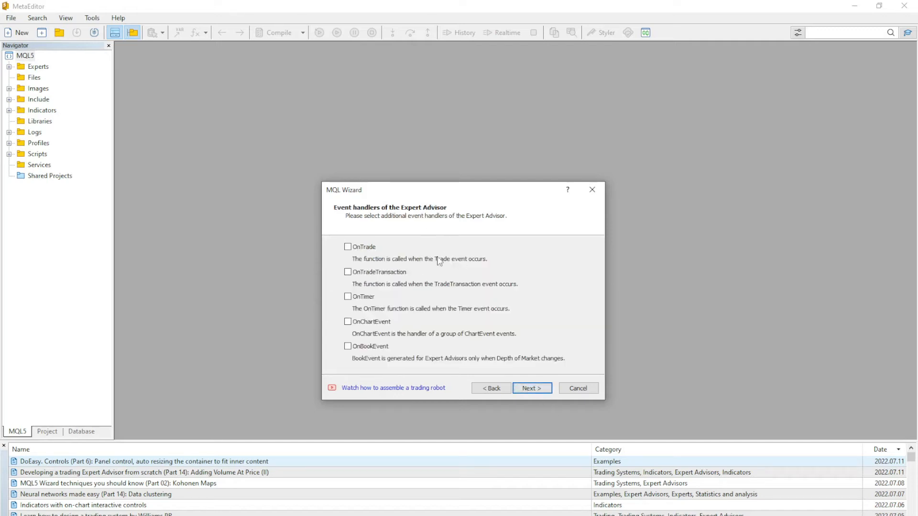
{"action": "mouse_move", "coordinate": [472, 315]}
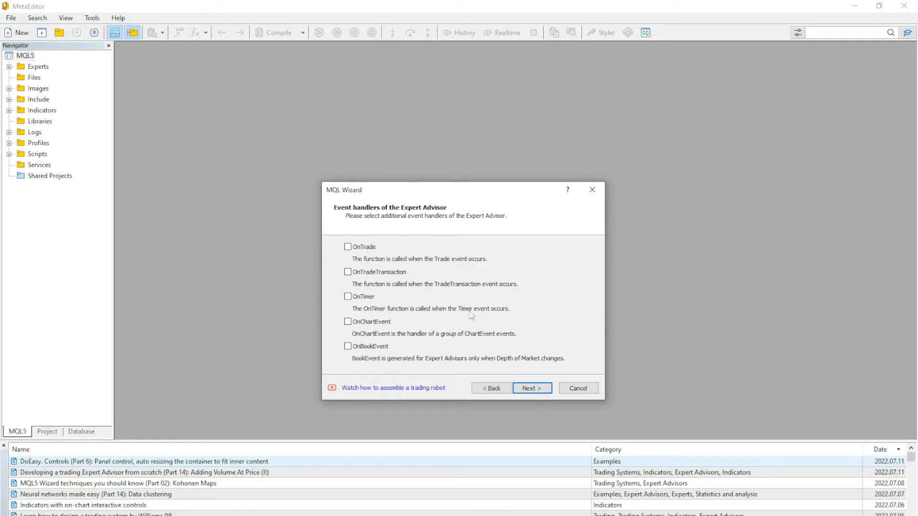
{"action": "mouse_move", "coordinate": [422, 307]}
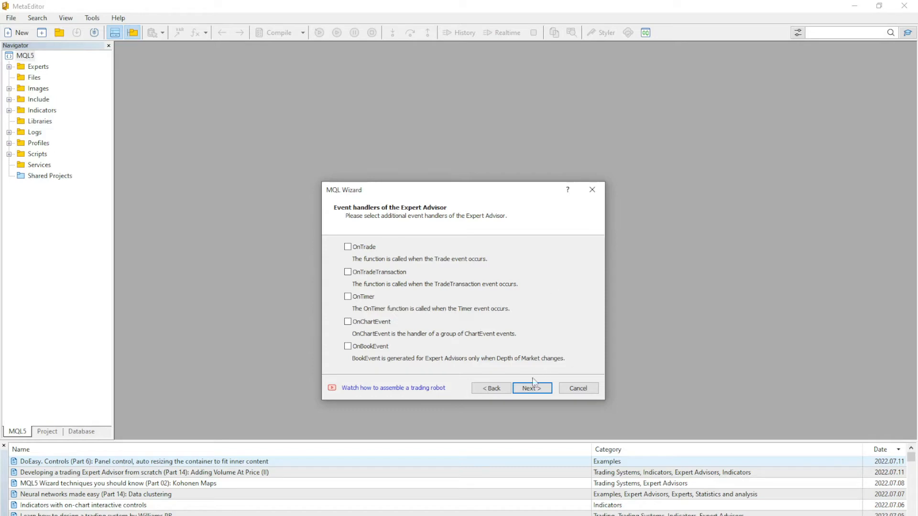
{"action": "mouse_move", "coordinate": [533, 390]}
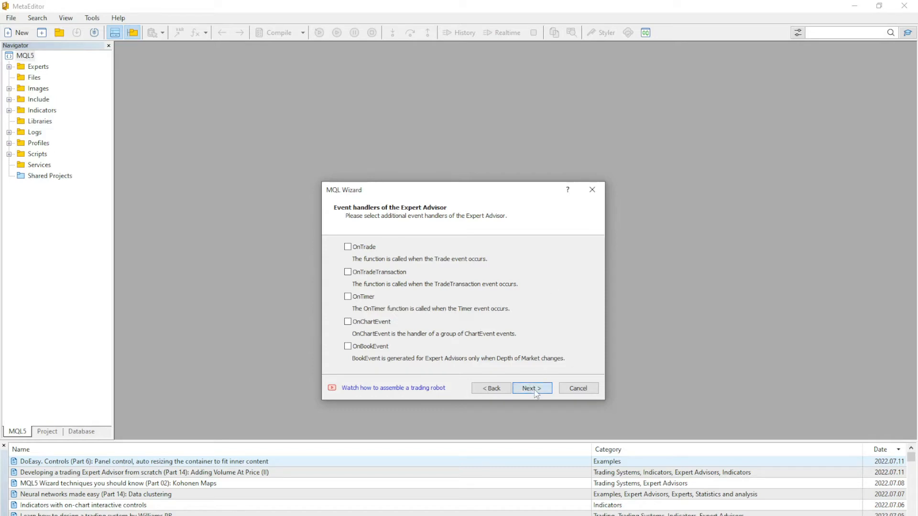
{"action": "left_click", "coordinate": [531, 389]}
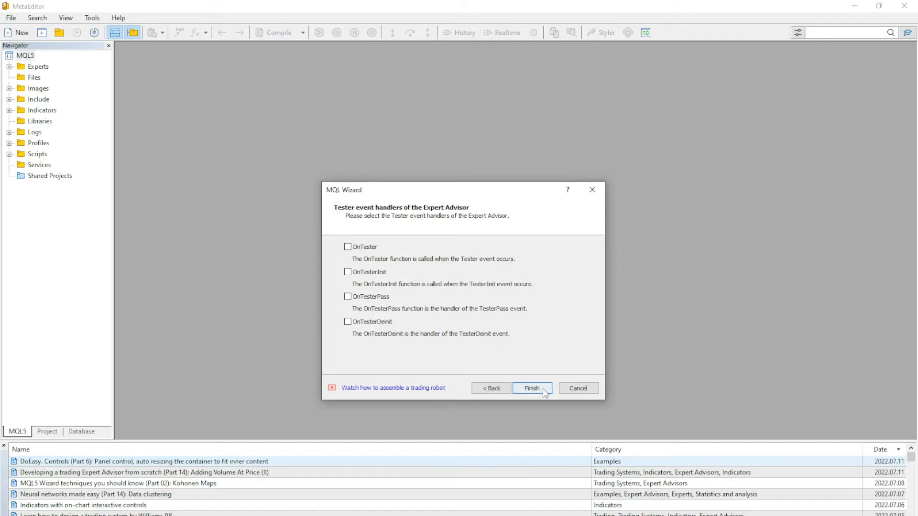
Finish the wizard and view the generated My first EA.mq5 source file
{"action": "left_click", "coordinate": [531, 388]}
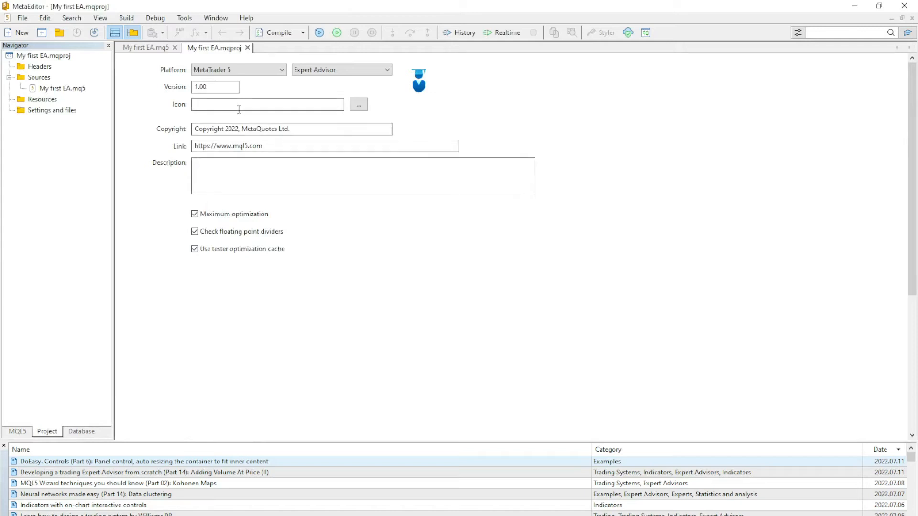
{"action": "mouse_move", "coordinate": [345, 107]}
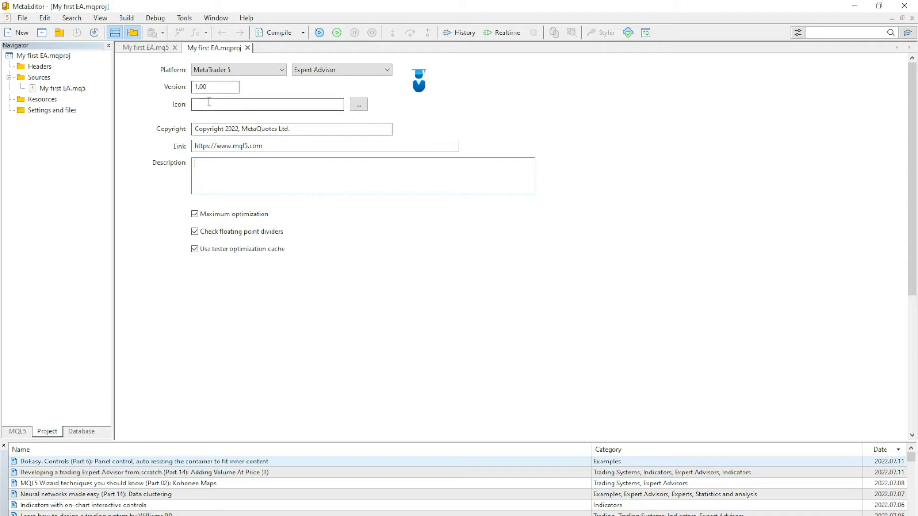
{"action": "left_click", "coordinate": [146, 48]}
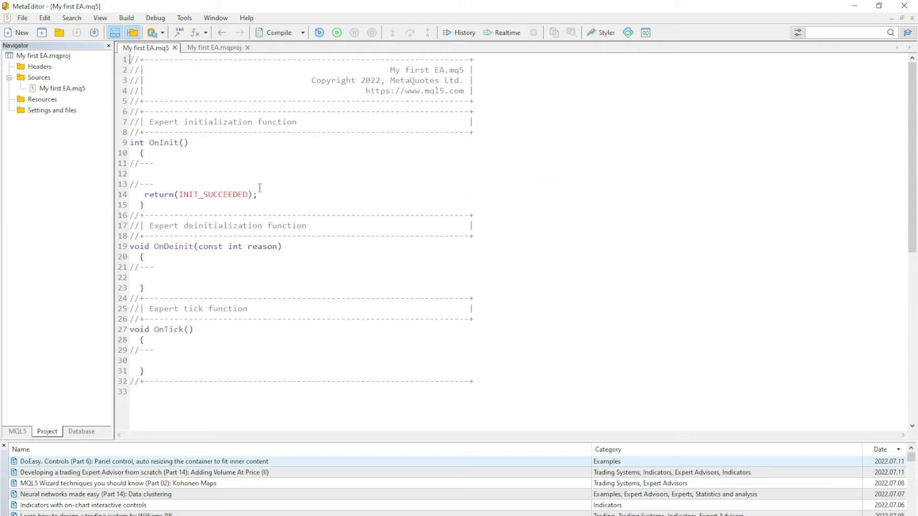
{"action": "mouse_move", "coordinate": [248, 48]}
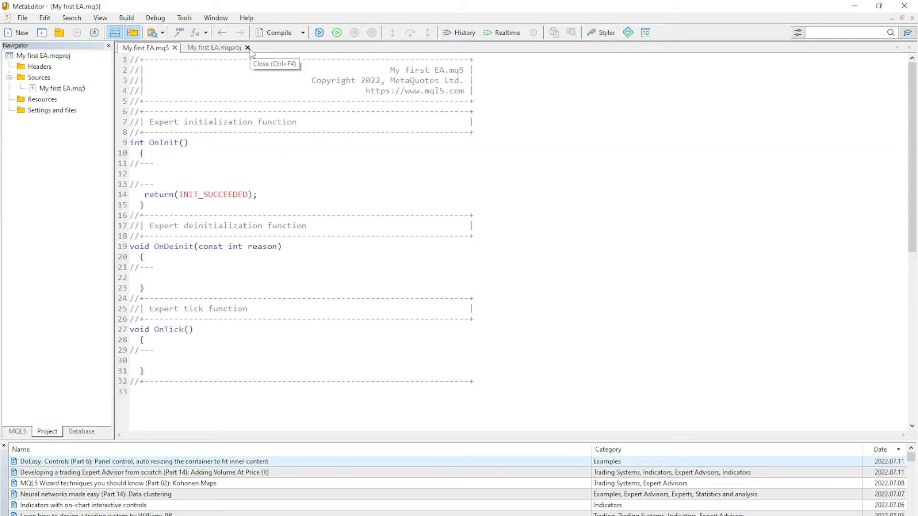
Close the .mqproj file, delete the top header comment block and start debugging on history data
{"action": "left_click", "coordinate": [247, 48]}
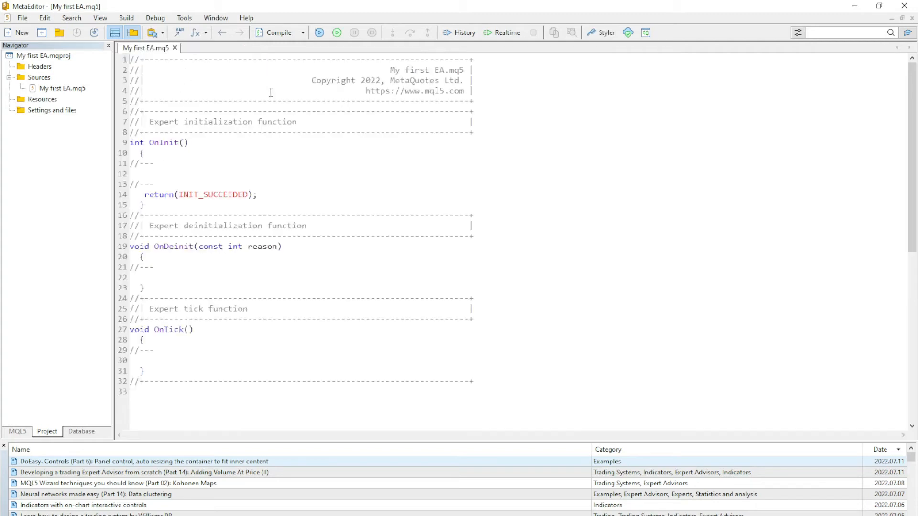
{"action": "mouse_move", "coordinate": [464, 107]}
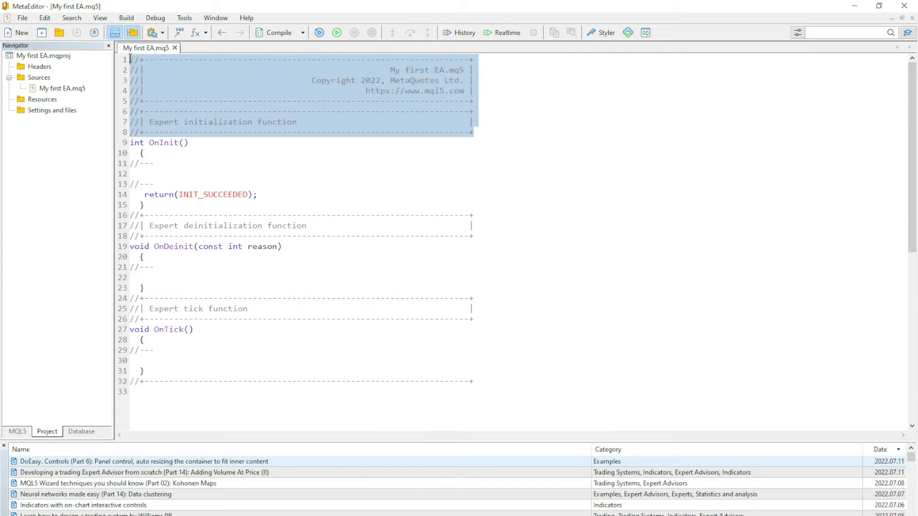
{"action": "key", "text": "Delete"}
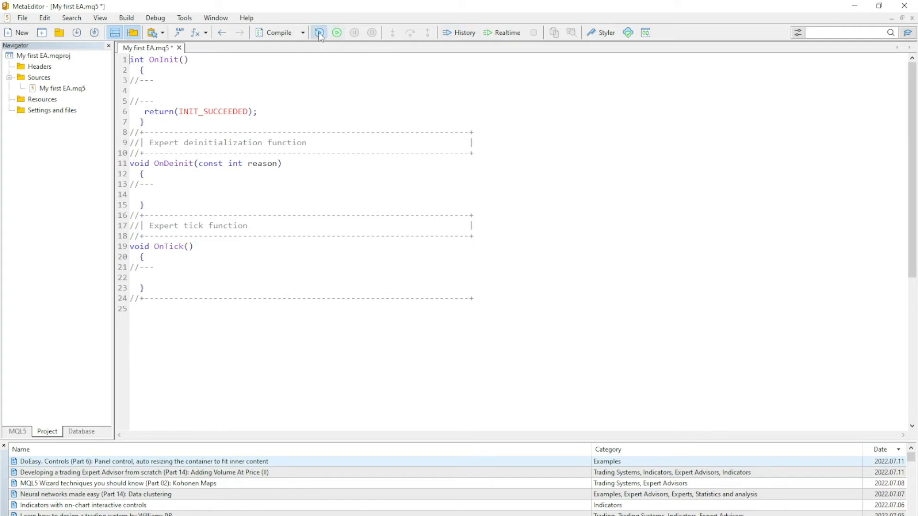
{"action": "left_click", "coordinate": [320, 32]}
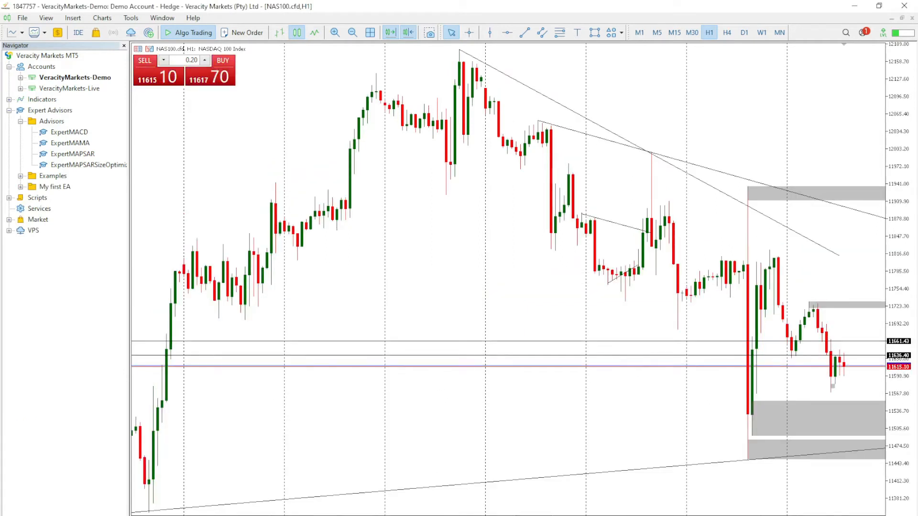
Return to the EA code, compiled with 0 errors and 0 warnings
{"action": "left_click", "coordinate": [77, 32]}
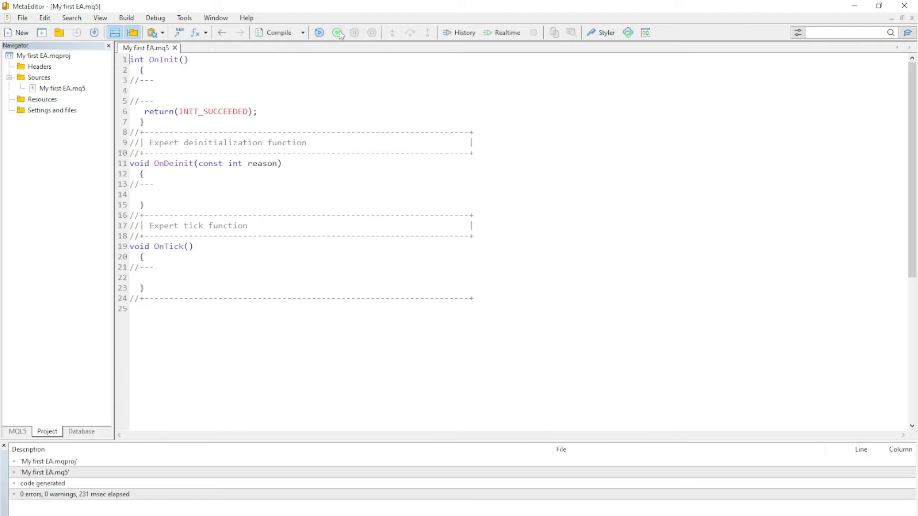
{"action": "mouse_move", "coordinate": [319, 32]}
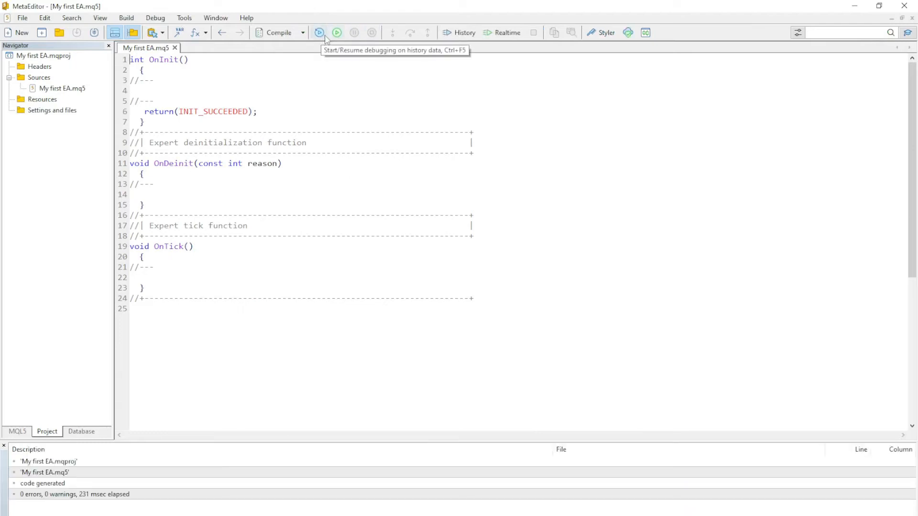
{"action": "mouse_move", "coordinate": [221, 186]}
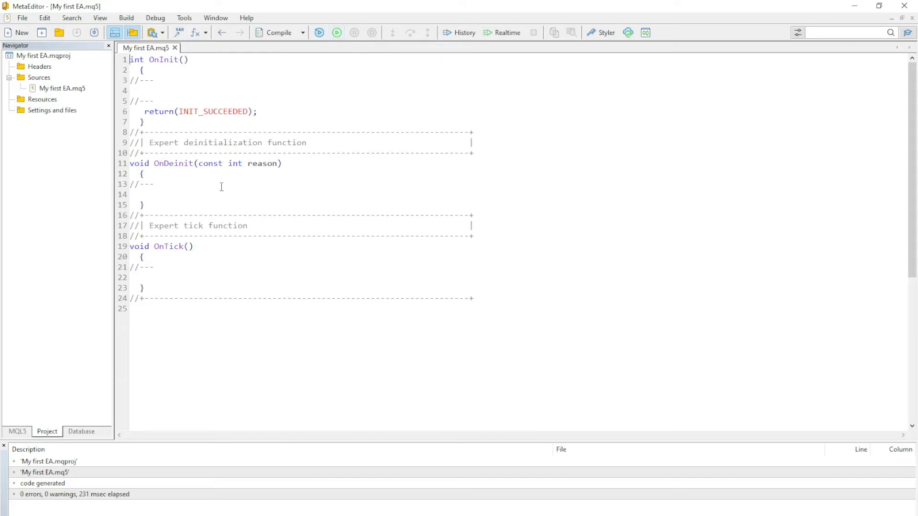
{"action": "mouse_move", "coordinate": [266, 126]}
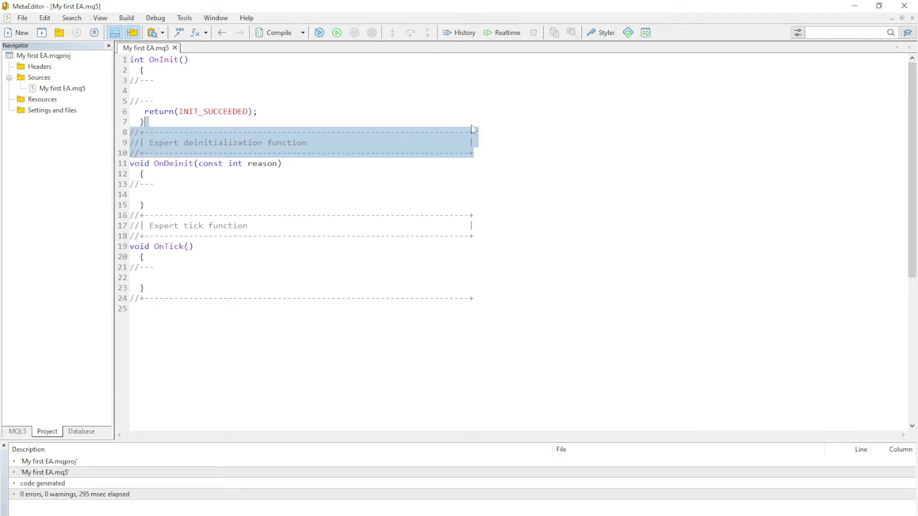
Delete the deinitialization header comment, leaving blank comment boxes above the functions
{"action": "key", "text": "Delete"}
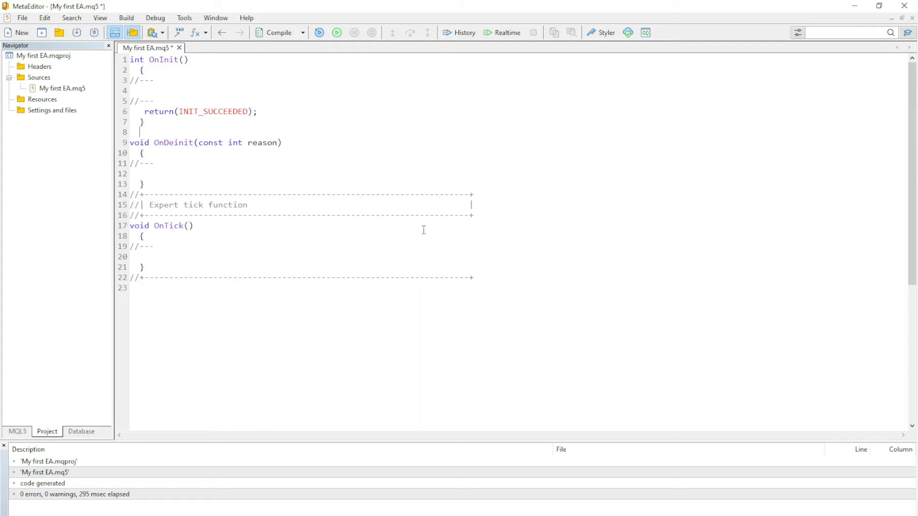
{"action": "mouse_move", "coordinate": [451, 273]}
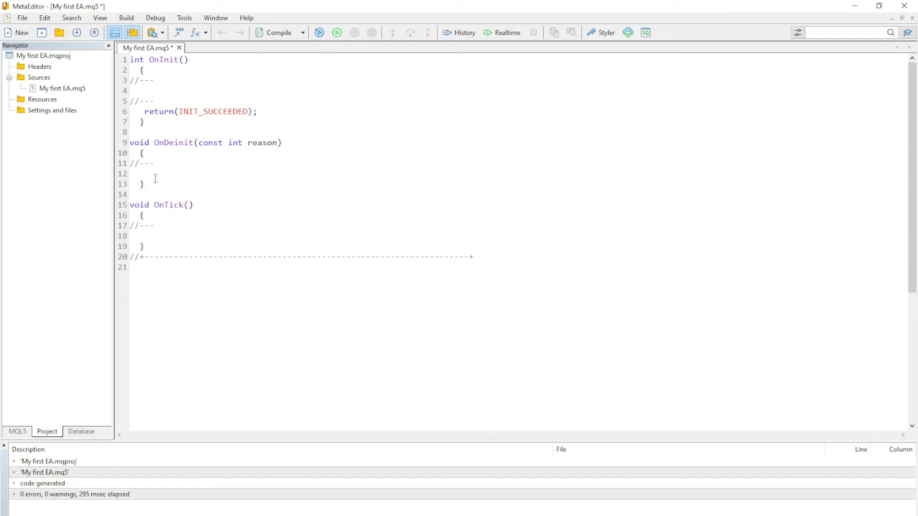
{"action": "left_click", "coordinate": [600, 32]}
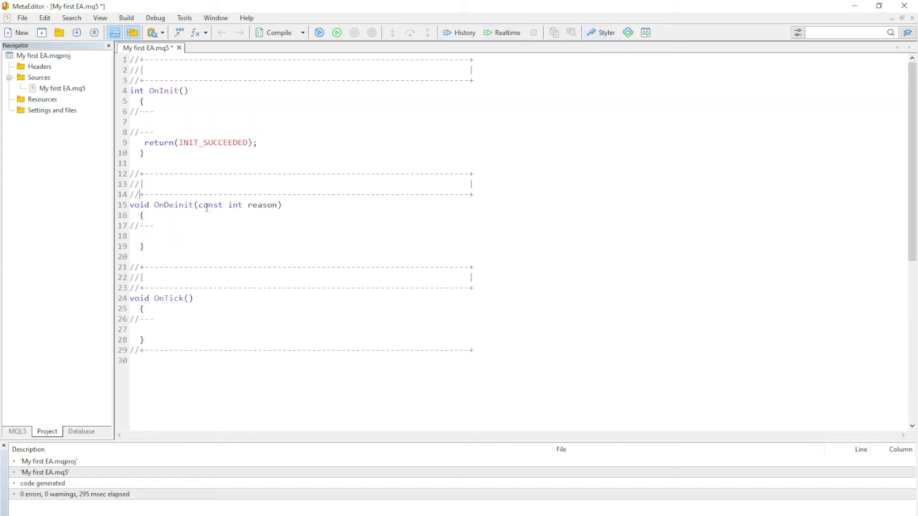
{"action": "mouse_move", "coordinate": [280, 477]}
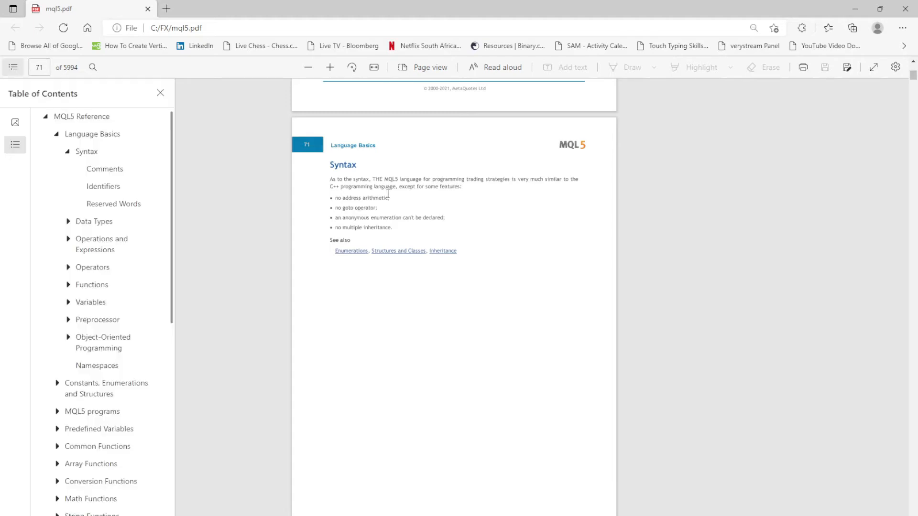
{"action": "mouse_move", "coordinate": [104, 187]}
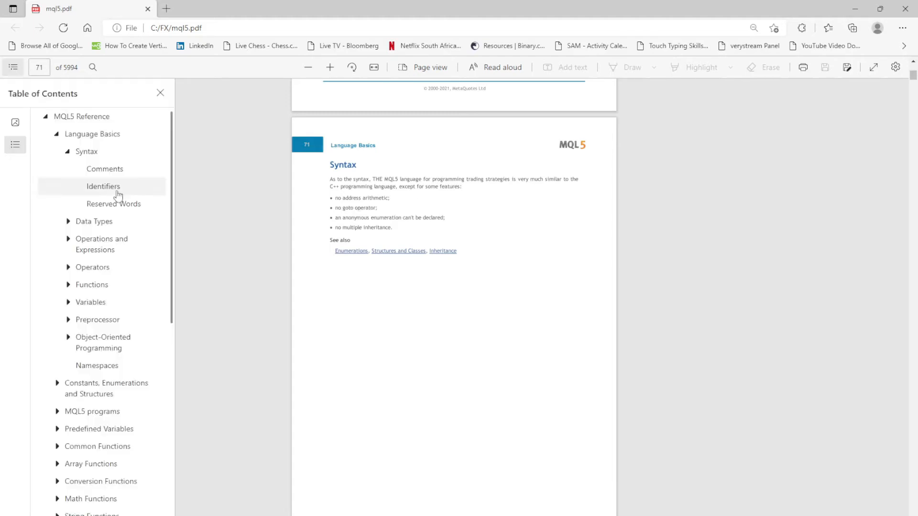
{"action": "mouse_move", "coordinate": [105, 168]}
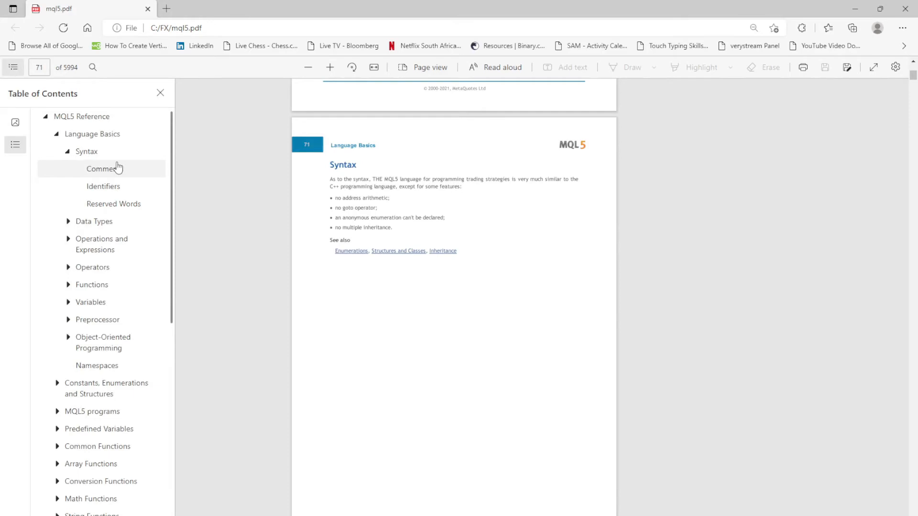
Jump to the Comments section on page 72 of the MQL5 reference
{"action": "left_click", "coordinate": [102, 168]}
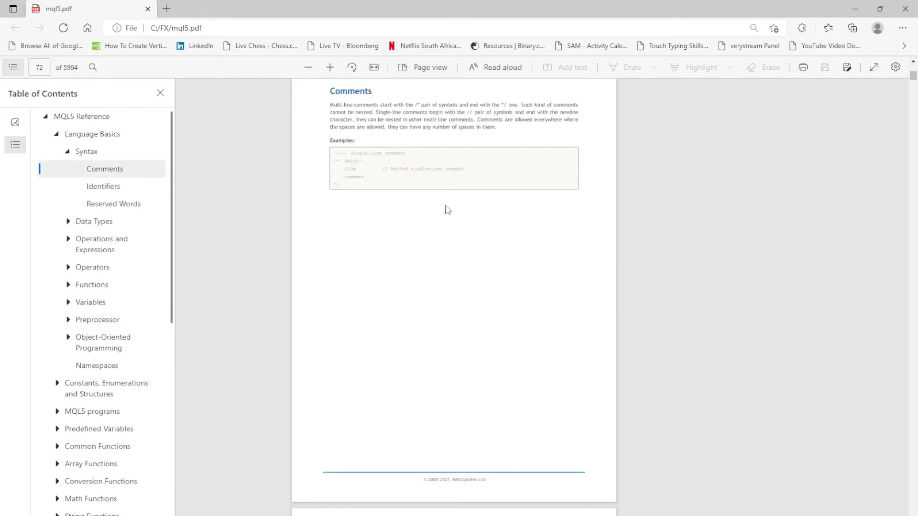
{"action": "scroll", "scroll_direction": "down", "scroll_amount": 3}
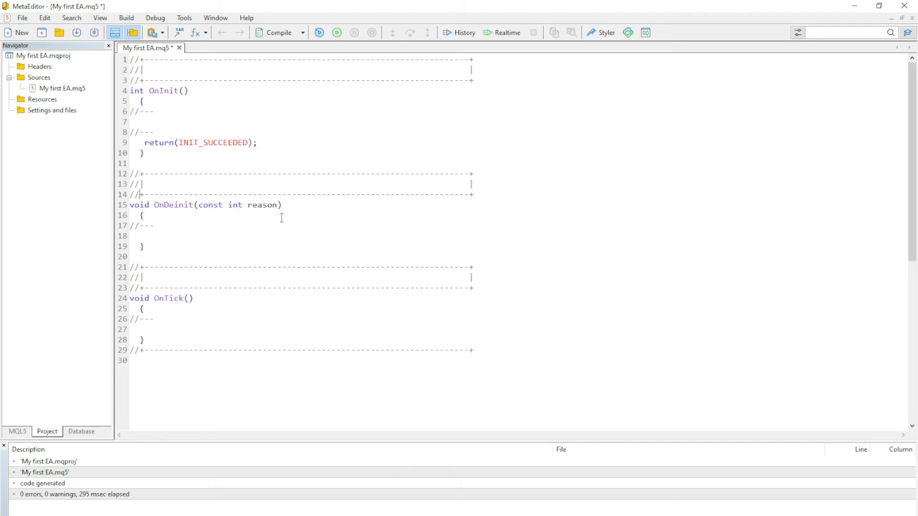
Add a single-line // filler-text comment below OnTick and start a new line after it
{"action": "left_click", "coordinate": [200, 393]}
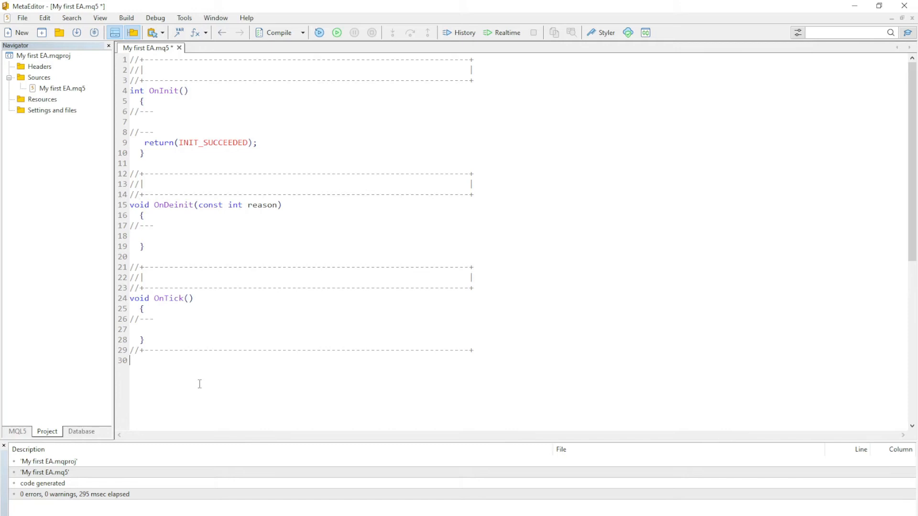
{"action": "key", "text": "enter"}
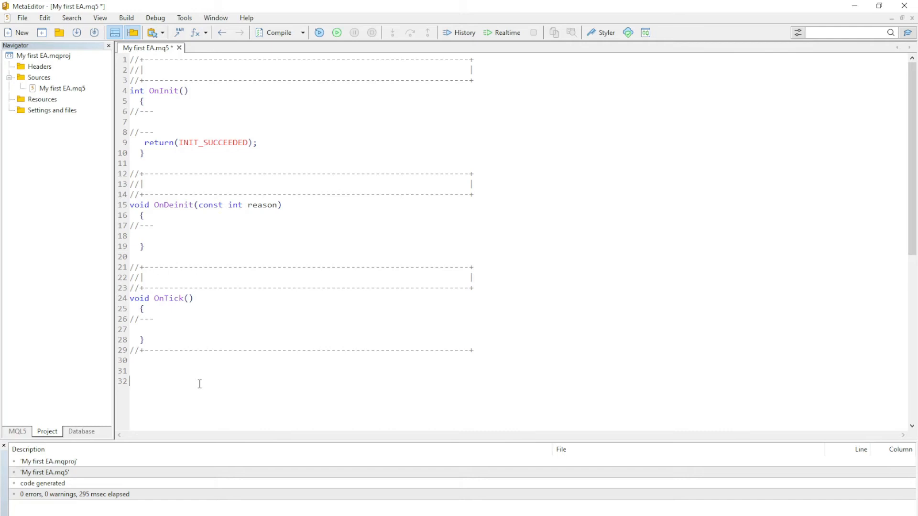
{"action": "type", "text": "//"}
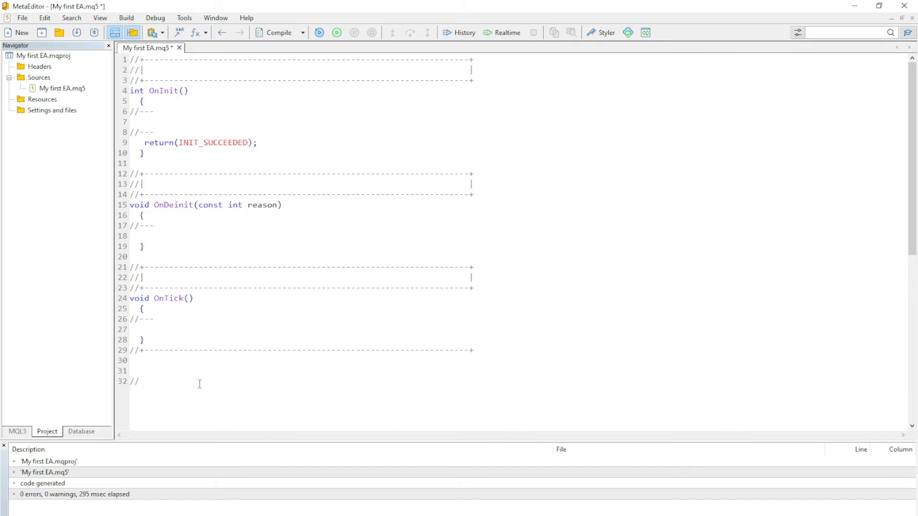
{"action": "type", "text": "dgfgdfngdfgnfdgndngfgfdmgfdgdgdfgfdgdgdf"}
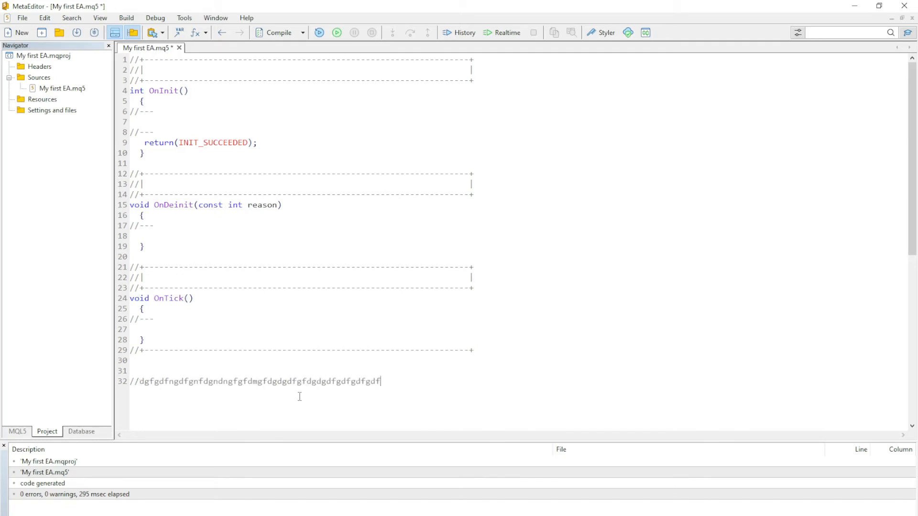
{"action": "type", "text": "gdfgdfgdfndfndfndfng"}
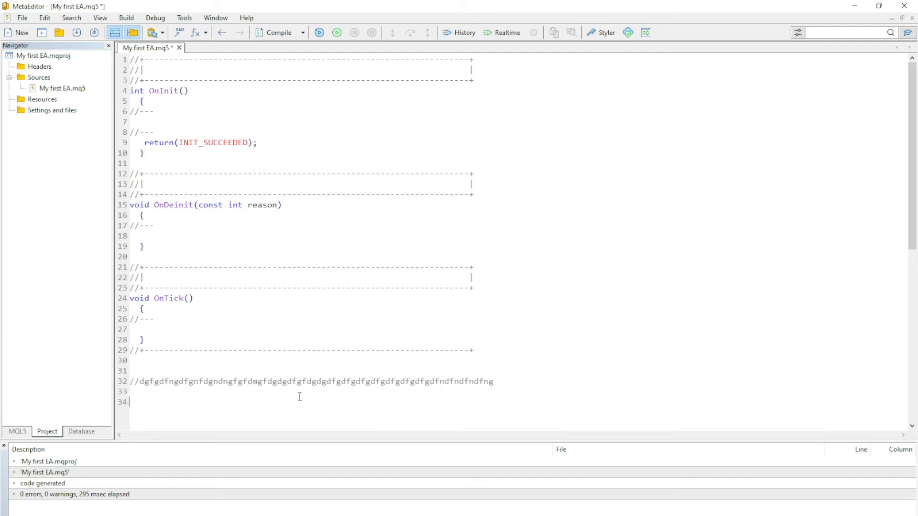
{"action": "key", "text": "Backspace"}
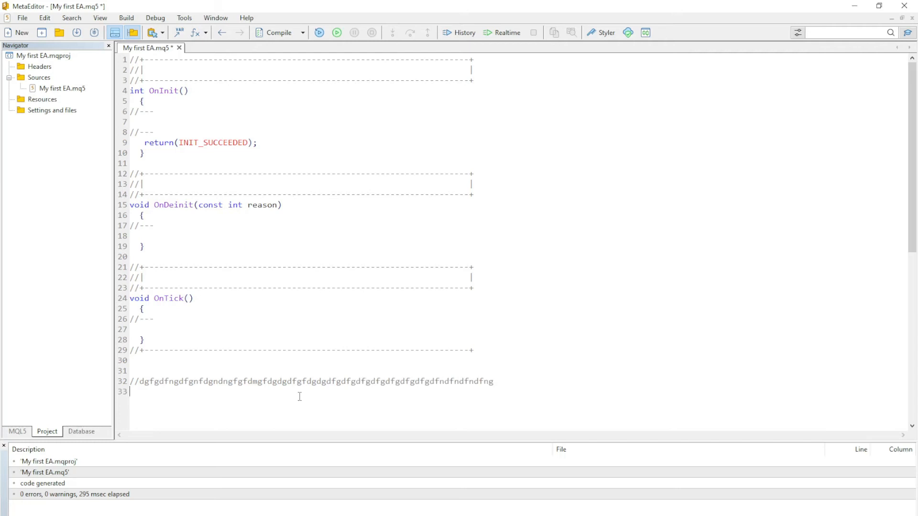
{"action": "key", "text": "Return"}
{"action": "type", "text": "?"}
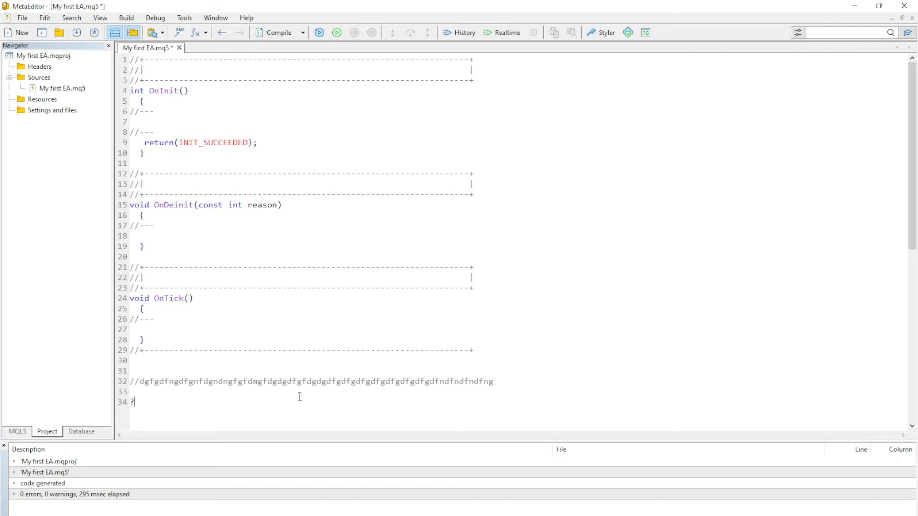
Type practice /* fg and junk text fgdfgdgdfgd, then delete the stray uncommented line
{"action": "type", "text": "/"}
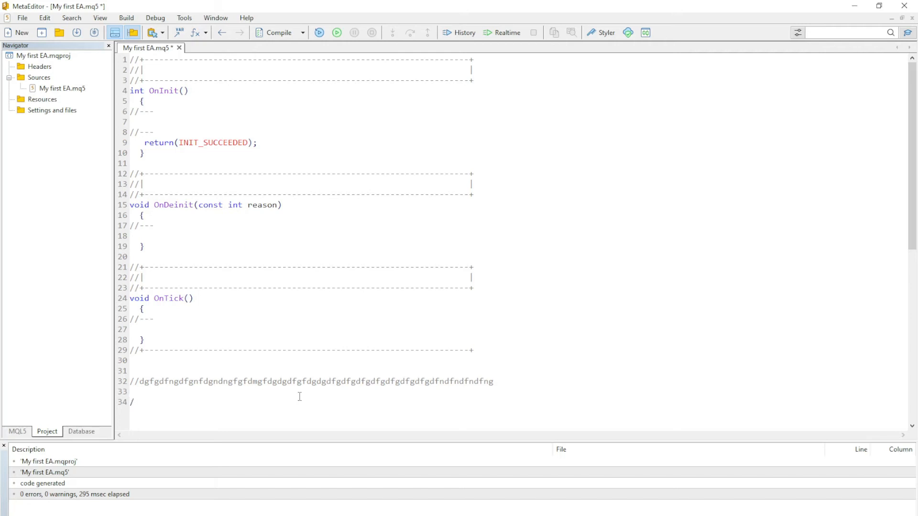
{"action": "type", "text": "*"}
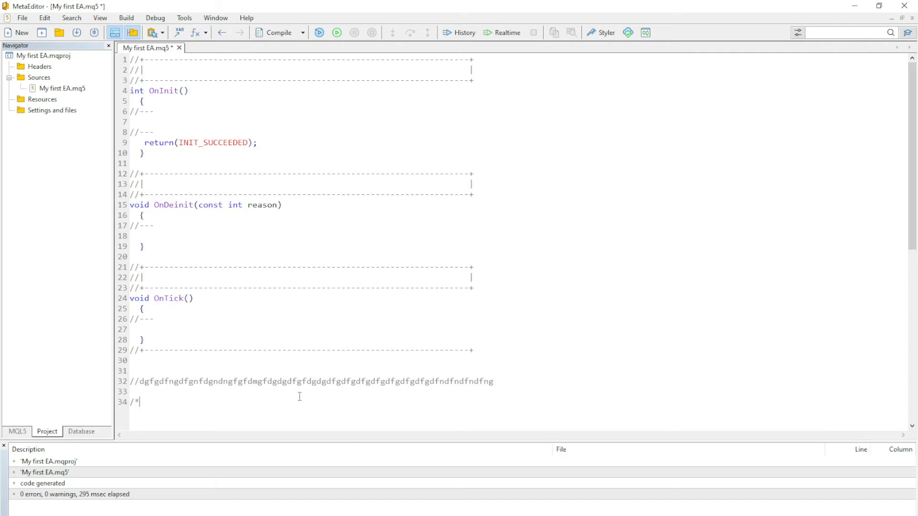
{"action": "type", "text": "fgf;ghodofg"}
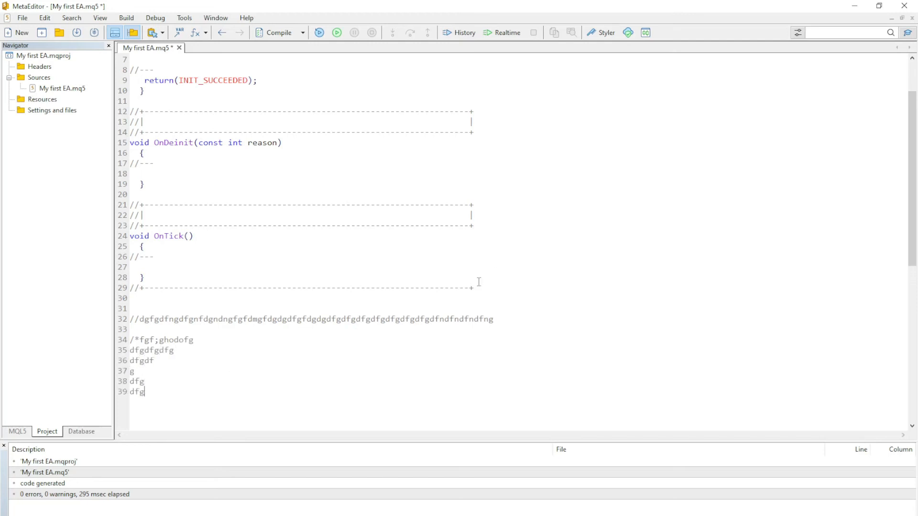
{"action": "key", "text": "enter"}
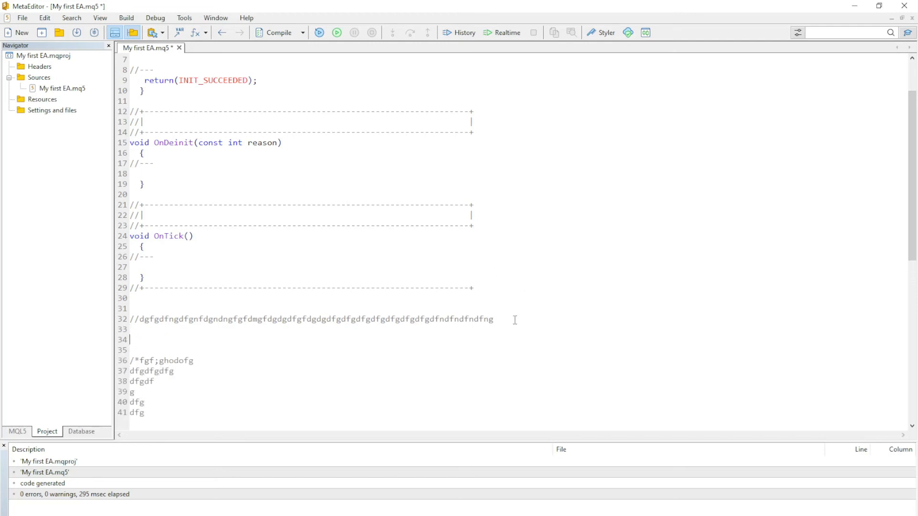
{"action": "type", "text": "fgdfgdgdfgd"}
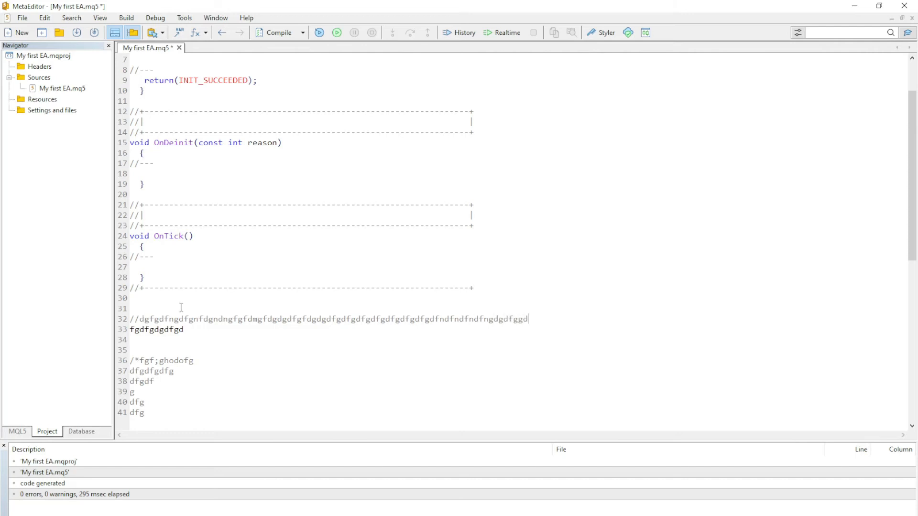
{"action": "mouse_move", "coordinate": [433, 307]}
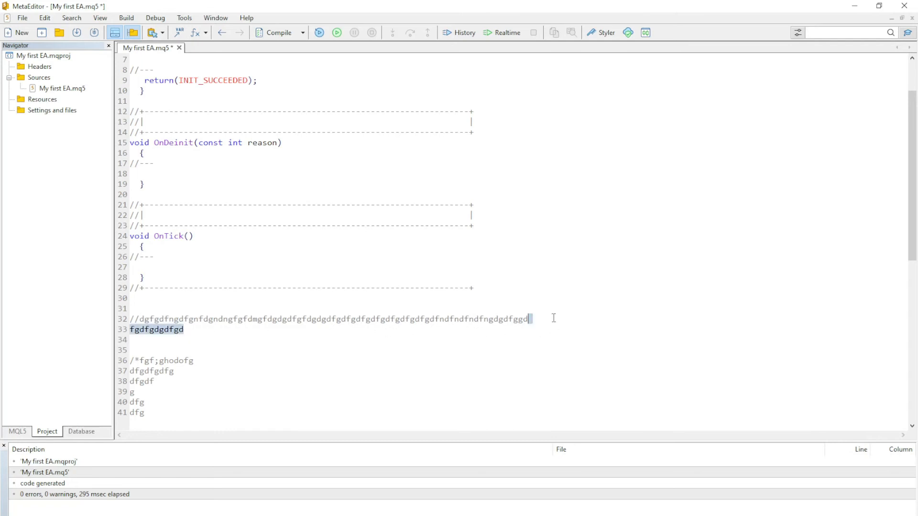
{"action": "key", "text": "Delete"}
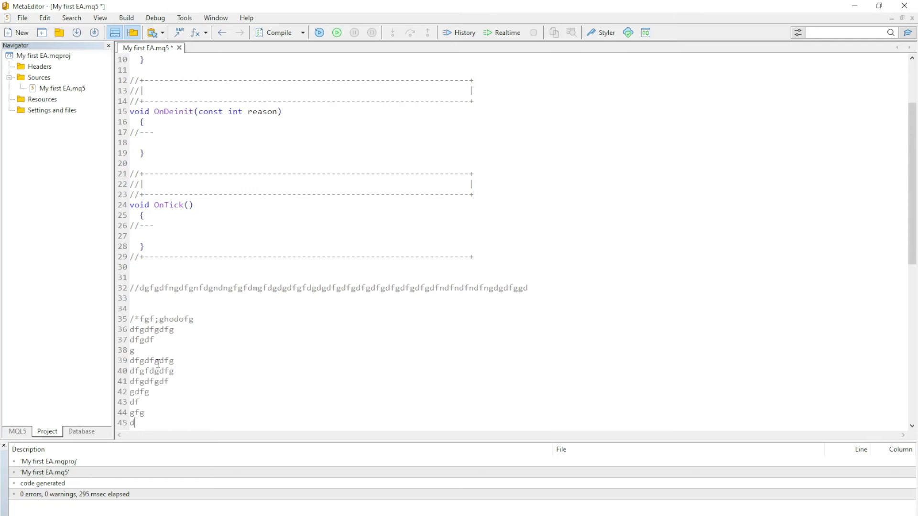
Close the block comment with */ at line 45 and add junk dfgdgdfgdgdfgfd on line 46
{"action": "scroll", "scroll_direction": "down", "scroll_amount": 3}
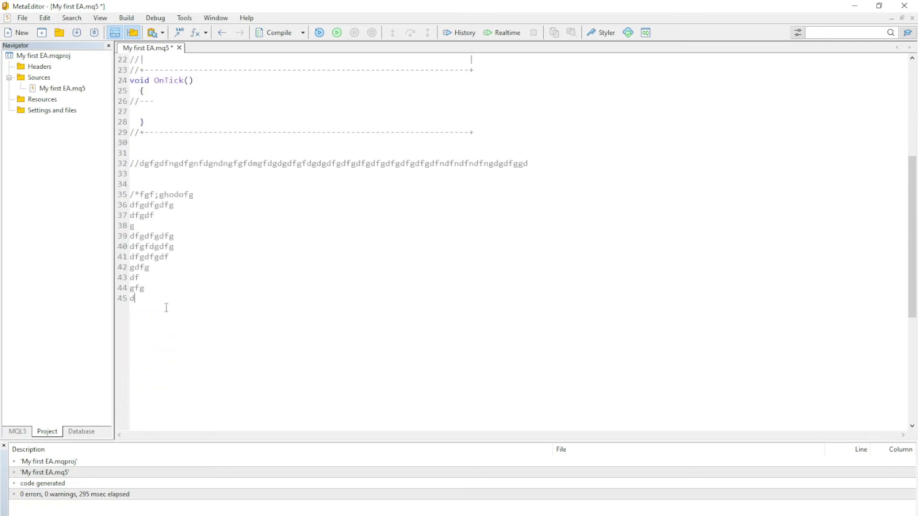
{"action": "type", "text": "*"}
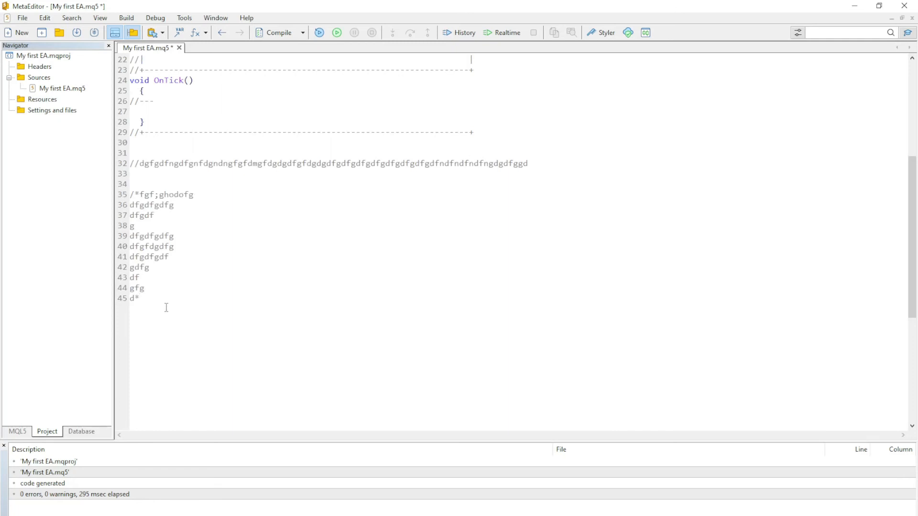
{"action": "type", "text": "/"}
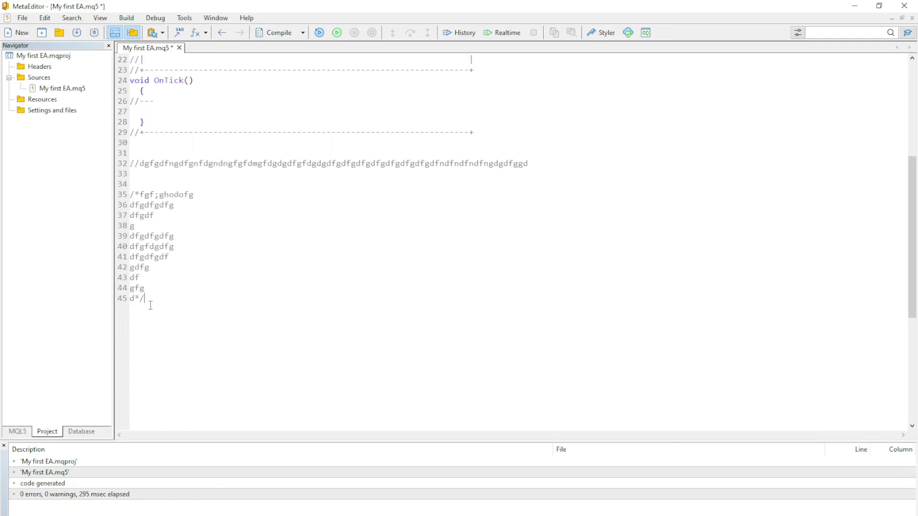
{"action": "type", "text": "dfgdgdfgdgdfgfdgdfgdfgdfgfdgdfgfdg"}
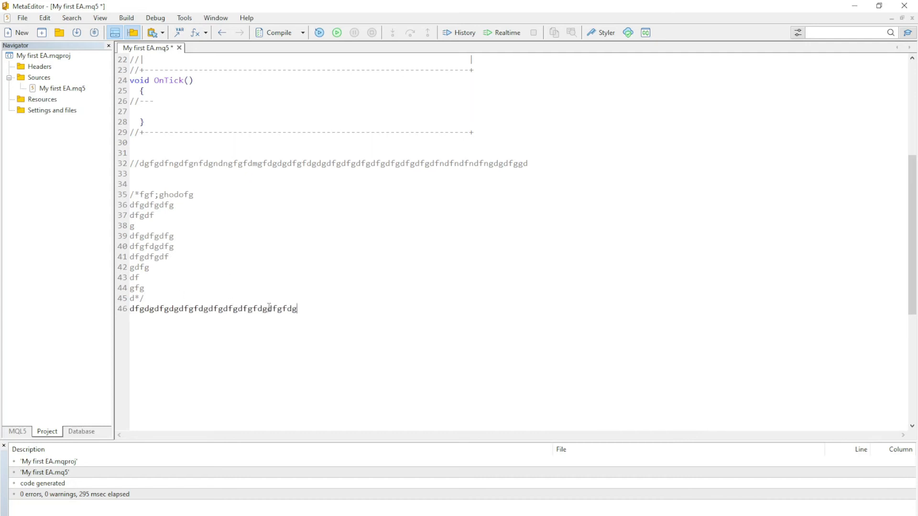
{"action": "scroll", "scroll_direction": "up", "scroll_amount": 3}
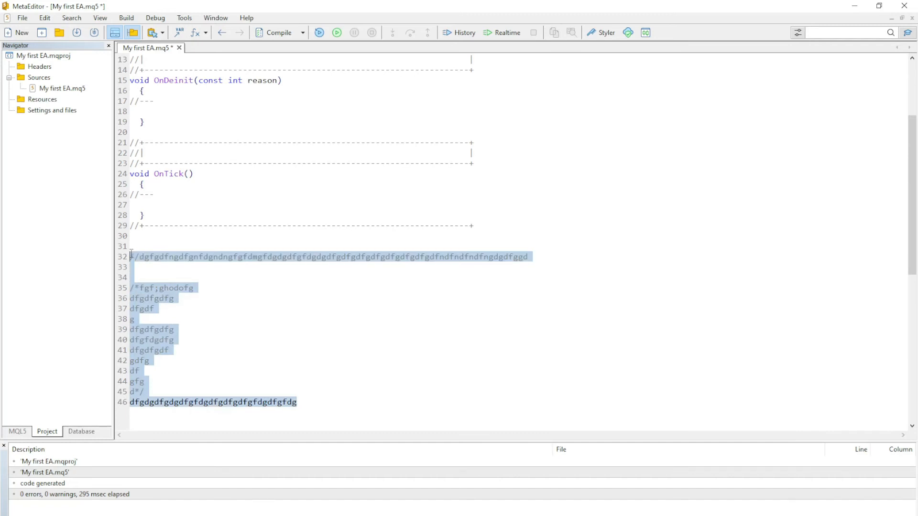
Delete the selected practice lines 32–46 so the file ends at line 31
{"action": "key", "text": "Delete"}
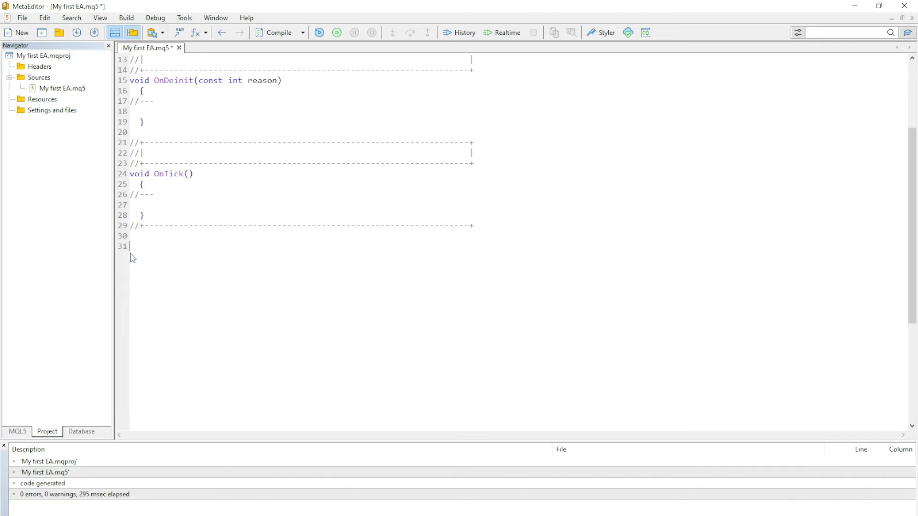
{"action": "mouse_move", "coordinate": [163, 306]}
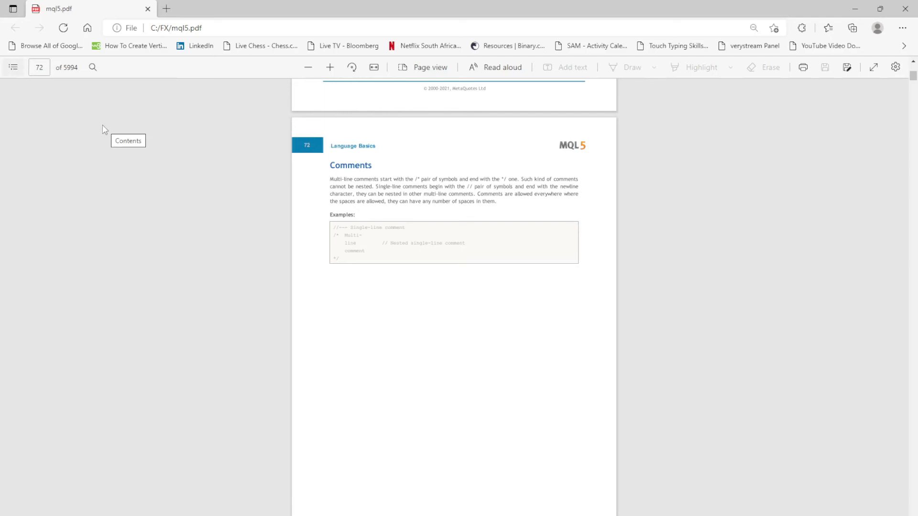
Jump to Language Basics > Syntax > Identifiers via the PDF's table of contents
{"action": "left_click", "coordinate": [13, 67]}
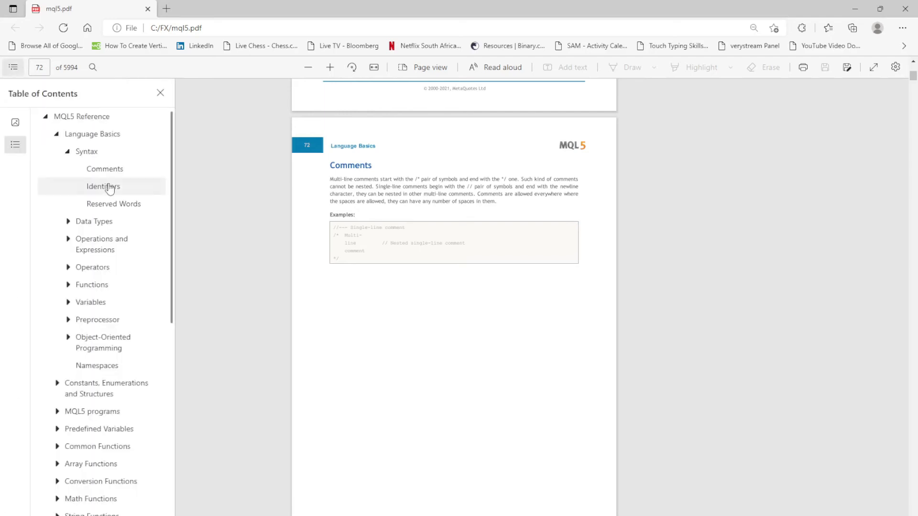
{"action": "left_click", "coordinate": [104, 187]}
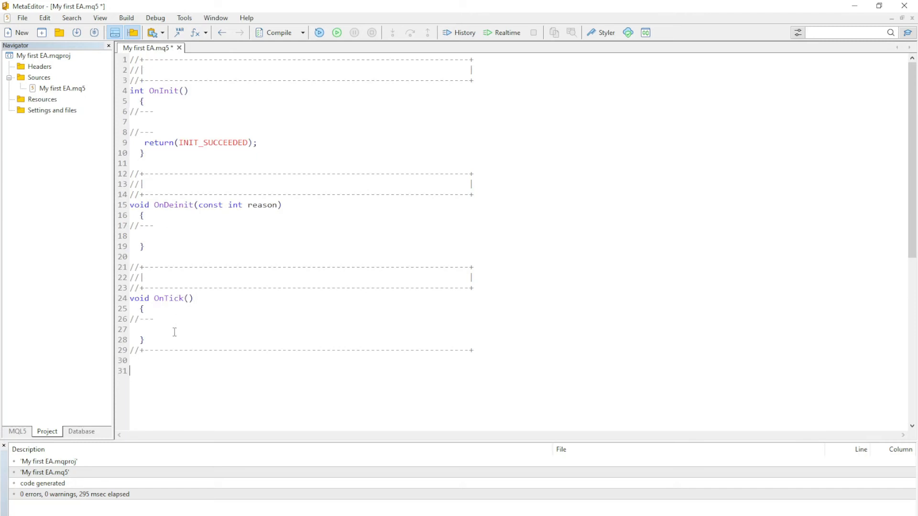
Write string NameOfPerson = "Sydney"; on line 27 in OnTick and select the variable name
{"action": "left_click", "coordinate": [160, 329]}
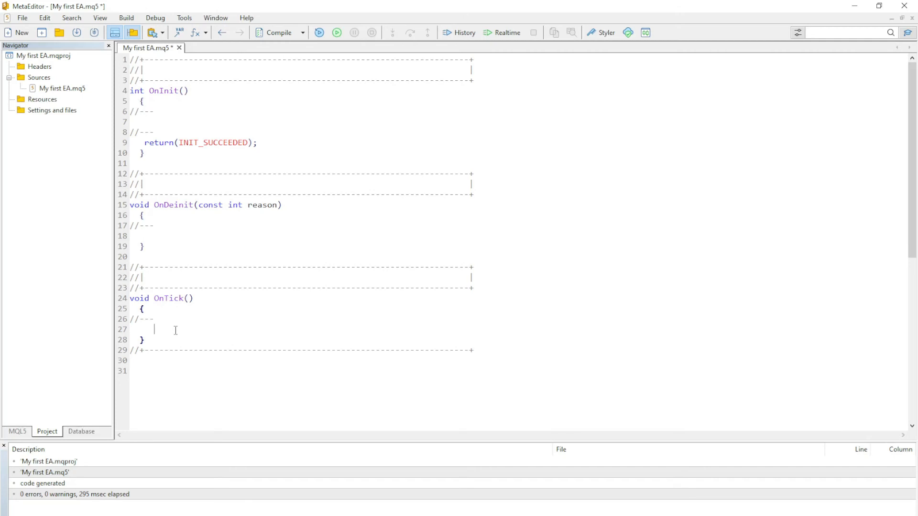
{"action": "type", "text": "string"}
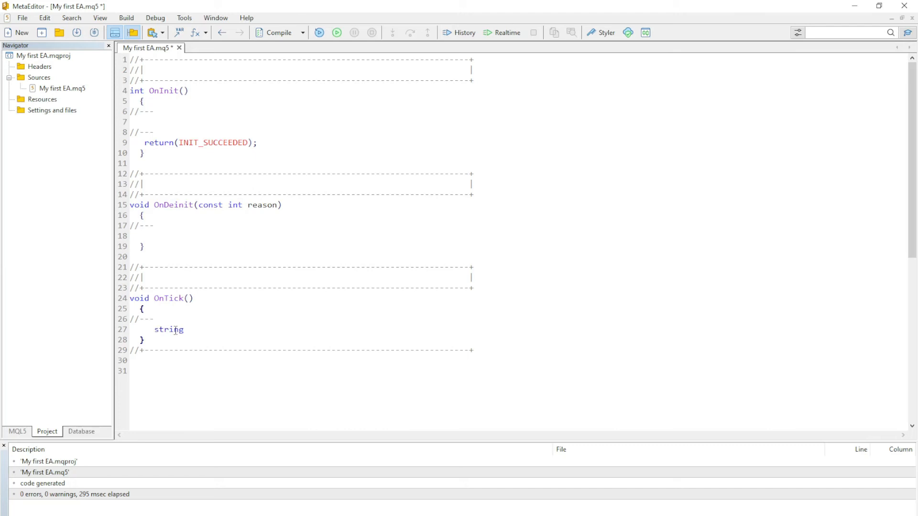
{"action": "type", "text": "Na"}
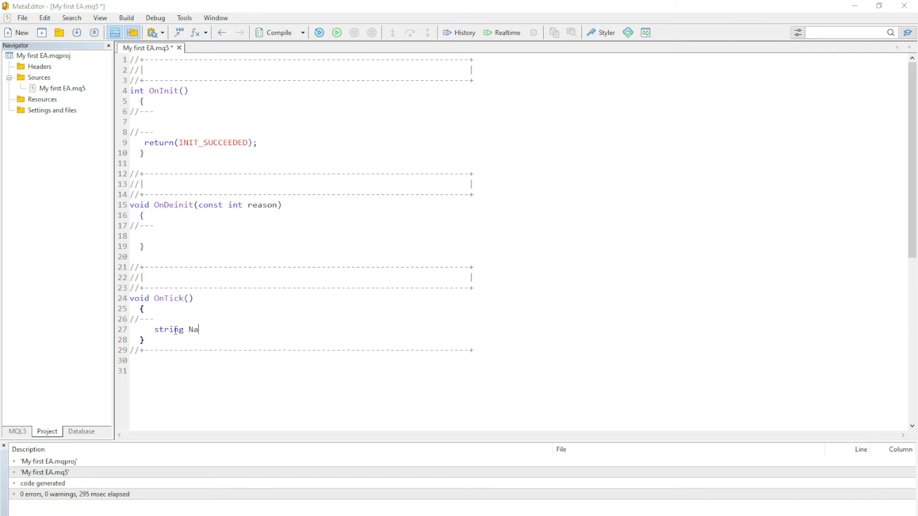
{"action": "type", "text": "me"}
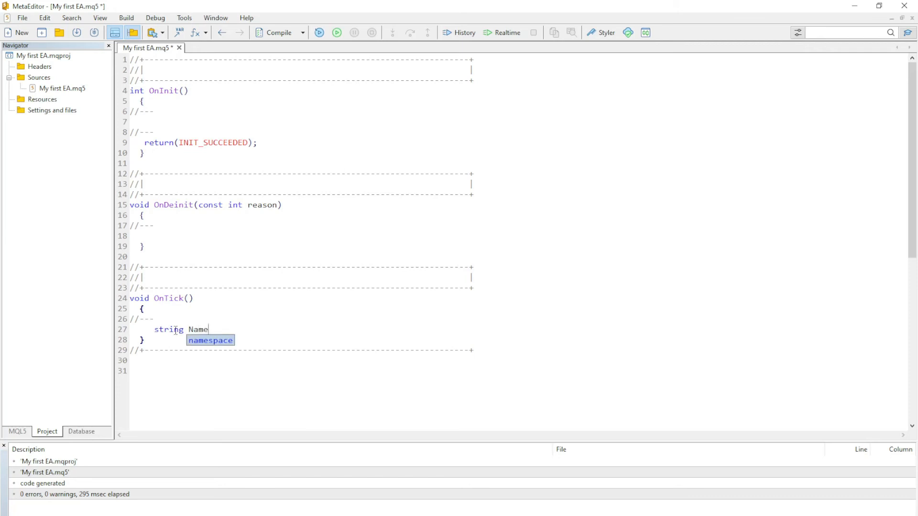
{"action": "type", "text": "O"}
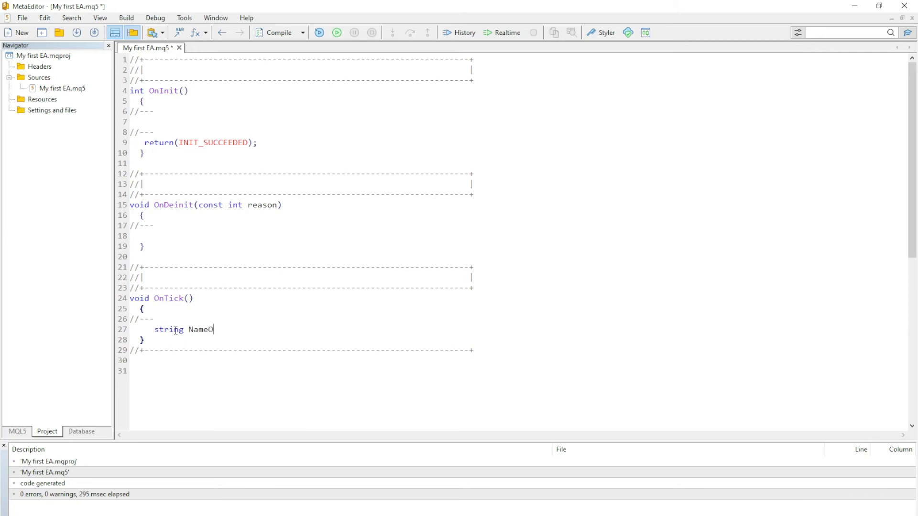
{"action": "type", "text": "fPerson ="}
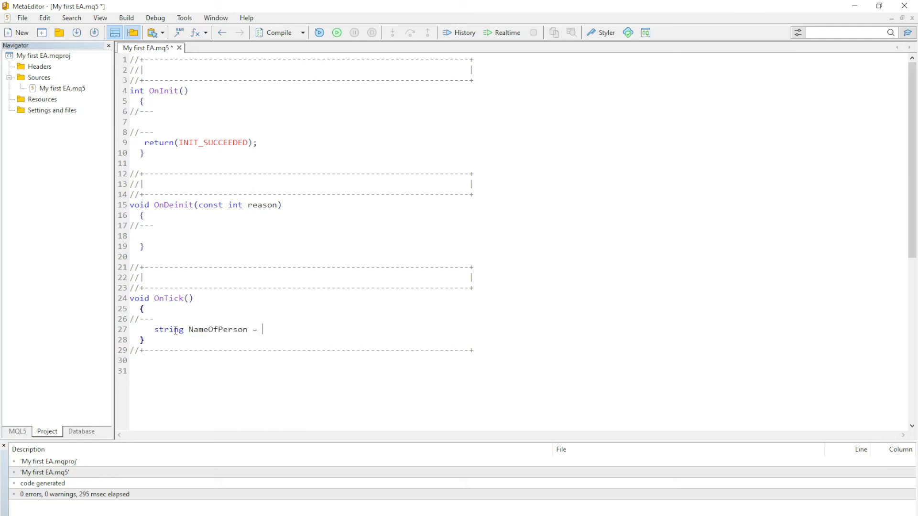
{"action": "type", "text": "\""}
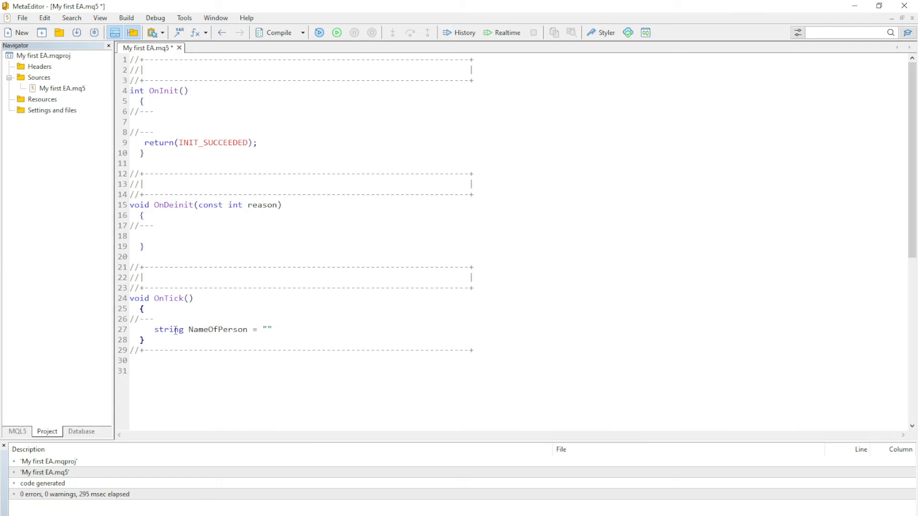
{"action": "type", "text": "Sydney"}
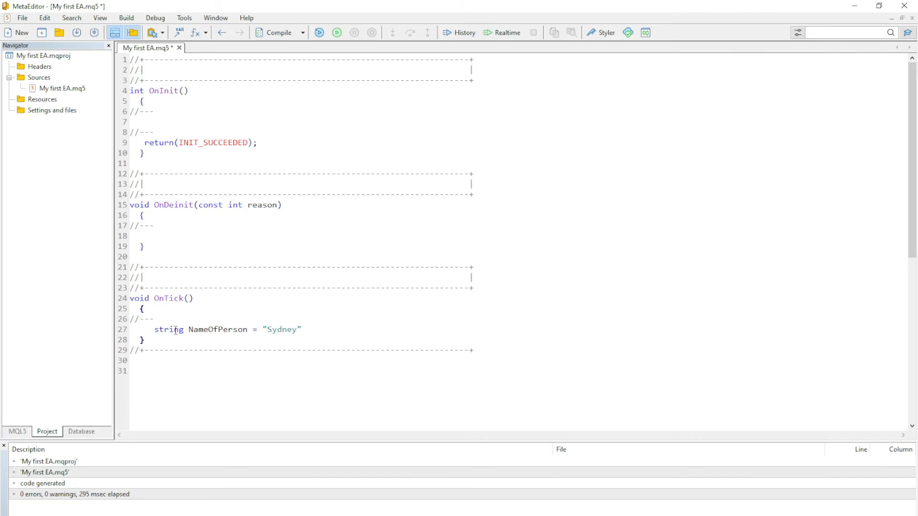
{"action": "type", "text": ";"}
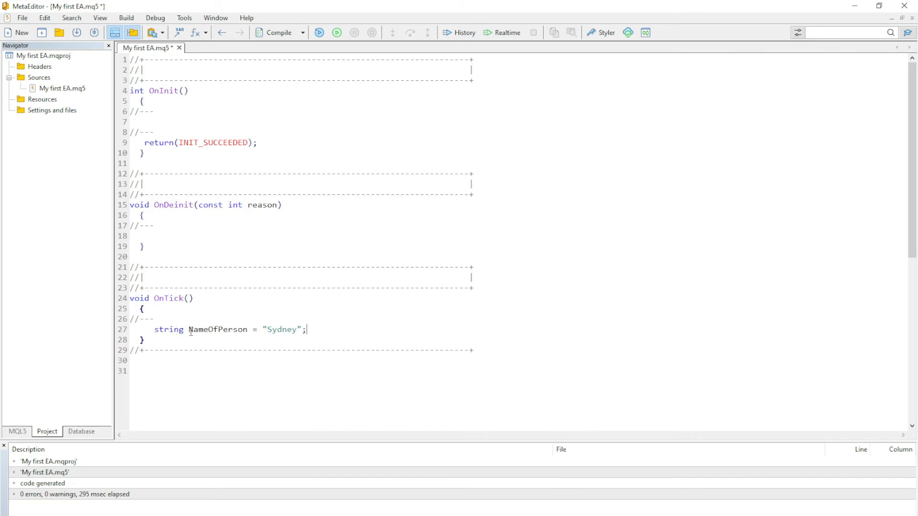
{"action": "double_click", "coordinate": [217, 330]}
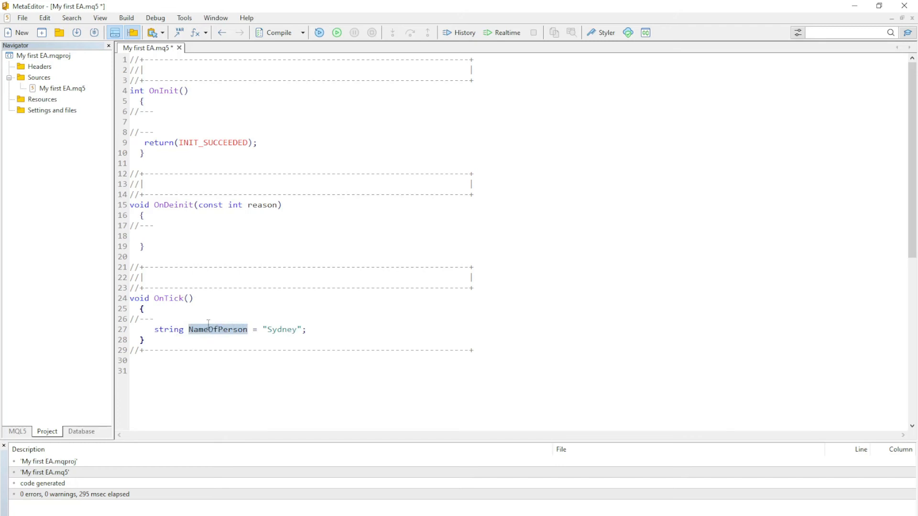
{"action": "mouse_move", "coordinate": [223, 337]}
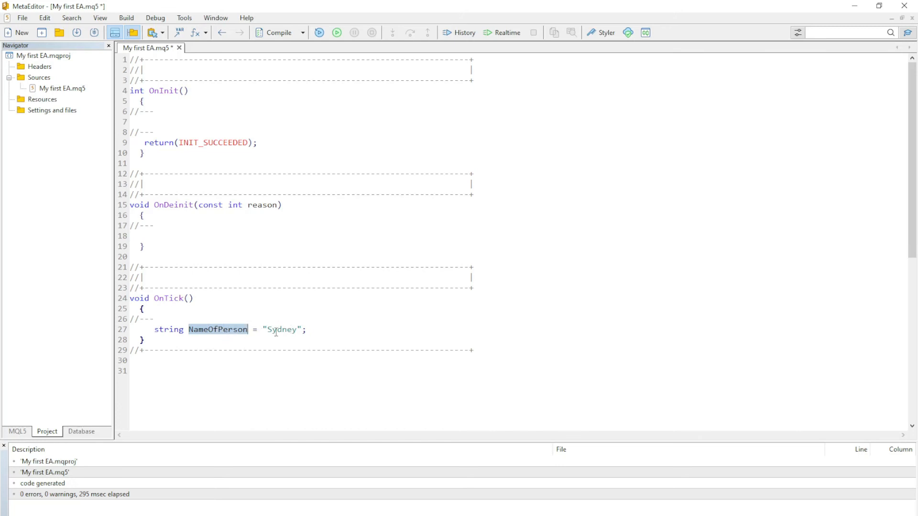
{"action": "mouse_move", "coordinate": [365, 424]}
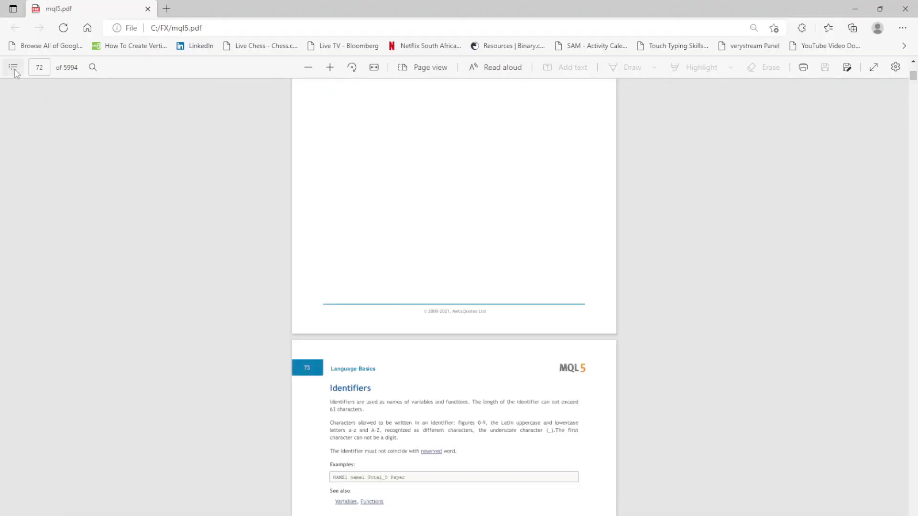
{"action": "mouse_move", "coordinate": [298, 322]}
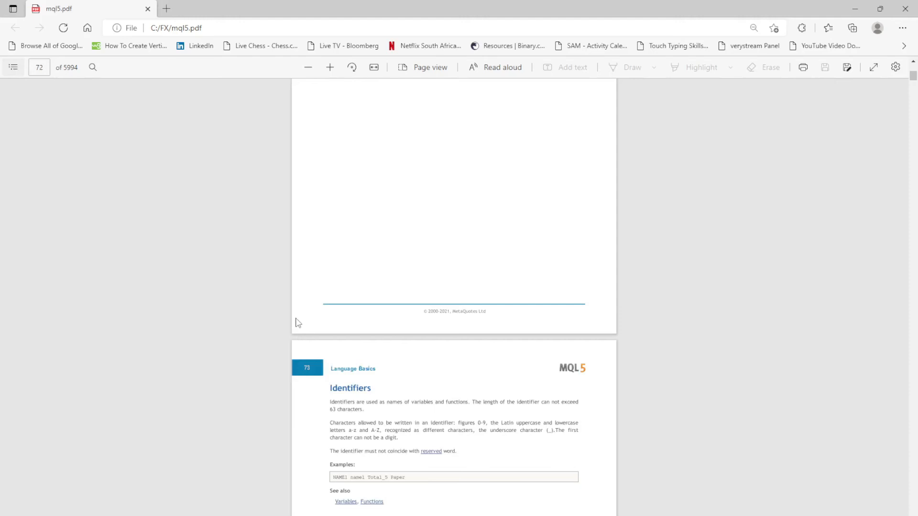
Jump to the Reserved Words section on page 74 and close the contents panel
{"action": "left_click", "coordinate": [12, 67]}
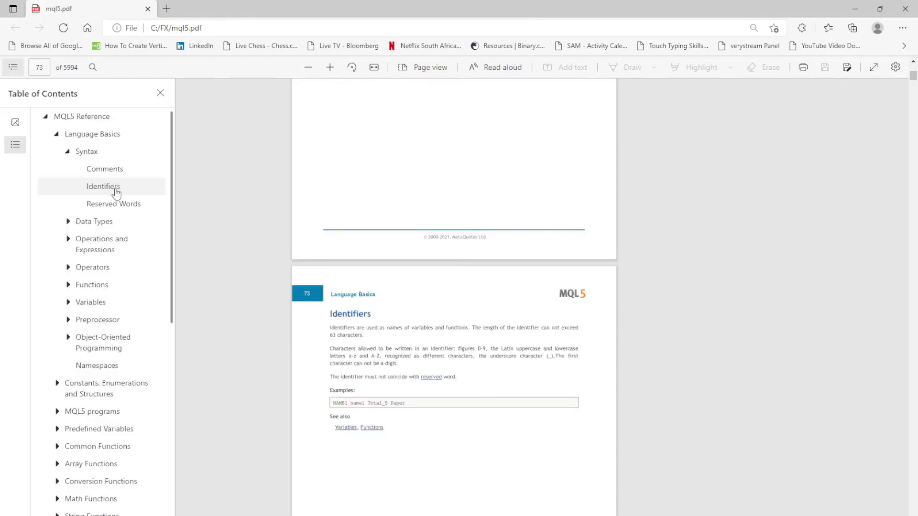
{"action": "left_click", "coordinate": [114, 203]}
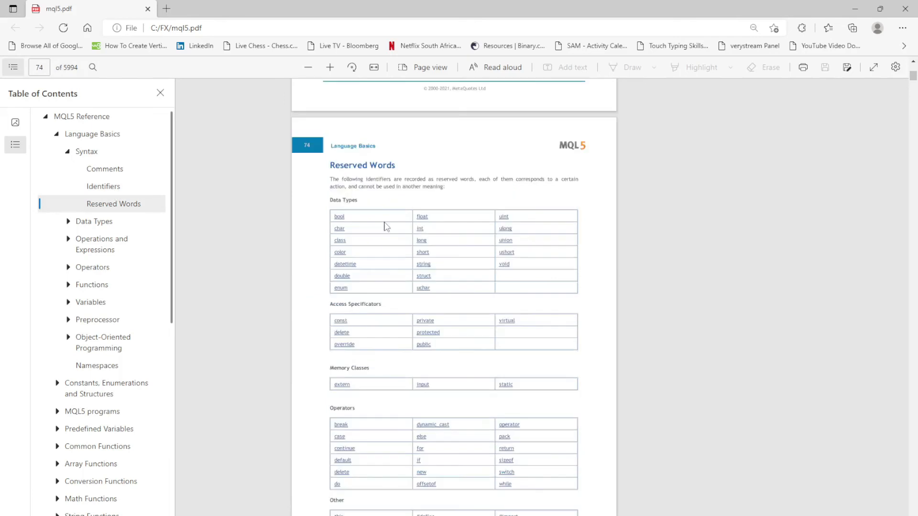
{"action": "mouse_move", "coordinate": [375, 99]}
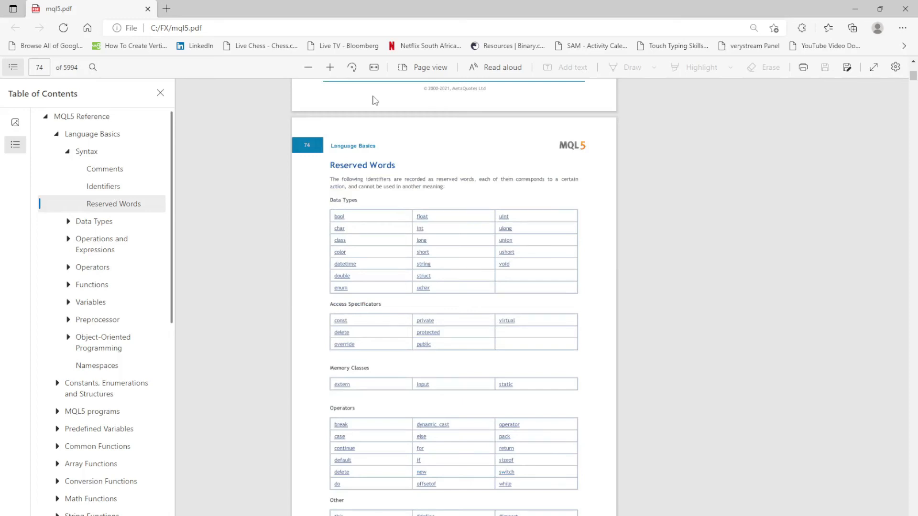
{"action": "left_click", "coordinate": [160, 92]}
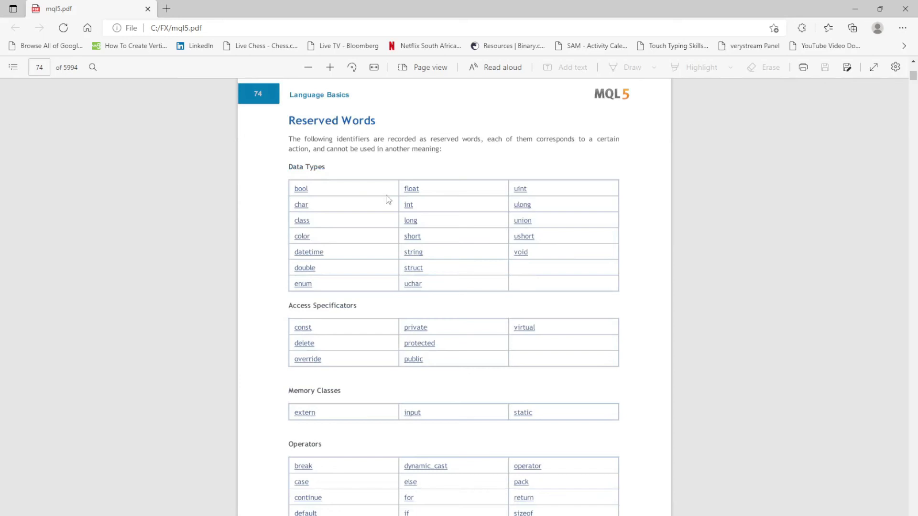
{"action": "mouse_move", "coordinate": [442, 244]}
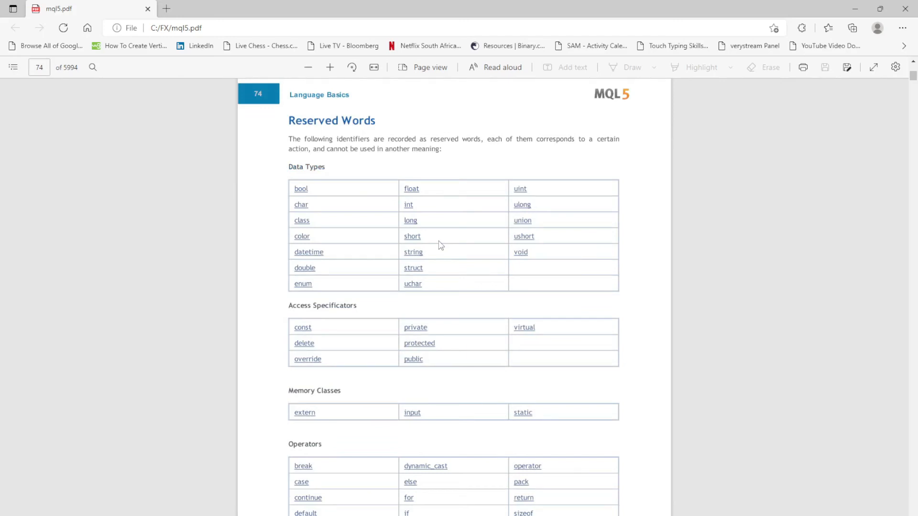
{"action": "mouse_move", "coordinate": [516, 326]}
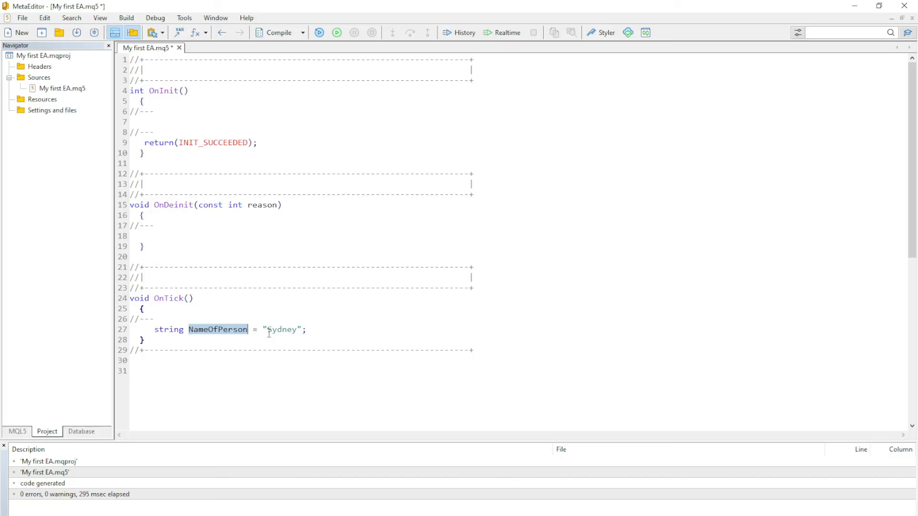
{"action": "mouse_move", "coordinate": [322, 329]}
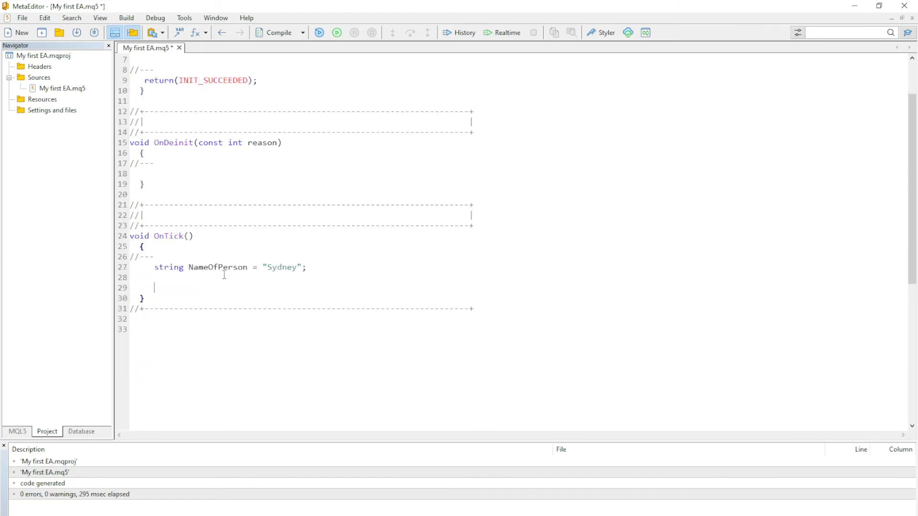
{"action": "mouse_move", "coordinate": [229, 262]}
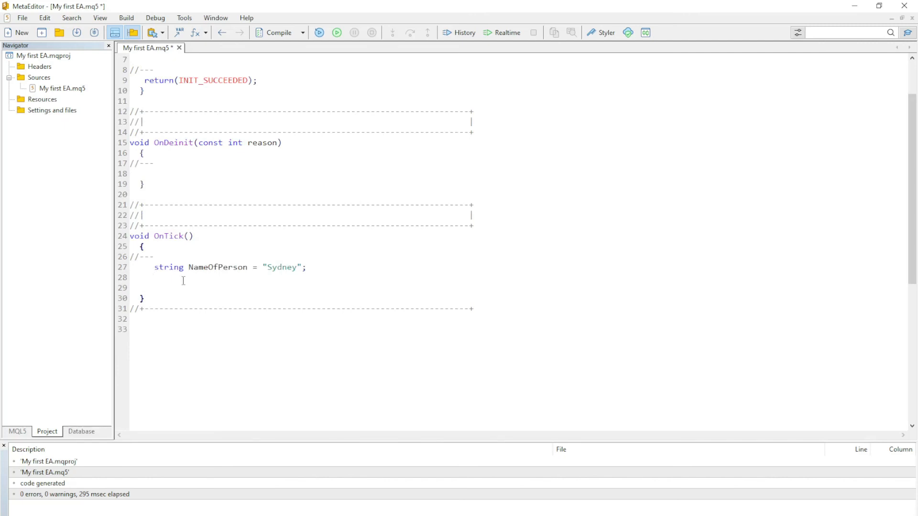
Write string bool on line 28 below NameOfPerson and select the word bool
{"action": "type", "text": "strng"}
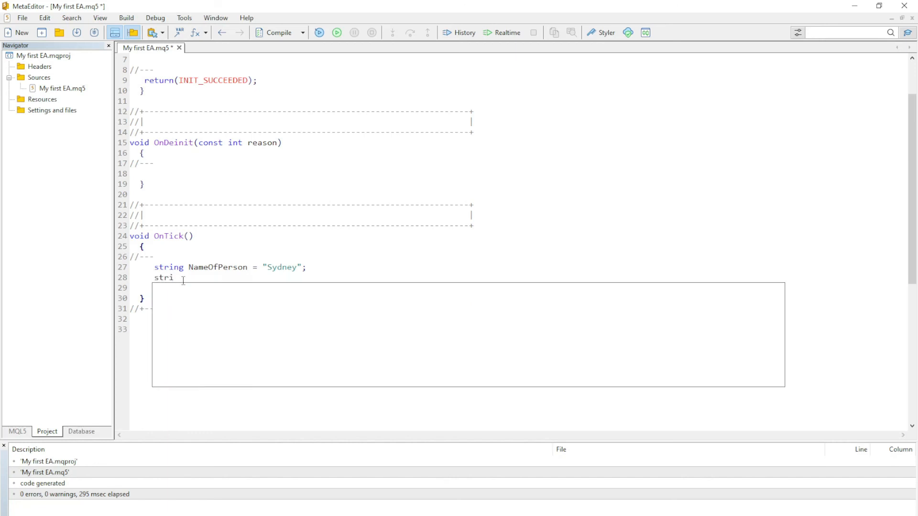
{"action": "type", "text": "ng bool"}
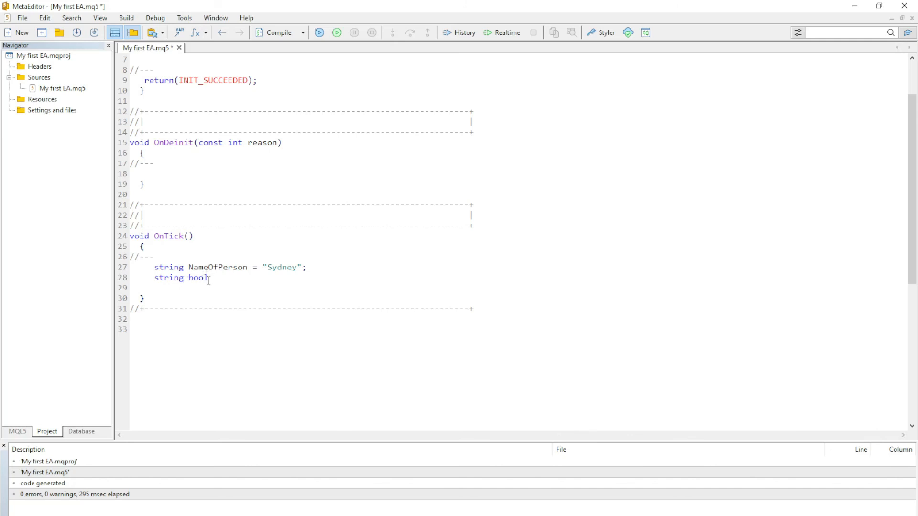
{"action": "double_click", "coordinate": [198, 278]}
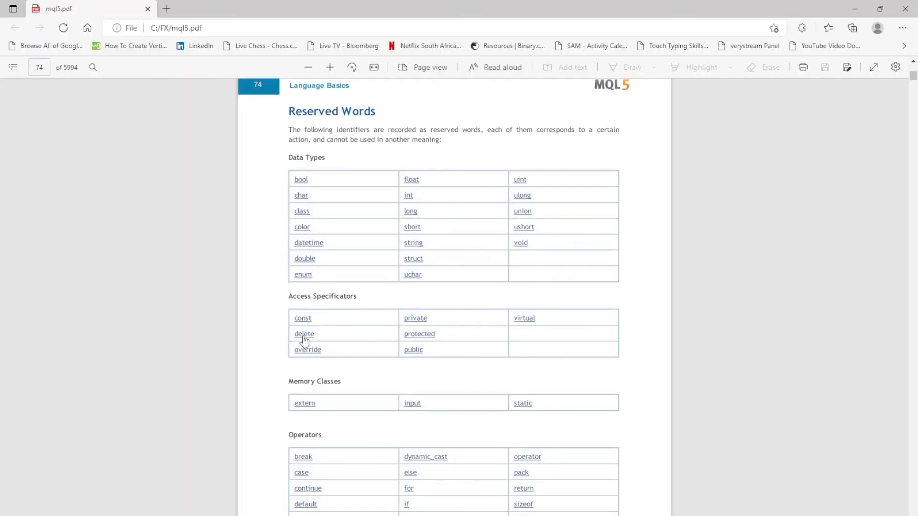
Scroll the Reserved Words page to the Operators and Other tables and back
{"action": "scroll", "scroll_direction": "down", "scroll_amount": 3}
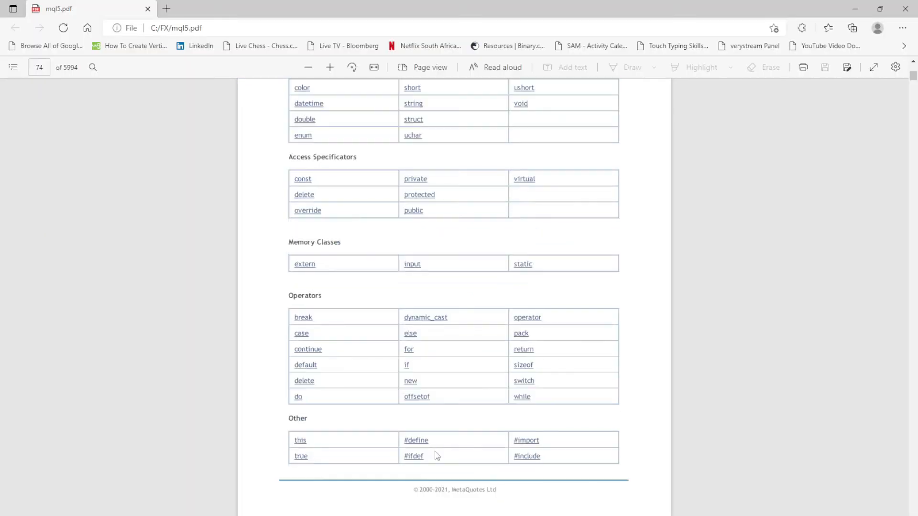
{"action": "mouse_move", "coordinate": [530, 322]}
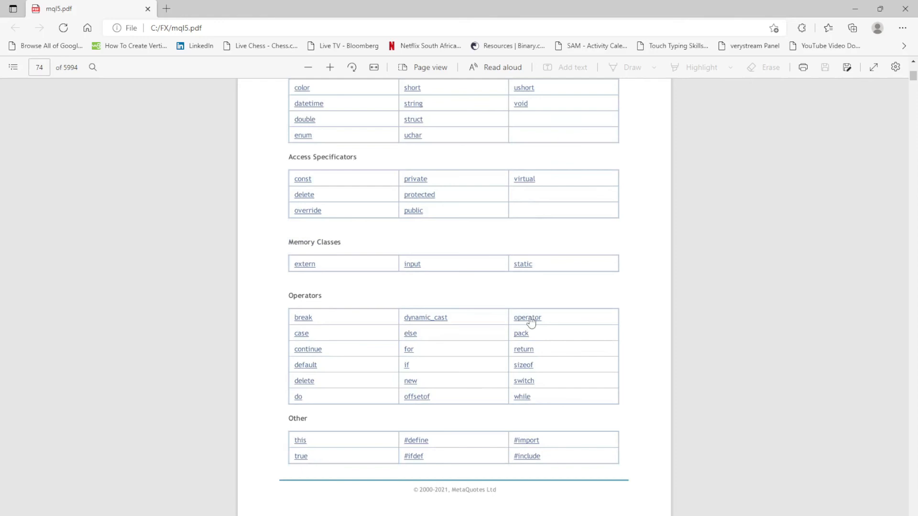
{"action": "mouse_move", "coordinate": [497, 276]}
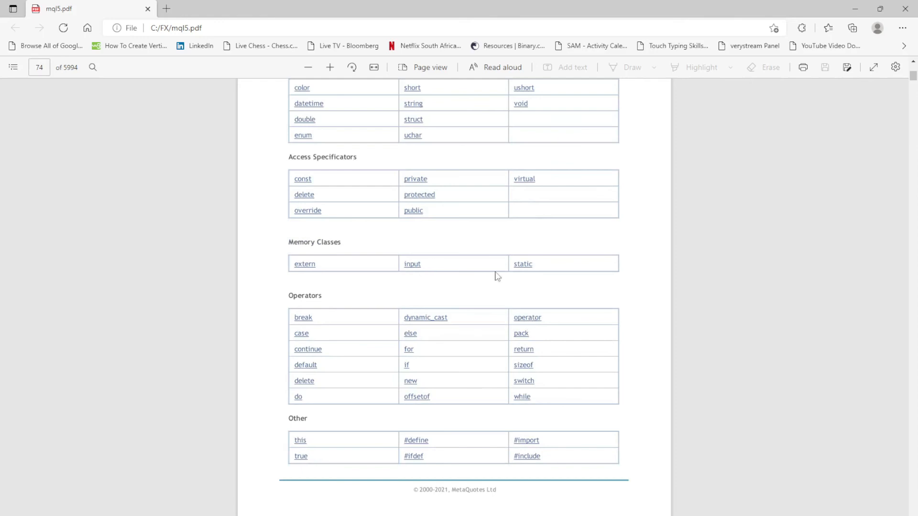
{"action": "scroll", "scroll_direction": "up", "scroll_amount": 3}
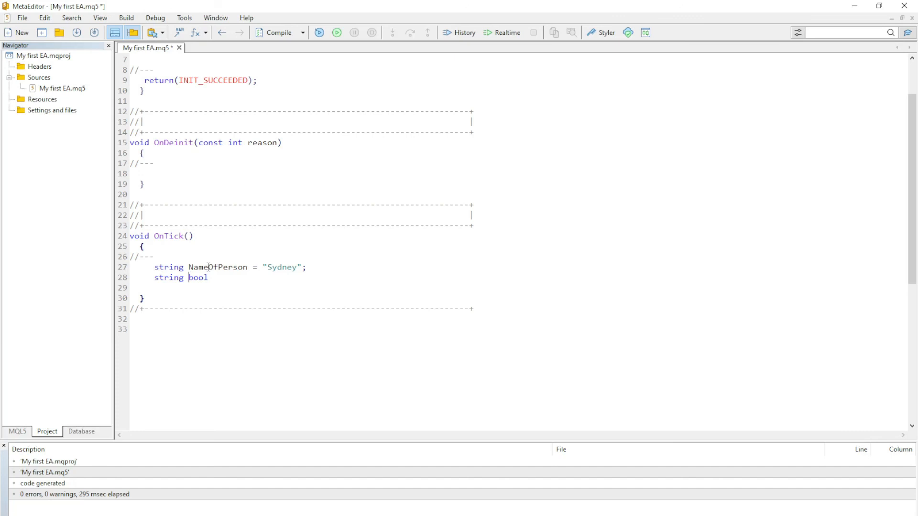
Change bool to Abool on line 28, then select and delete Abool
{"action": "type", "text": "A"}
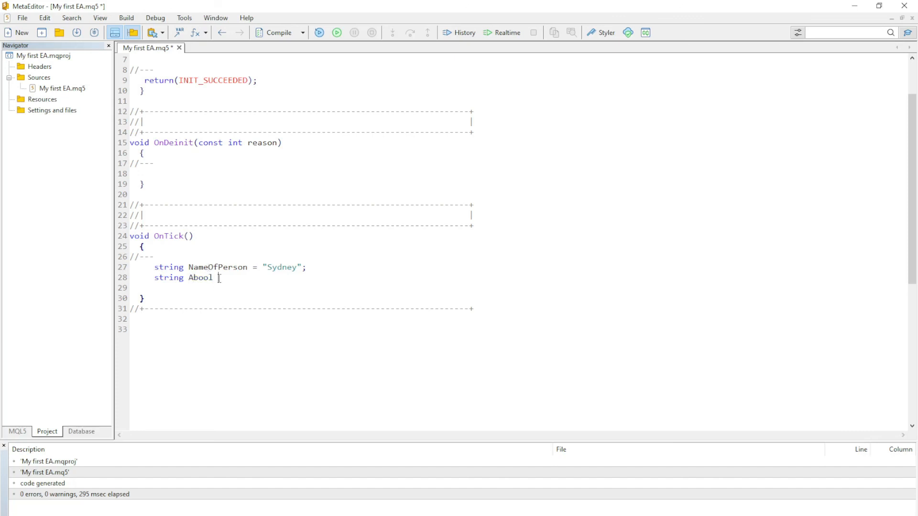
{"action": "double_click", "coordinate": [201, 277]}
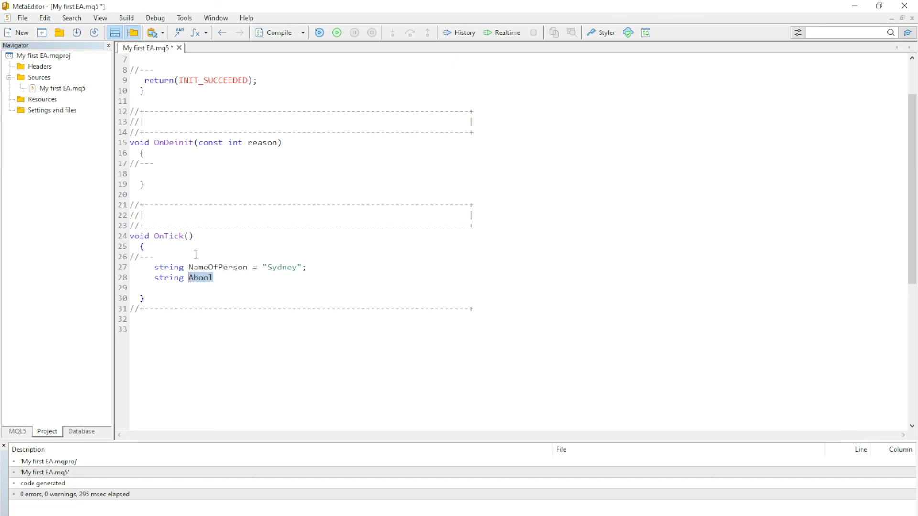
{"action": "mouse_move", "coordinate": [200, 277]}
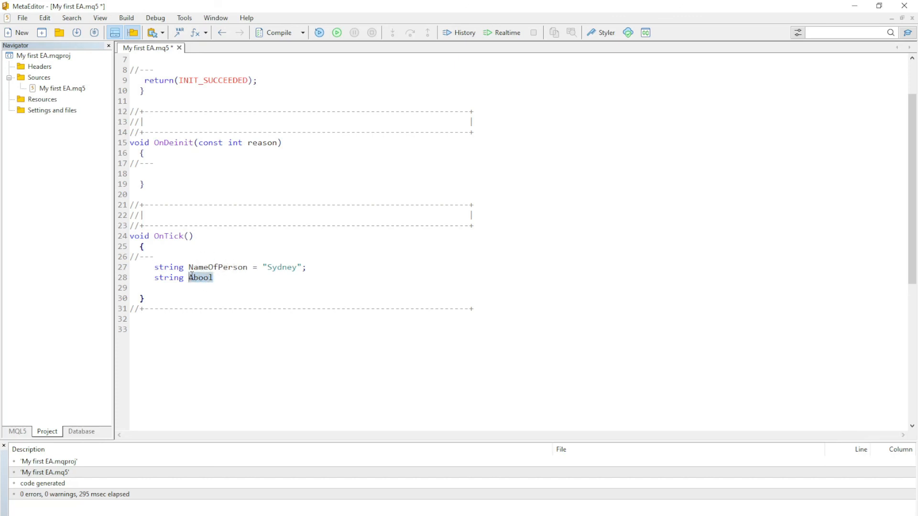
{"action": "key", "text": "Delete"}
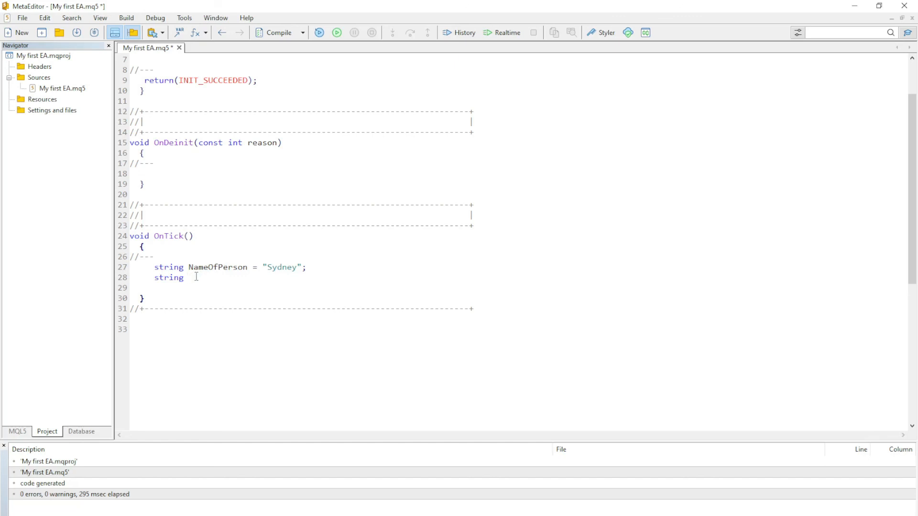
Type input, change it to Input, then select it and start retyping
{"action": "type", "text": "inp"}
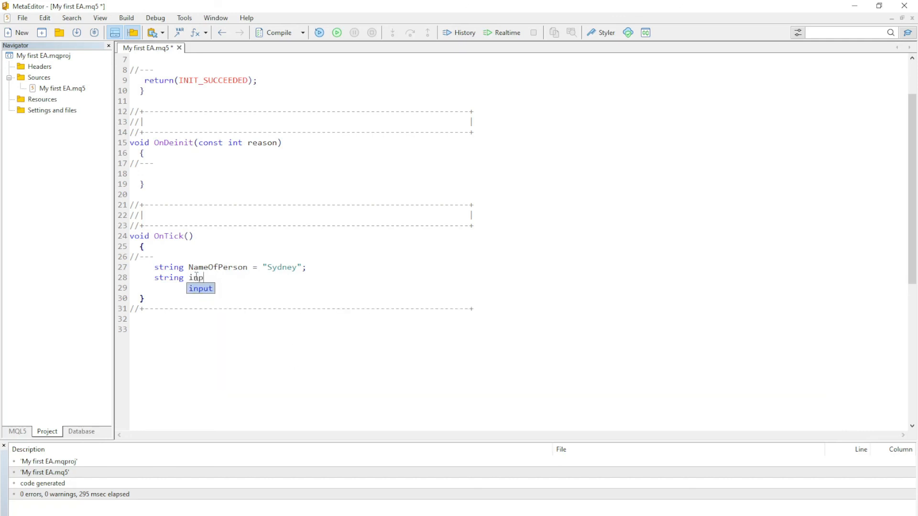
{"action": "type", "text": "ut"}
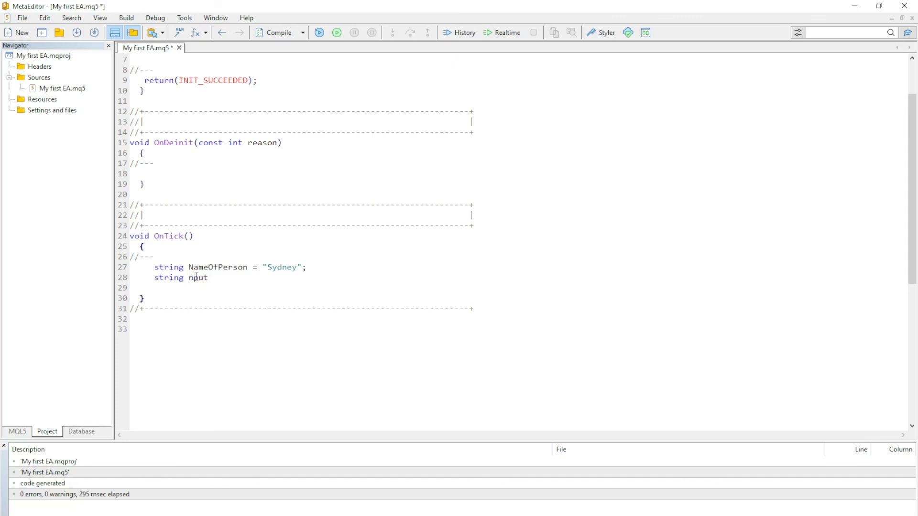
{"action": "type", "text": "Input"}
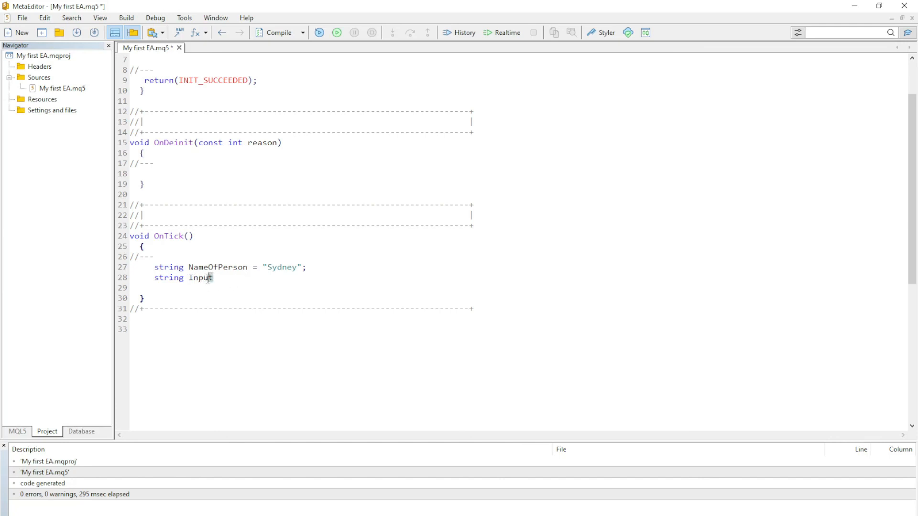
{"action": "double_click", "coordinate": [201, 277]}
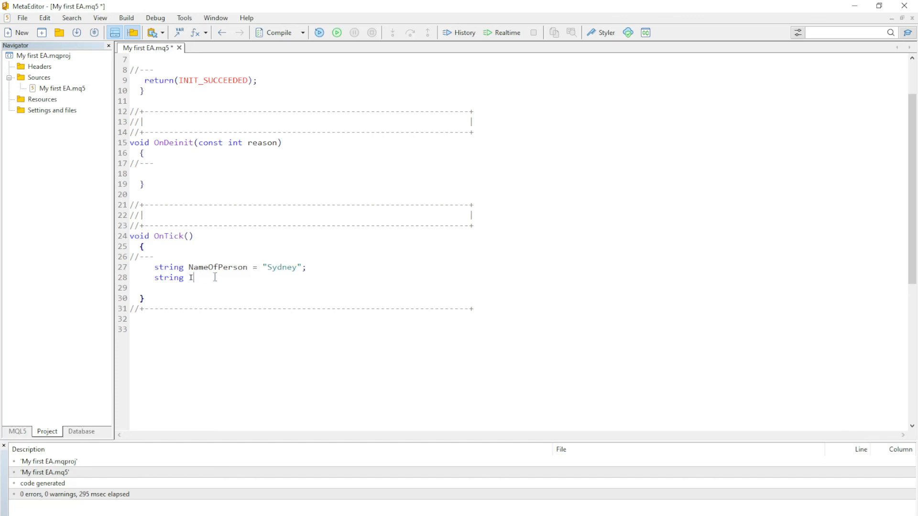
{"action": "type", "text": "n"}
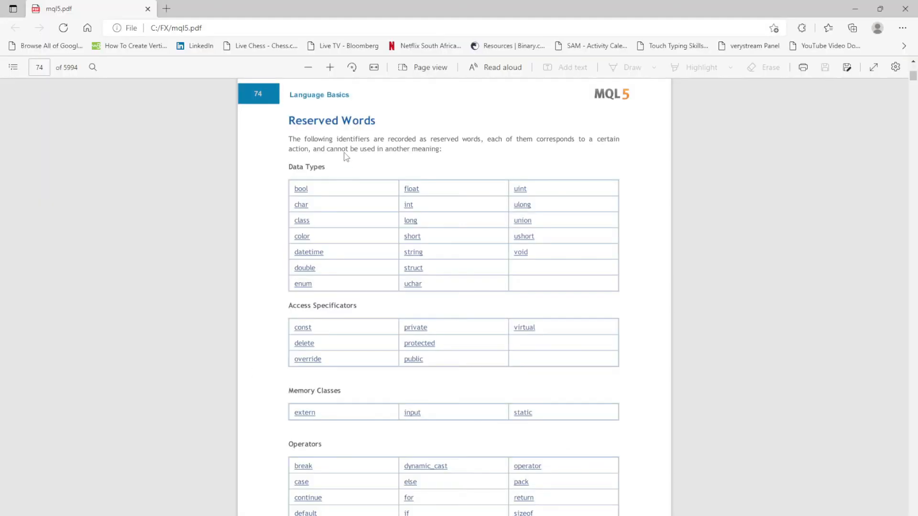
{"action": "mouse_move", "coordinate": [308, 166]}
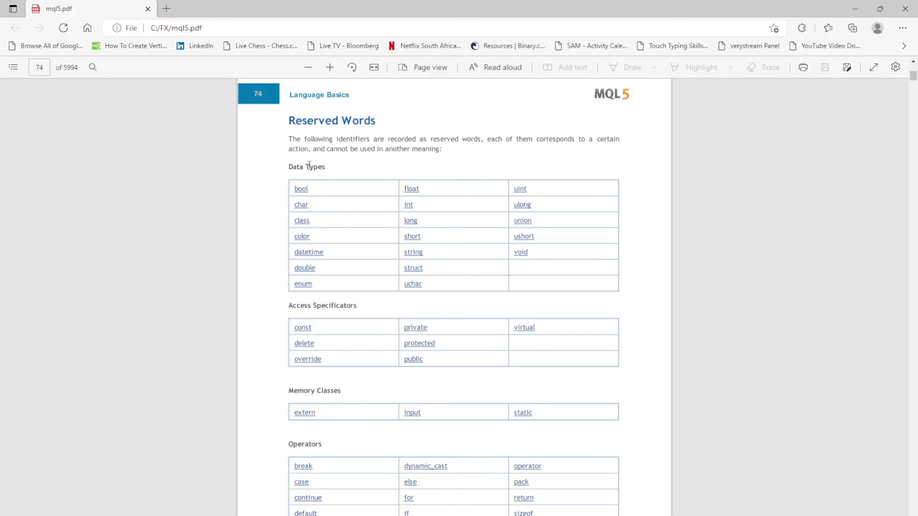
Reopen the contents panel and scroll through the Reserved Words lists back to page 74
{"action": "scroll", "scroll_direction": "down", "scroll_amount": 3}
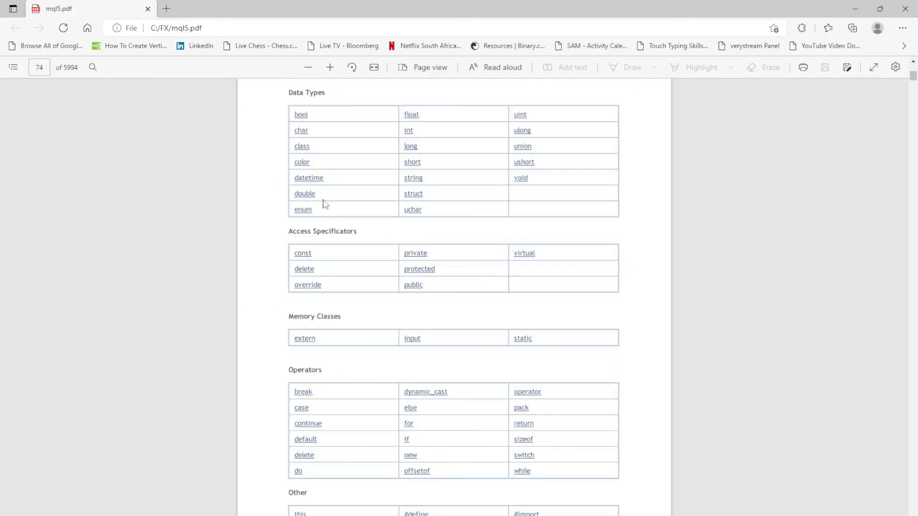
{"action": "scroll", "scroll_direction": "up", "scroll_amount": 3}
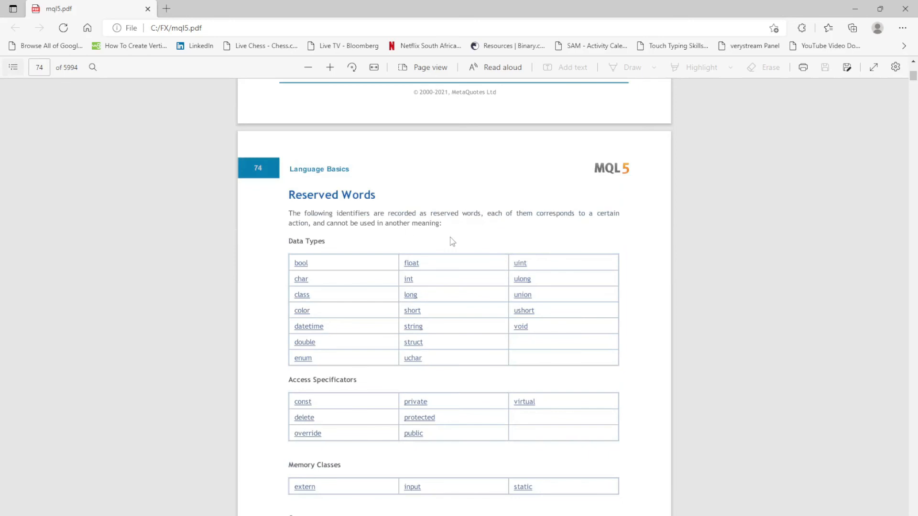
{"action": "mouse_move", "coordinate": [461, 244]}
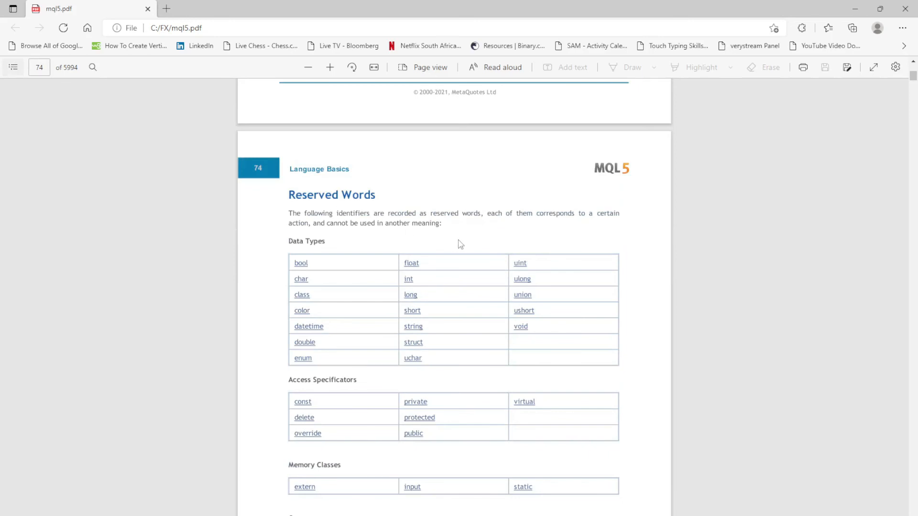
{"action": "left_click", "coordinate": [12, 67]}
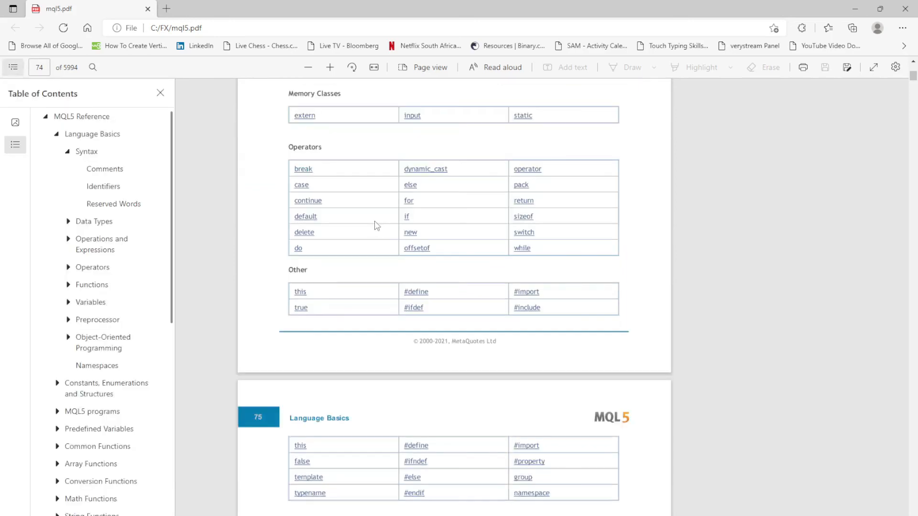
{"action": "scroll", "scroll_direction": "down", "scroll_amount": 3}
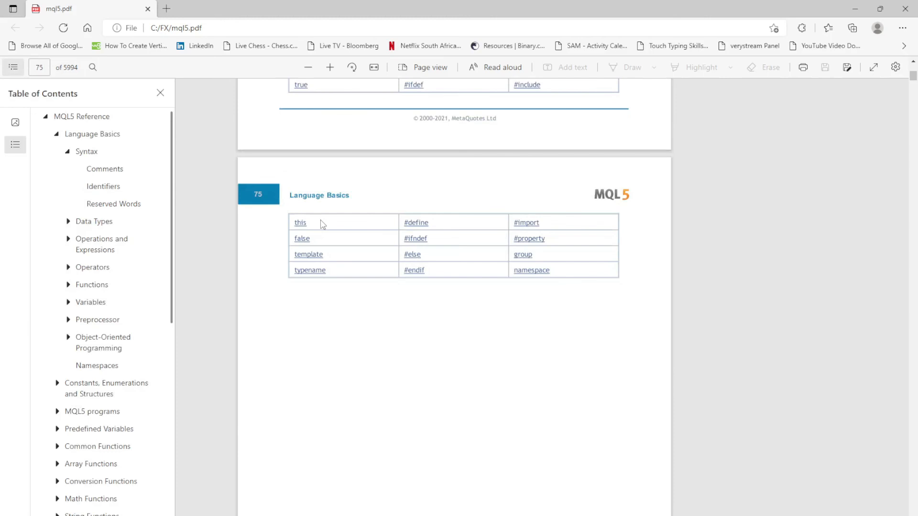
{"action": "scroll", "scroll_direction": "up", "scroll_amount": 3}
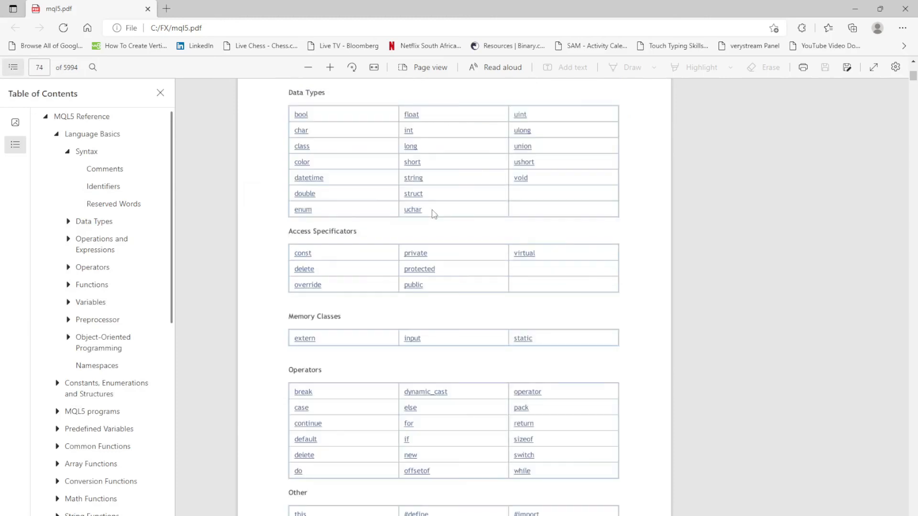
{"action": "scroll", "scroll_direction": "up", "scroll_amount": 3}
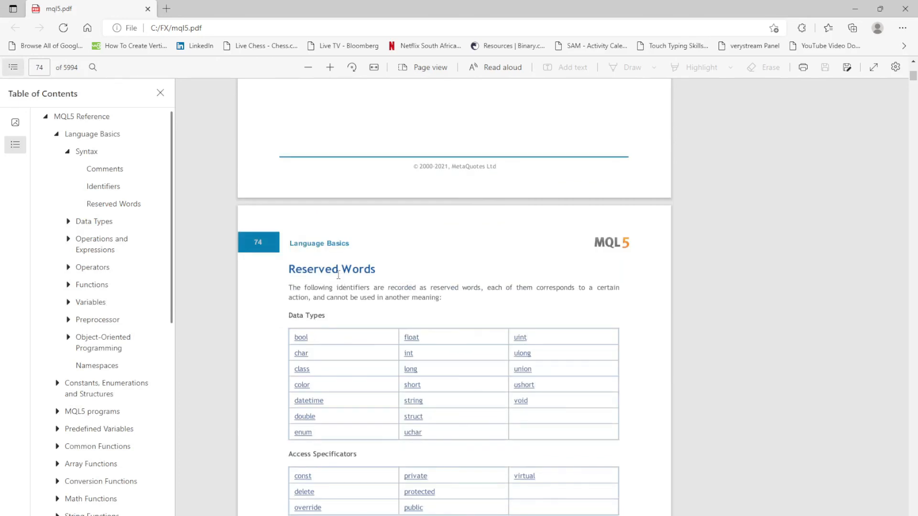
{"action": "mouse_move", "coordinate": [298, 250]}
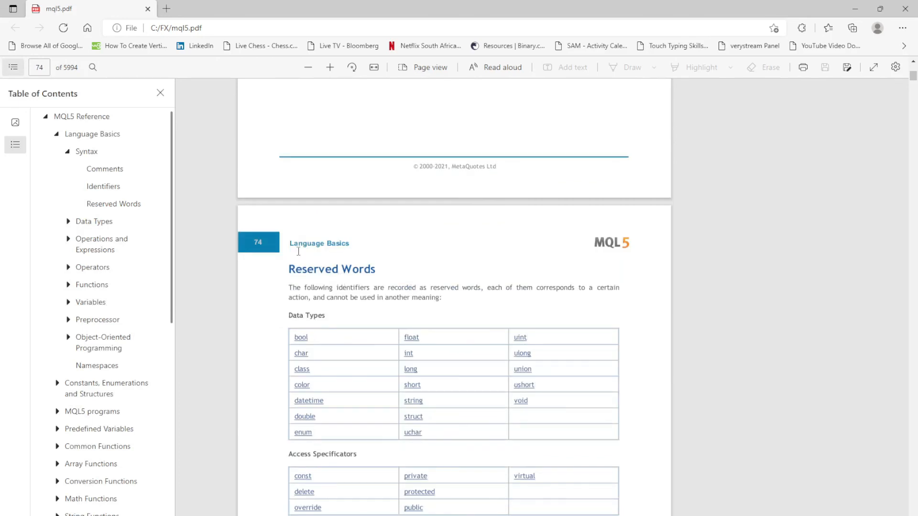
{"action": "mouse_move", "coordinate": [363, 205]}
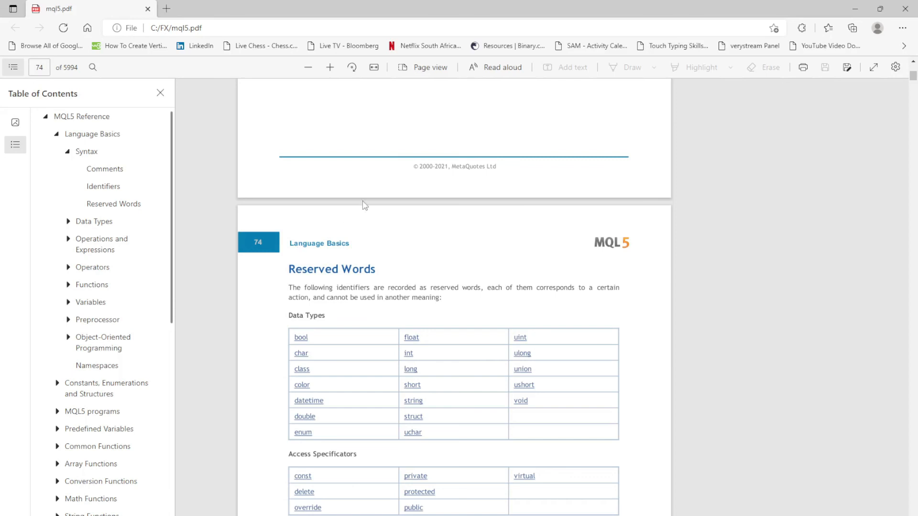